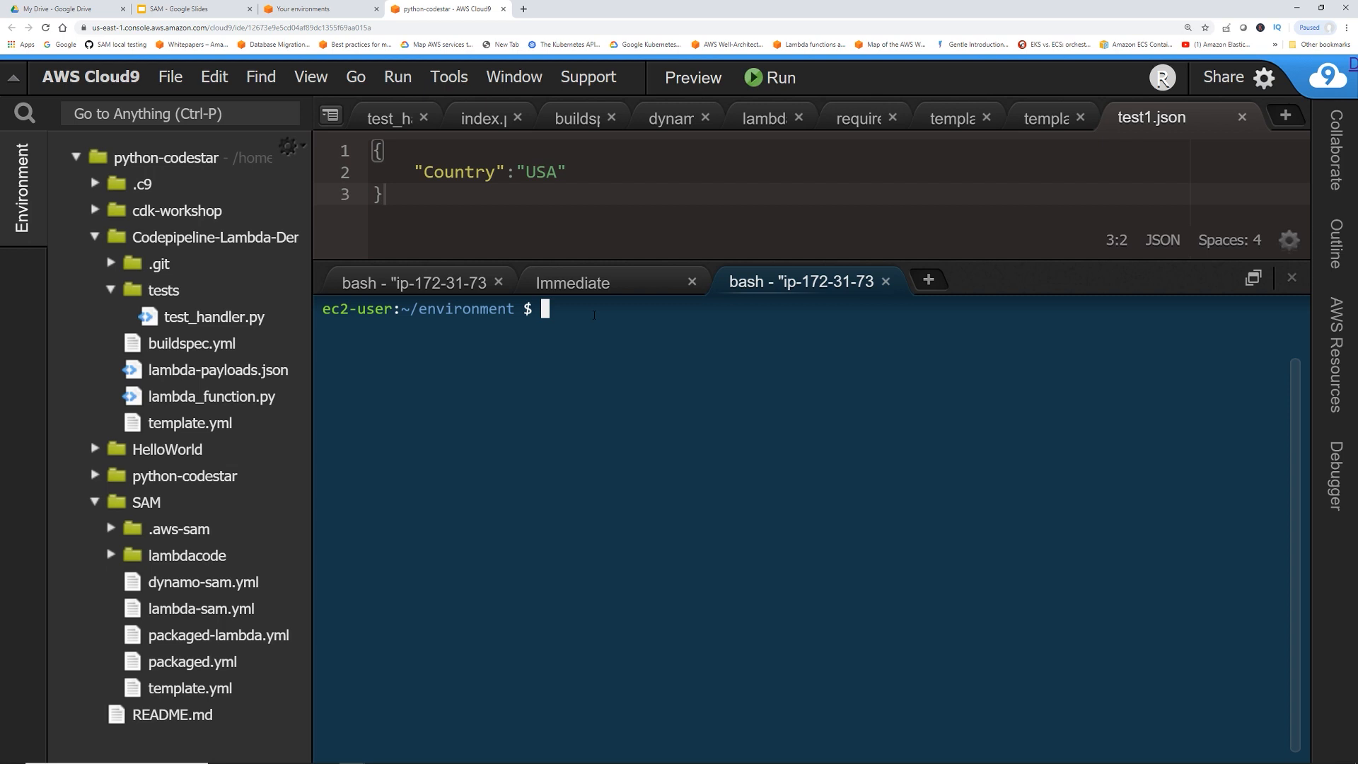
# Run sam --version to confirm SAM CLI version 0.8.0 is installed.
pyautogui.write('sam')
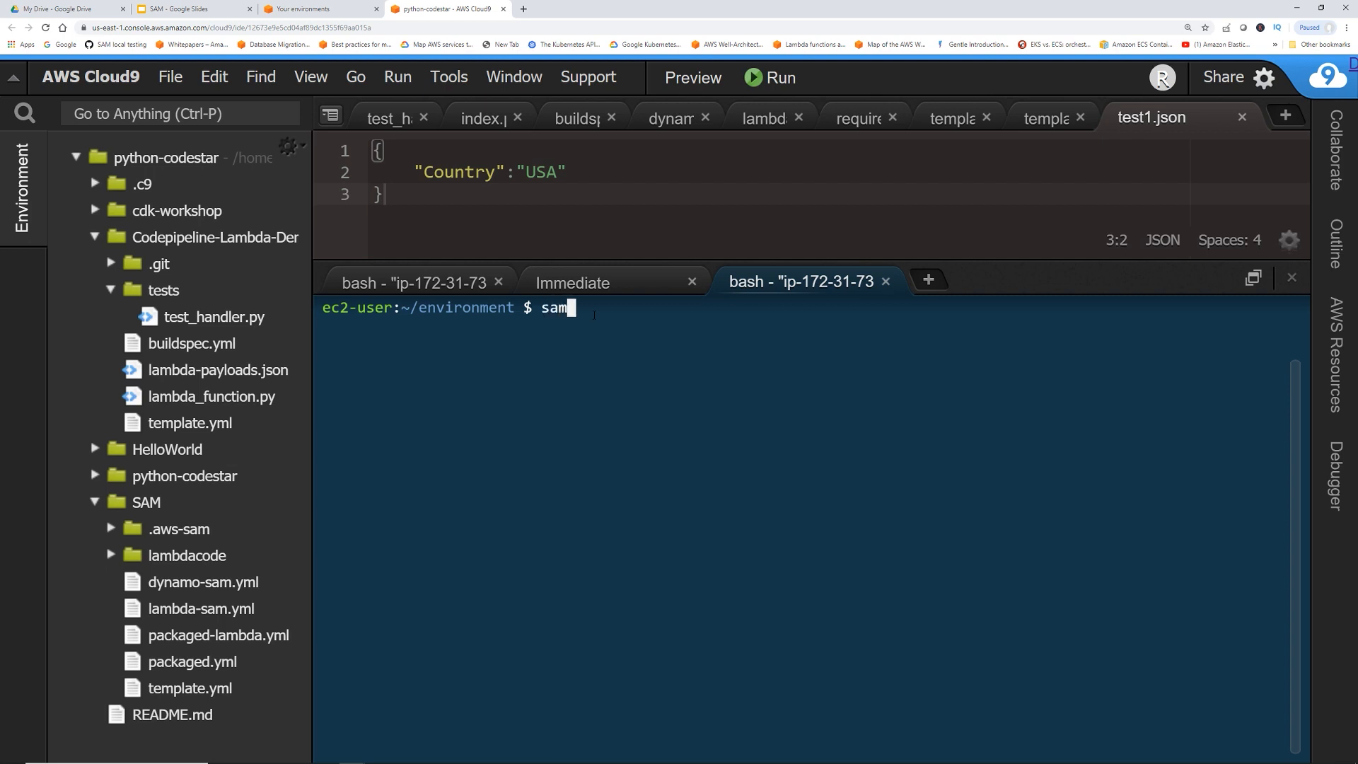
pyautogui.write('--versio')
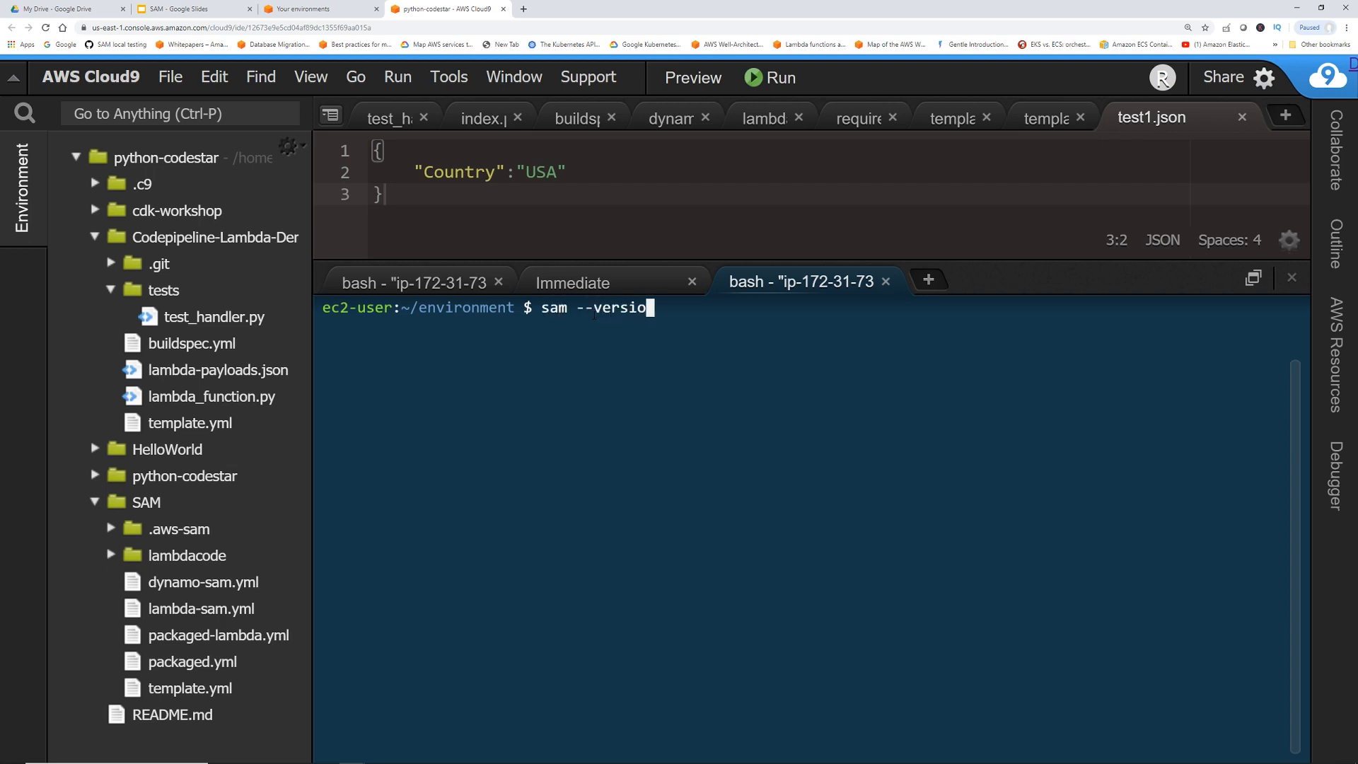
pyautogui.press('Return')
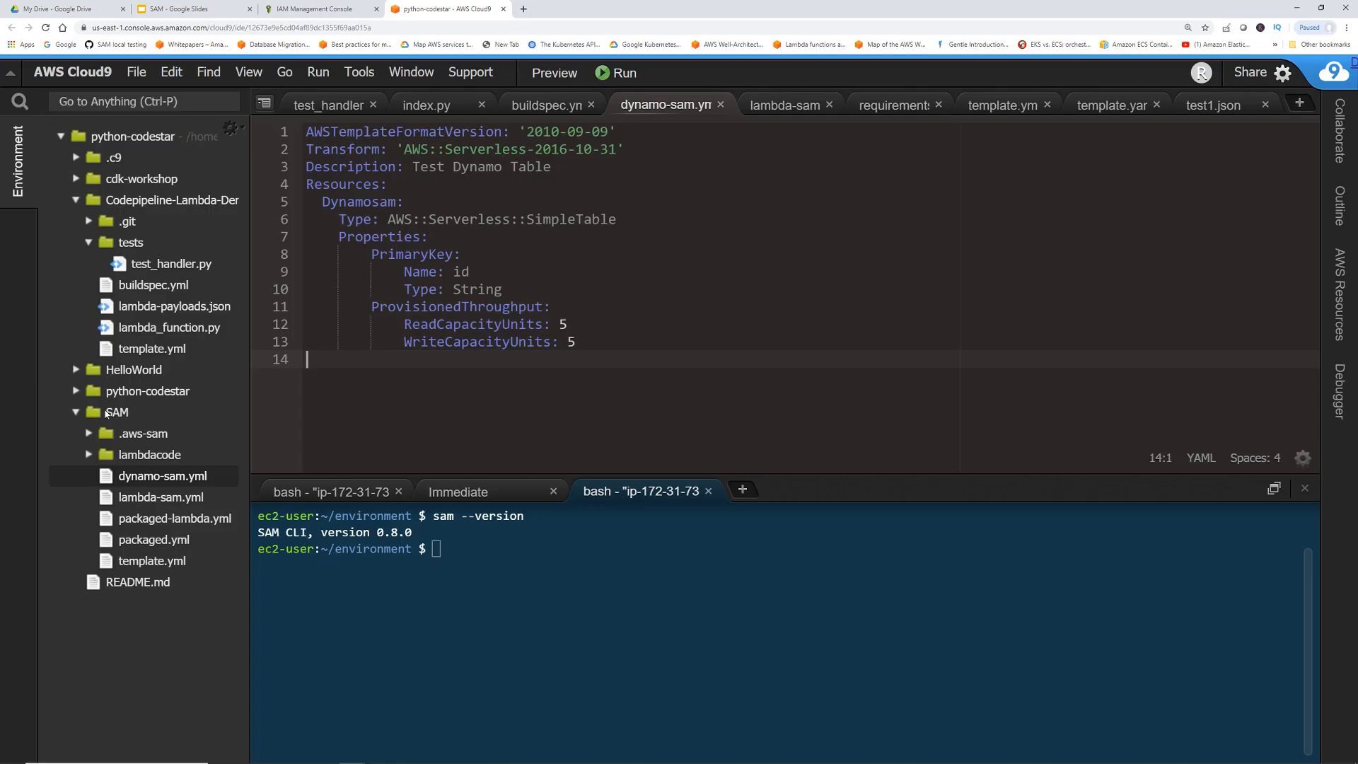
pyautogui.moveTo(117, 413)
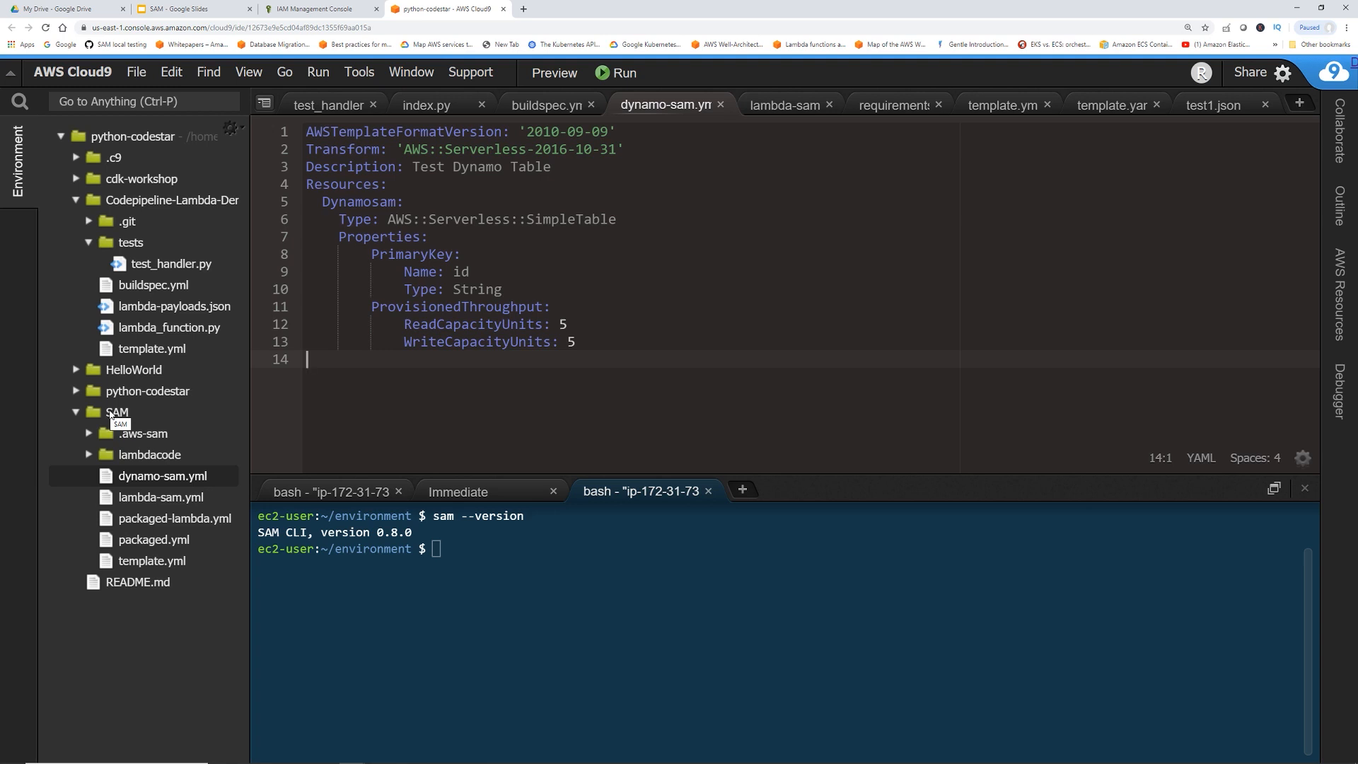
pyautogui.moveTo(192, 425)
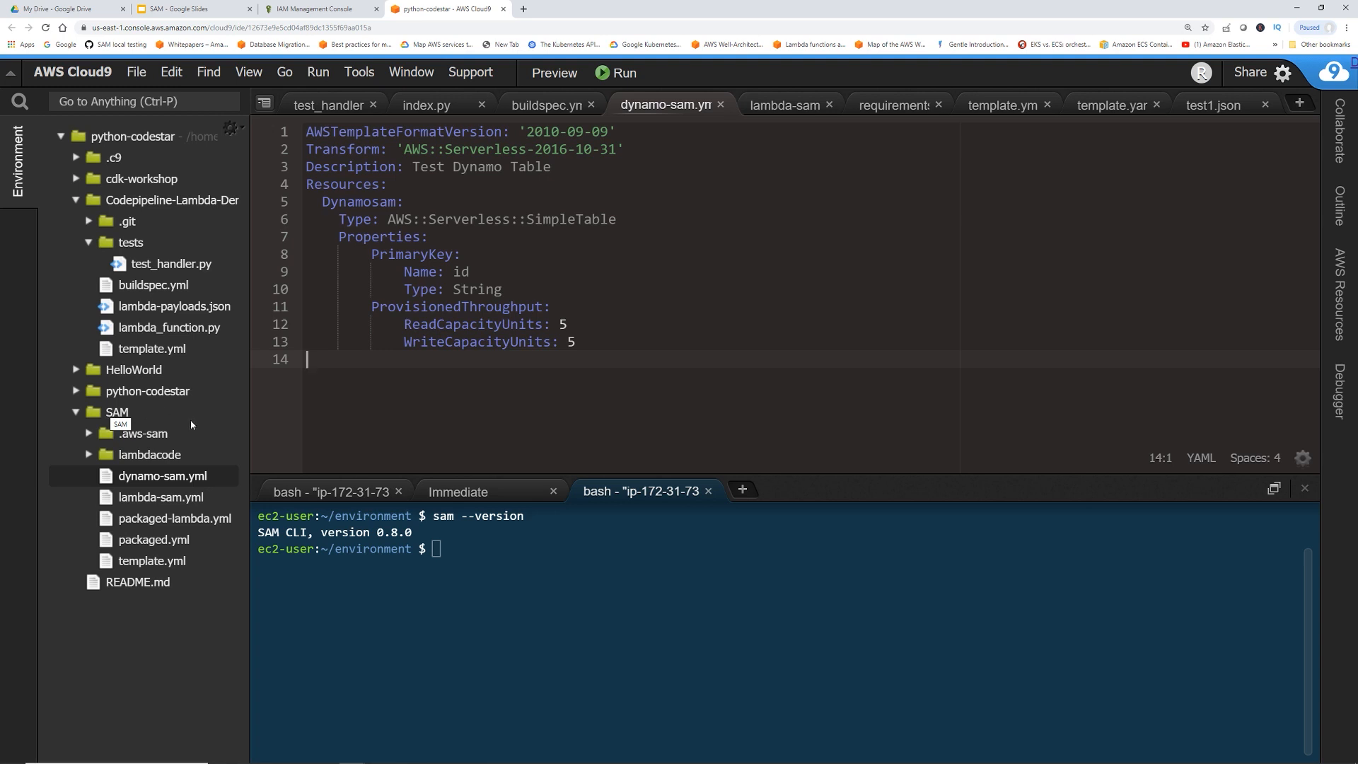
pyautogui.moveTo(190, 405)
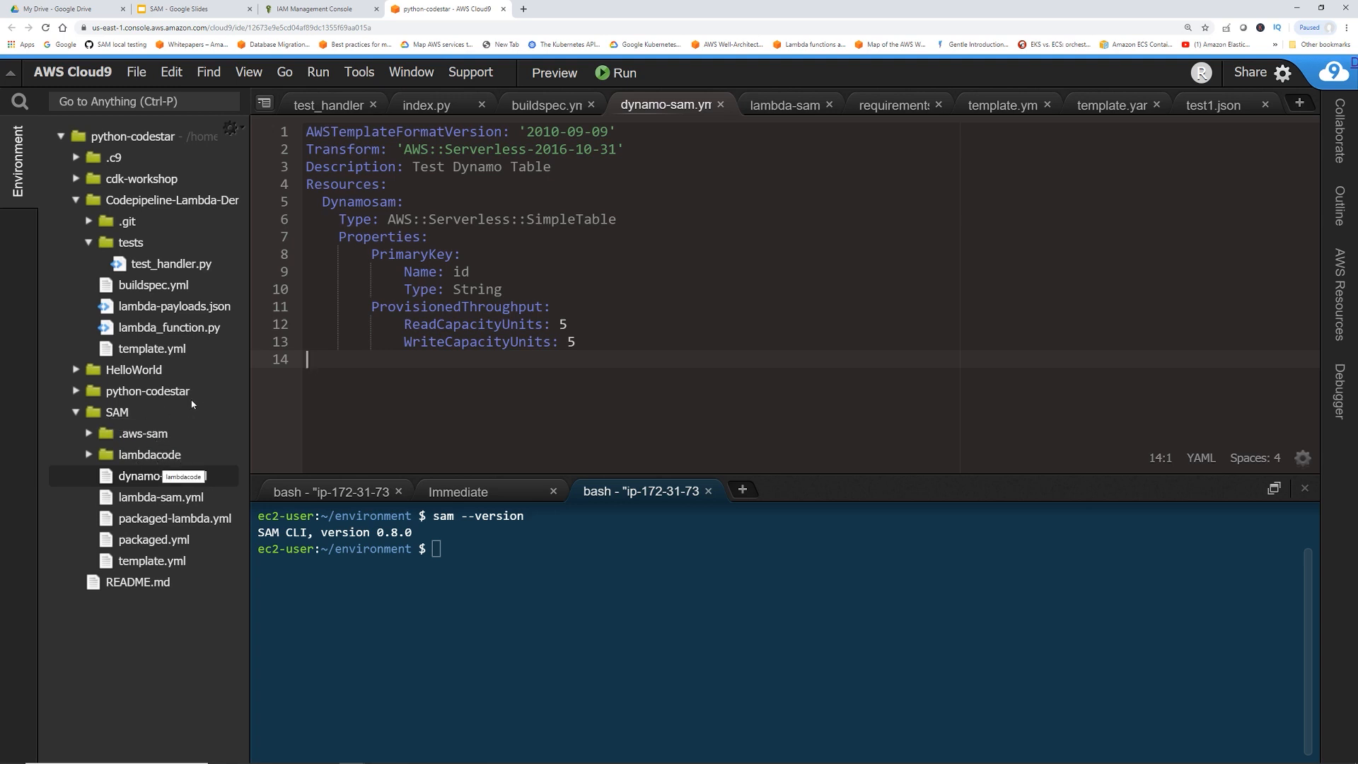
pyautogui.moveTo(151, 489)
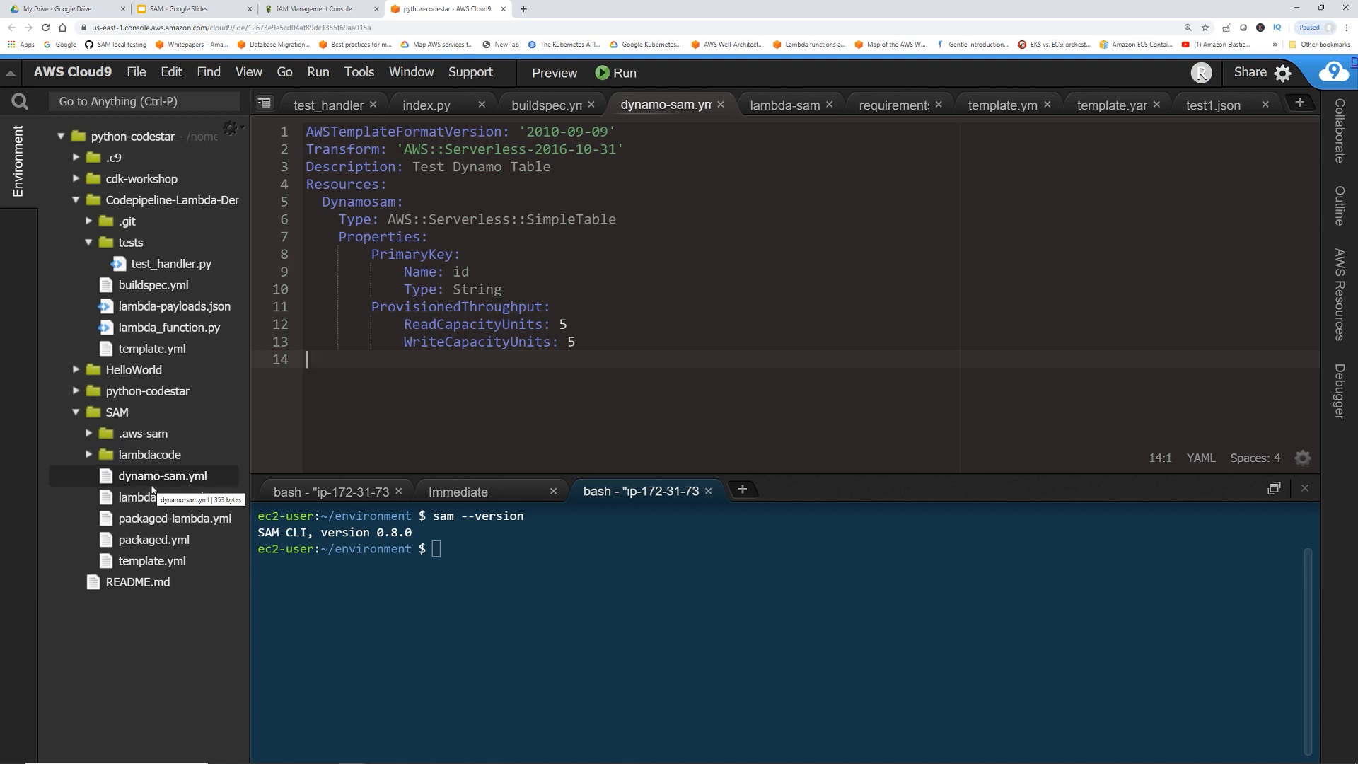
pyautogui.moveTo(179, 491)
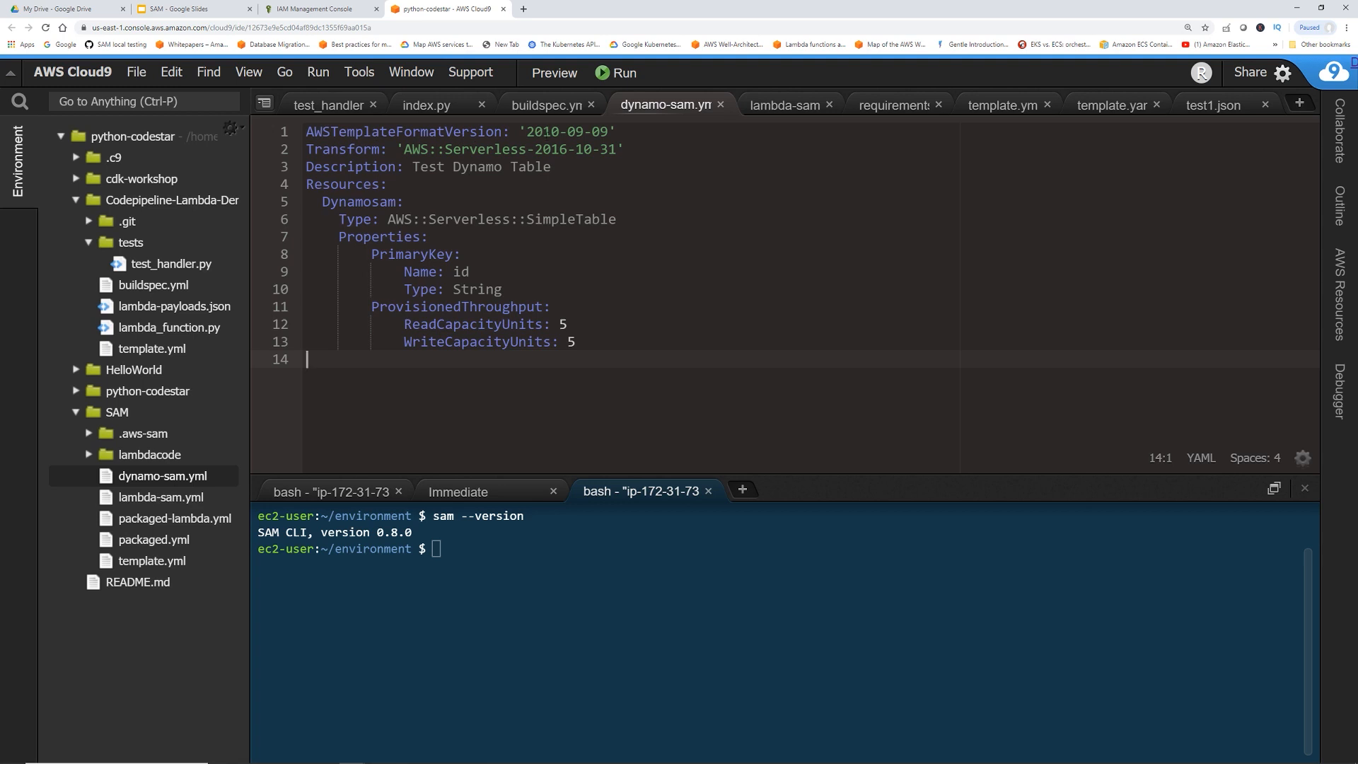
pyautogui.doubleClick(347, 149)
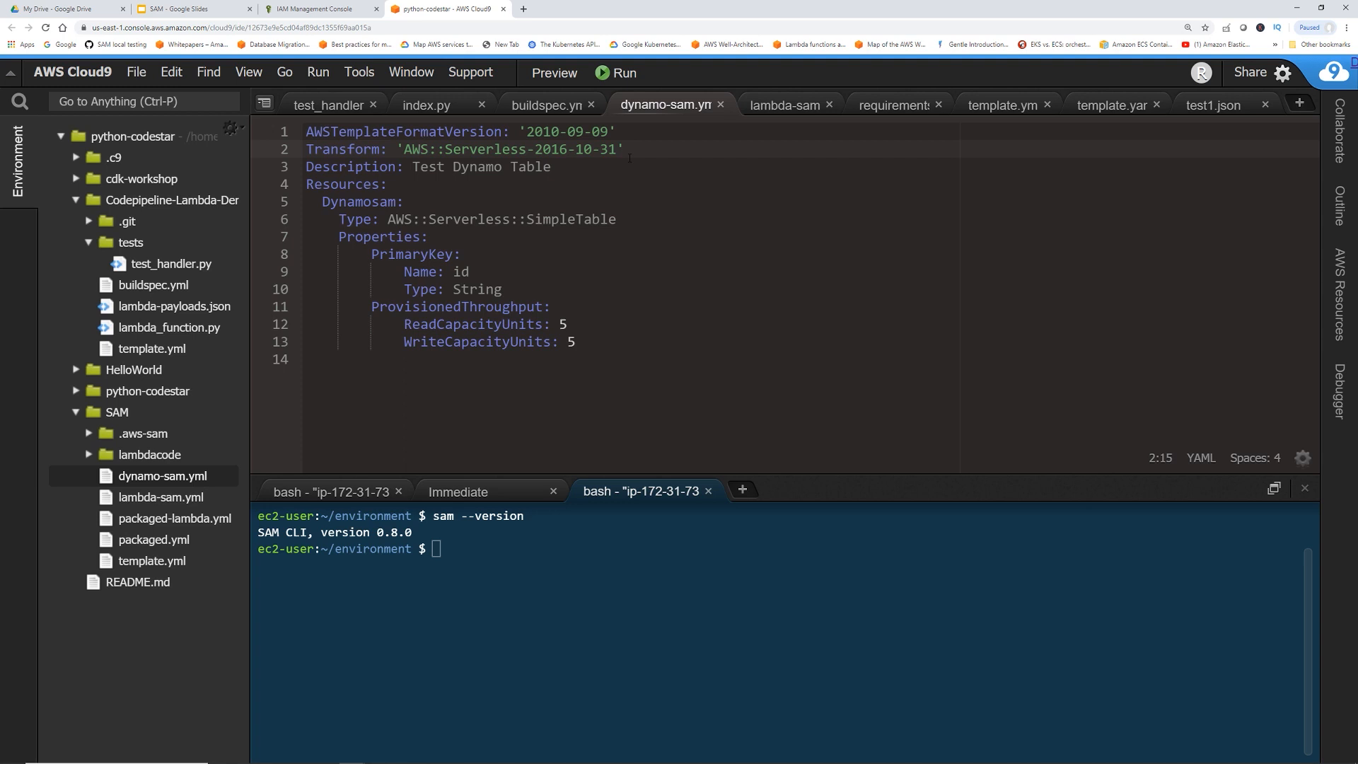
pyautogui.doubleClick(350, 166)
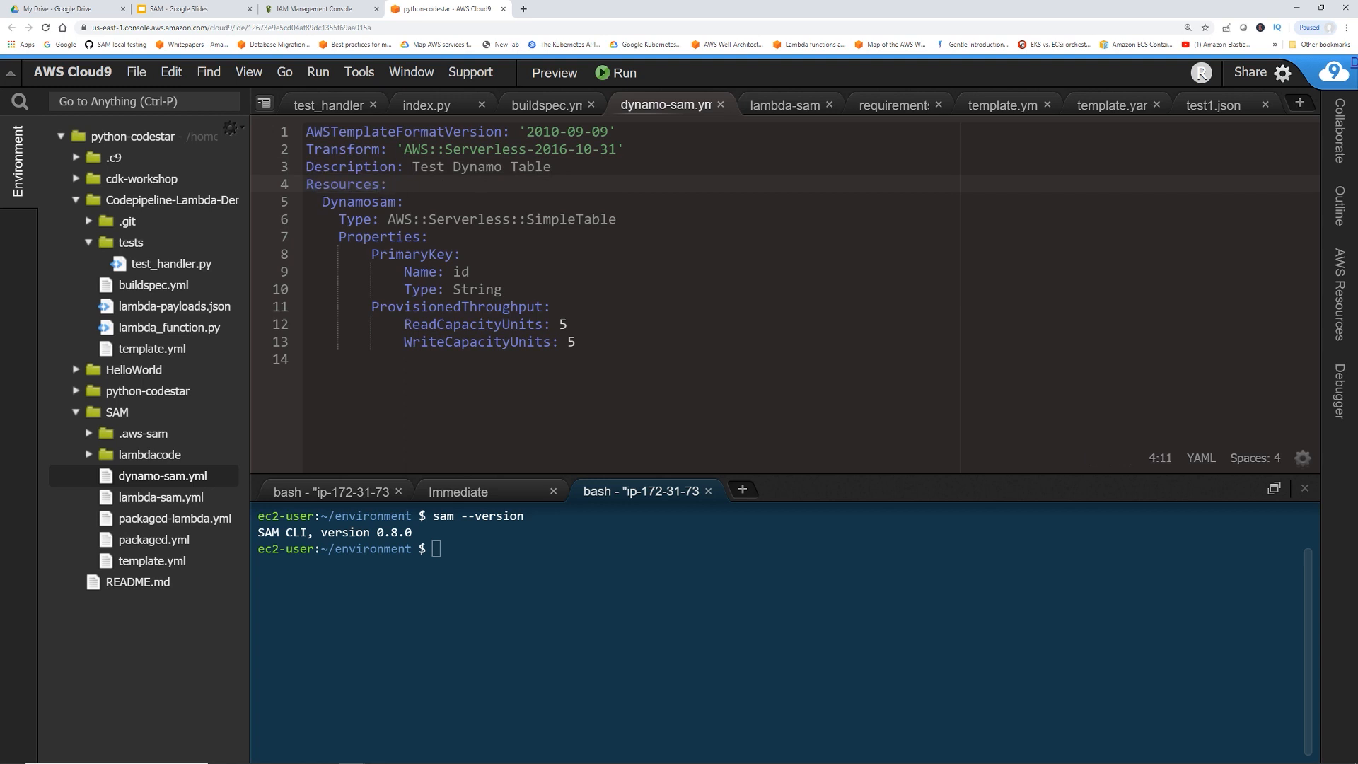
pyautogui.doubleClick(360, 201)
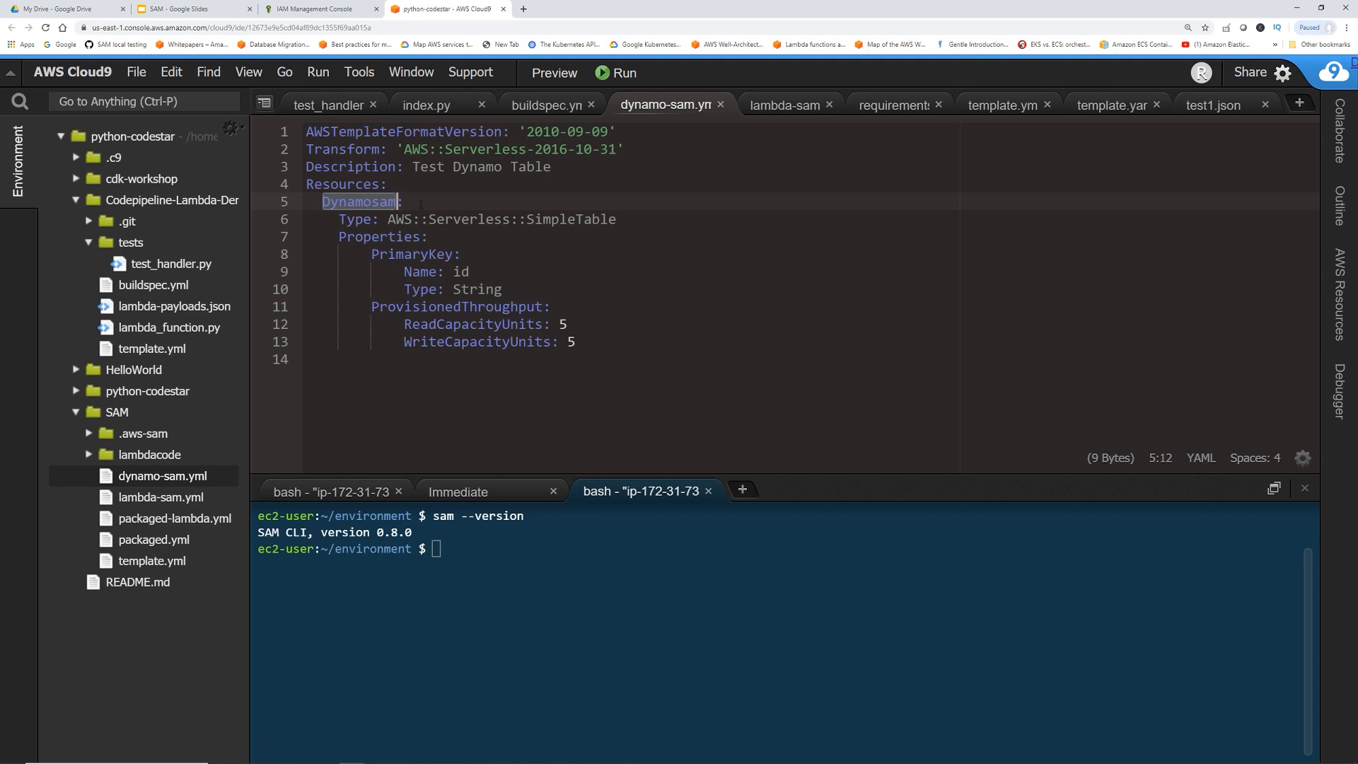
pyautogui.moveTo(362, 216)
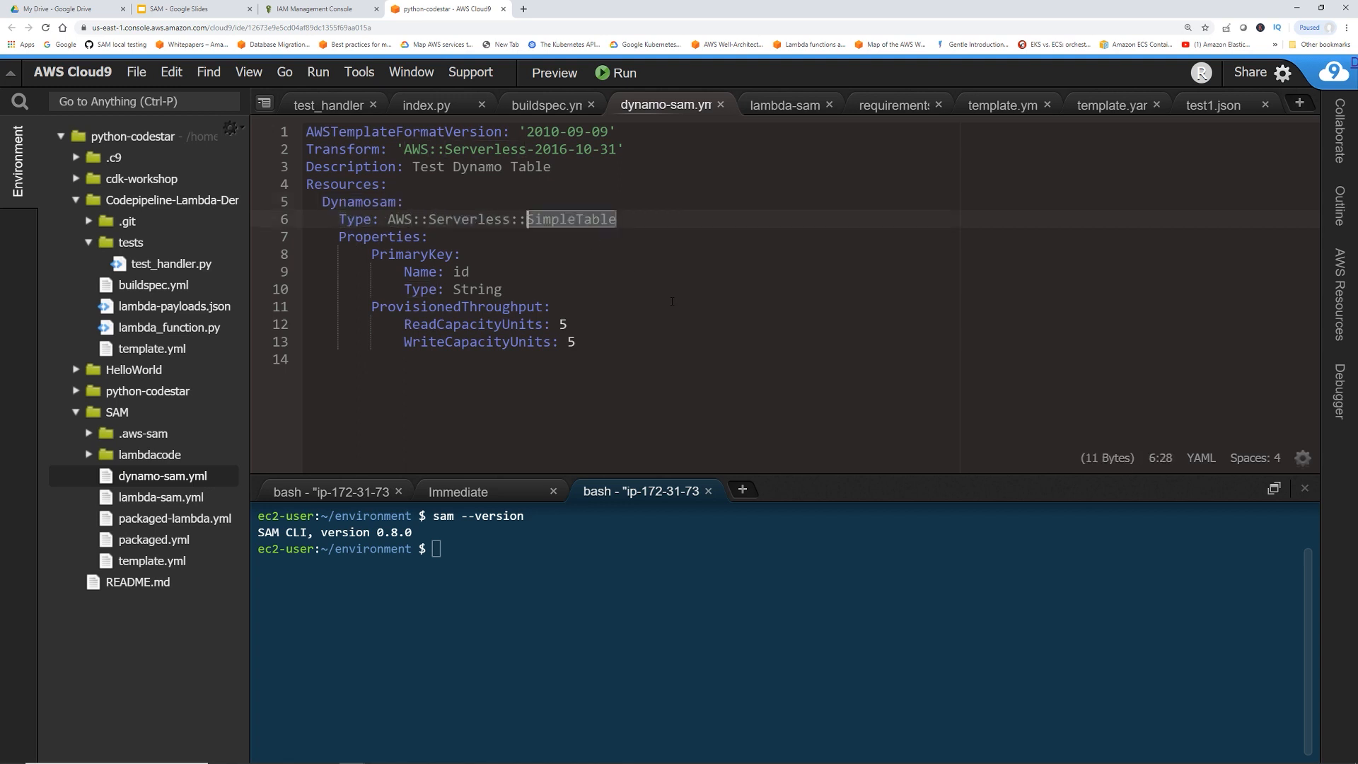
pyautogui.moveTo(551, 219)
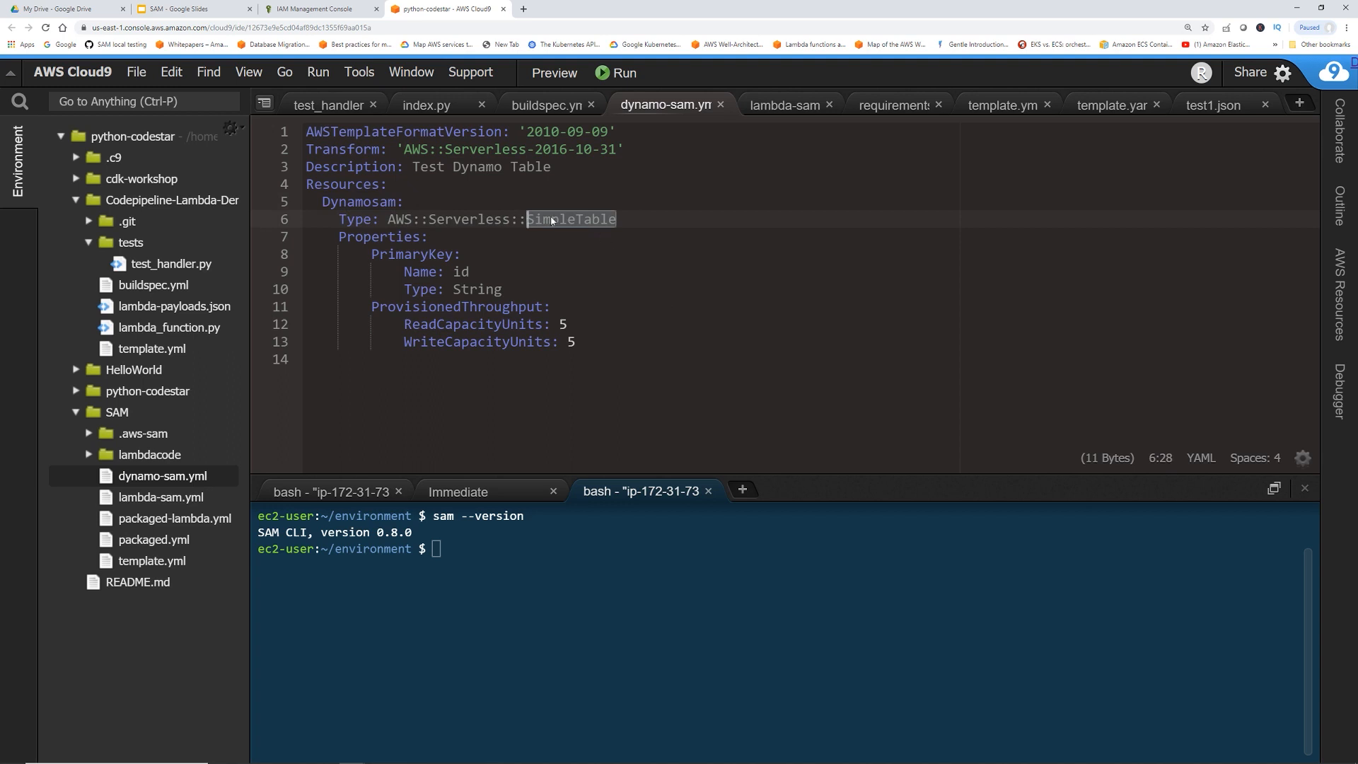
pyautogui.moveTo(595, 222)
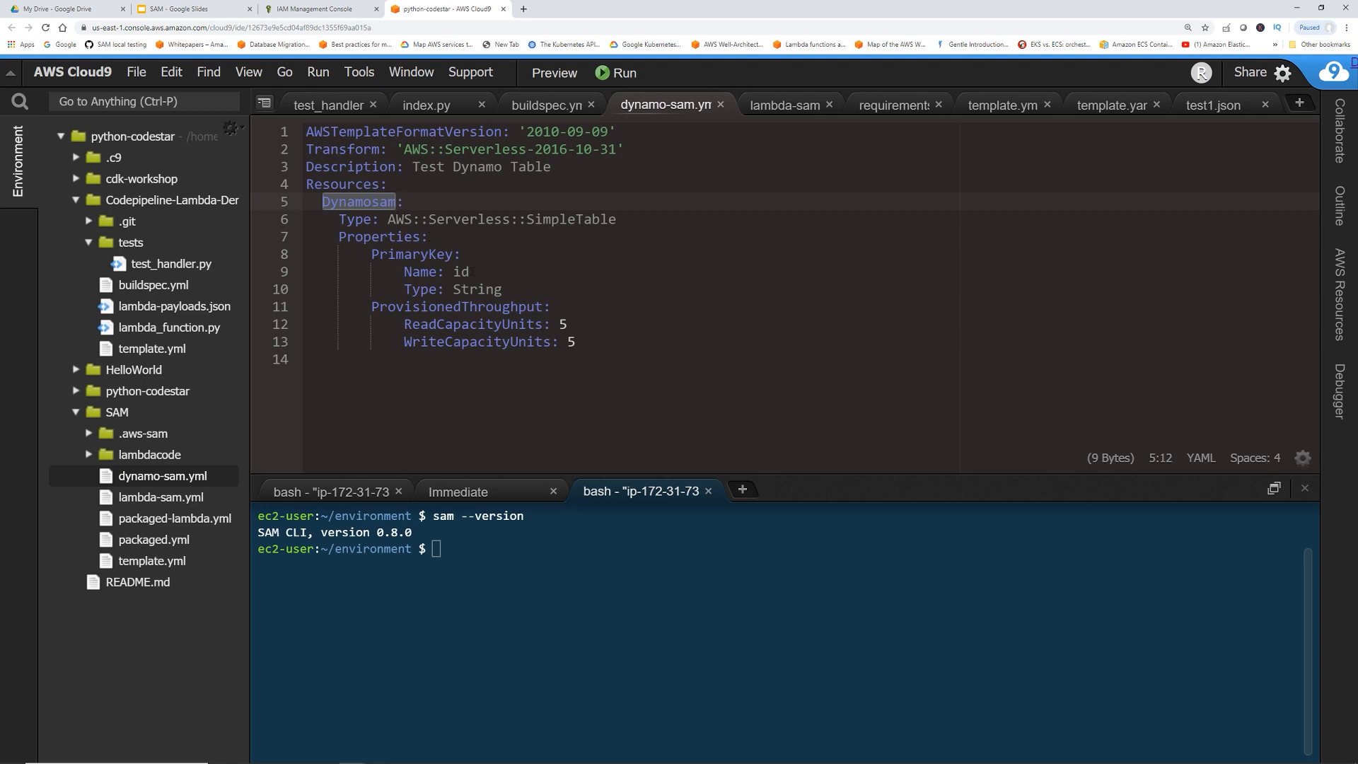
pyautogui.doubleClick(456, 271)
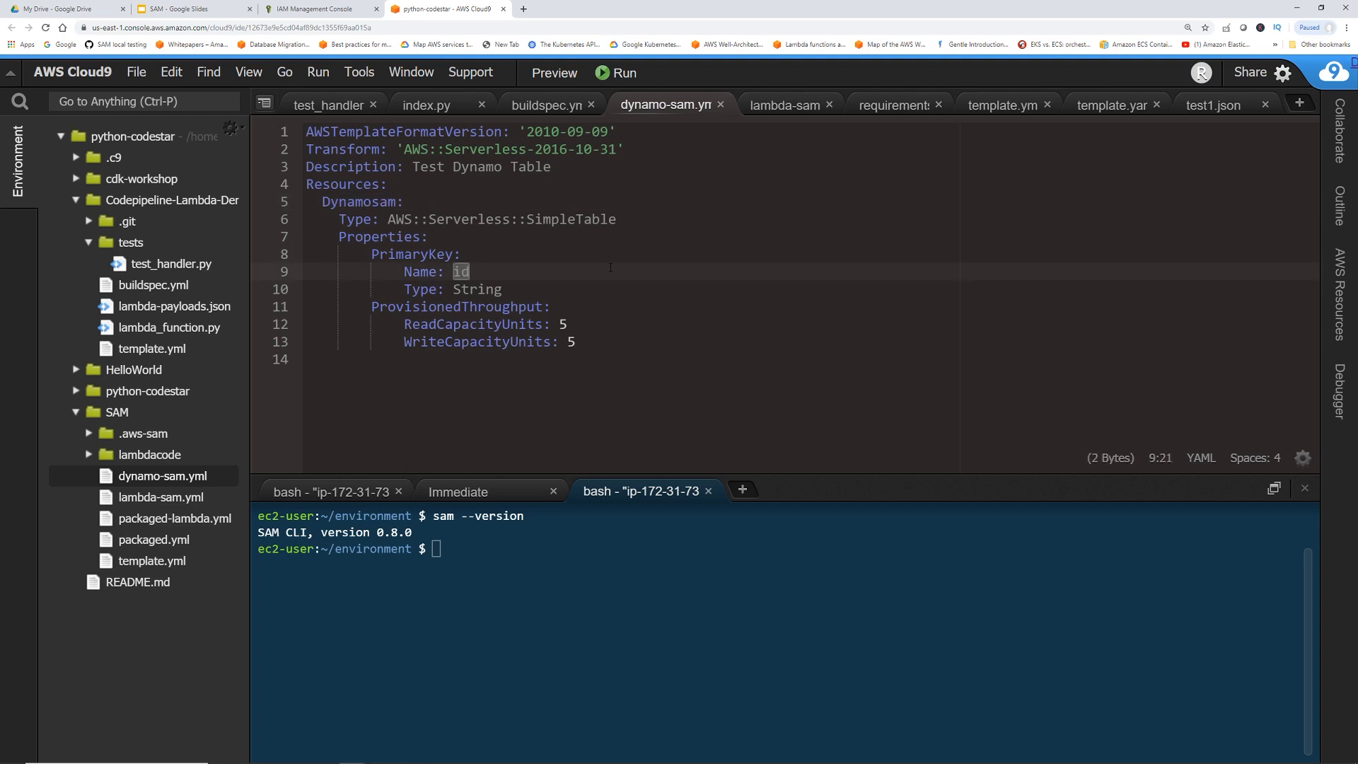
pyautogui.click(488, 289)
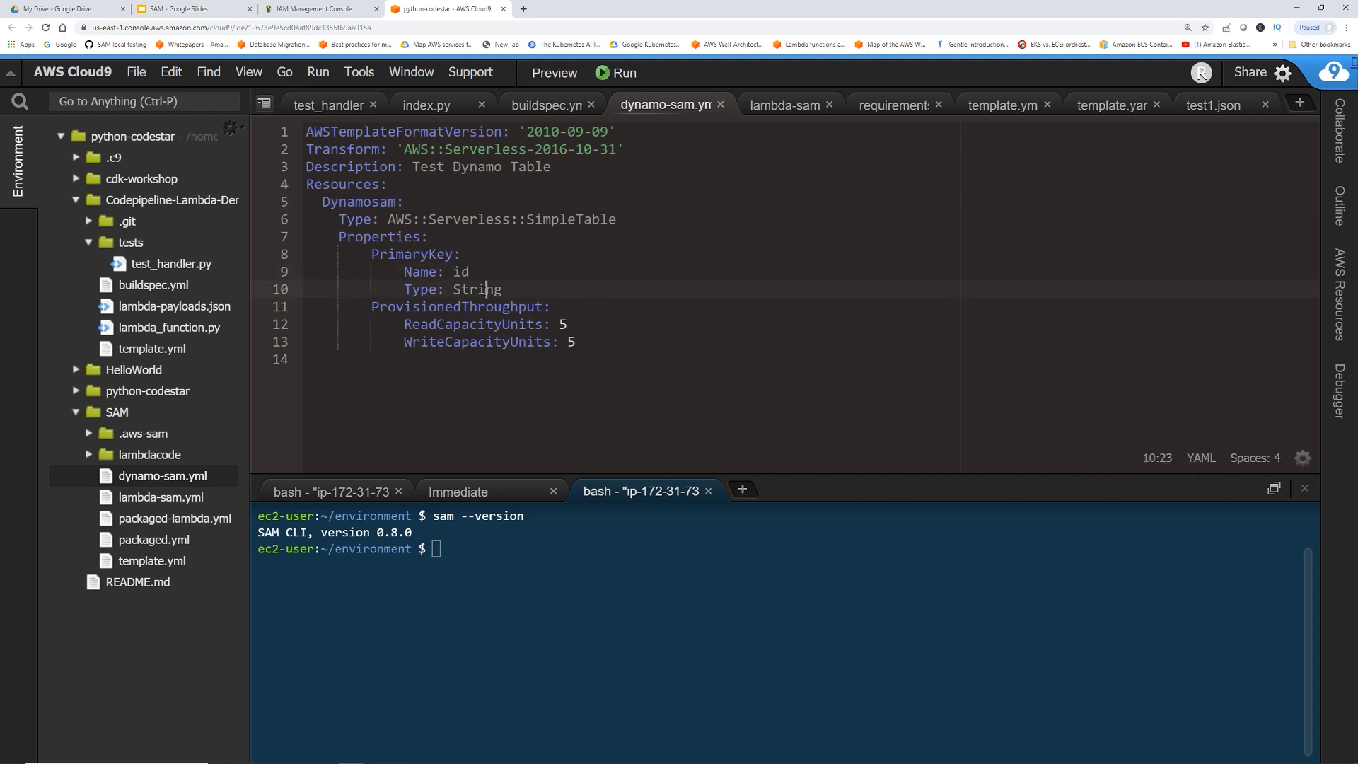
pyautogui.doubleClick(454, 307)
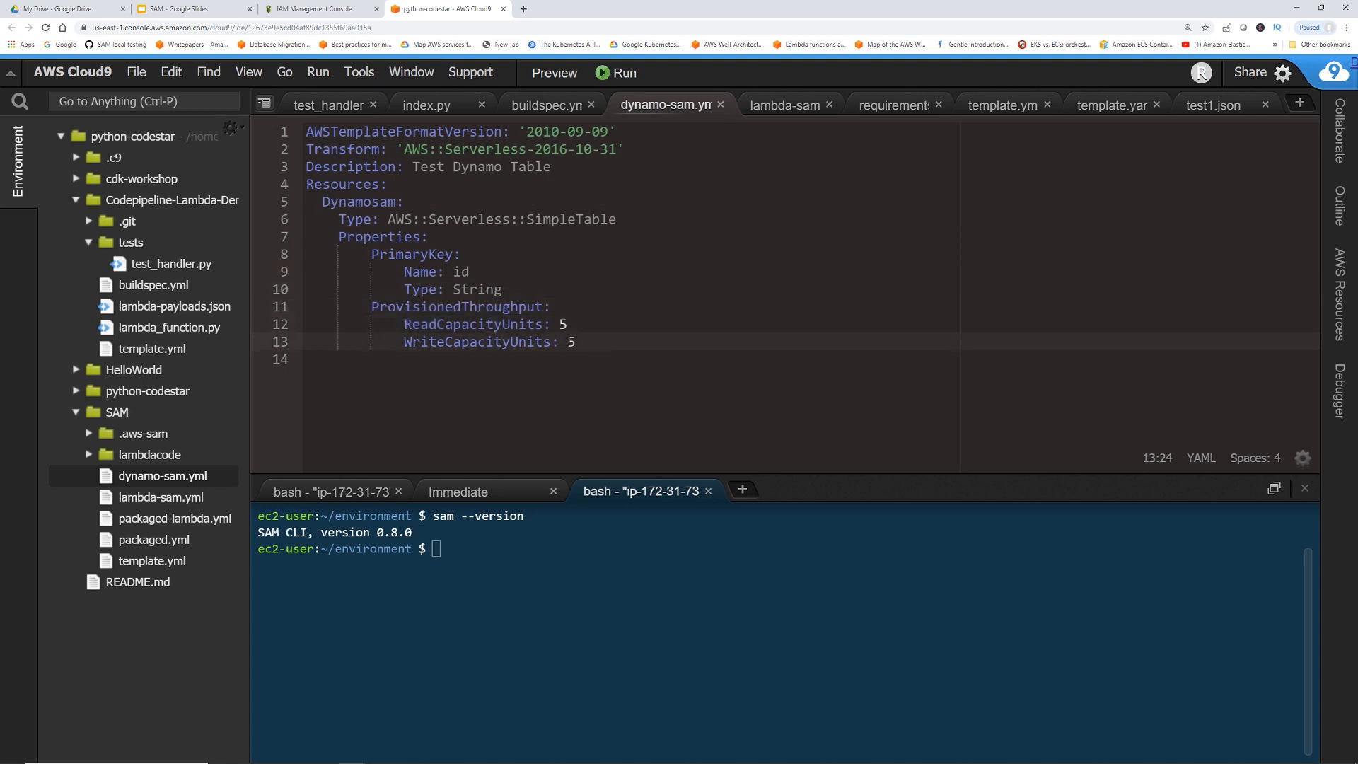
pyautogui.click(312, 358)
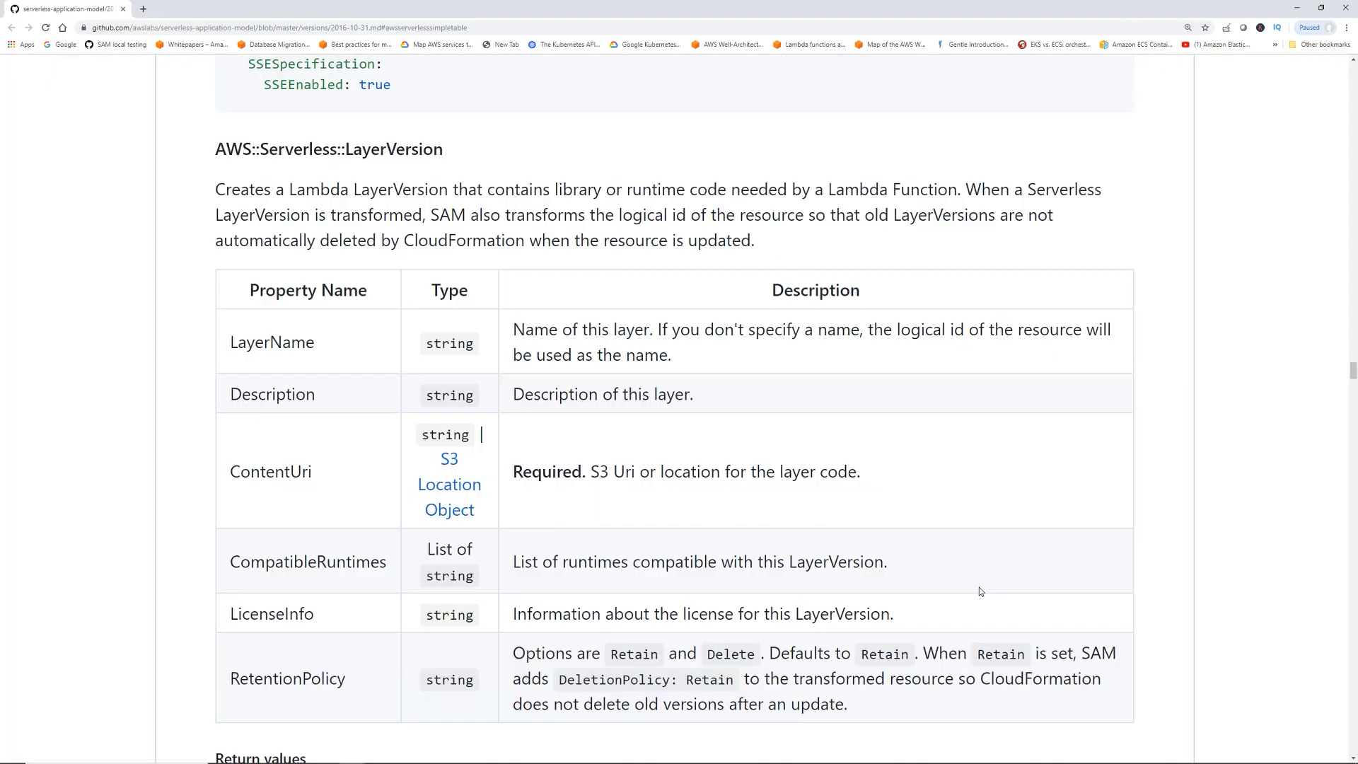
pyautogui.moveTo(447, 85)
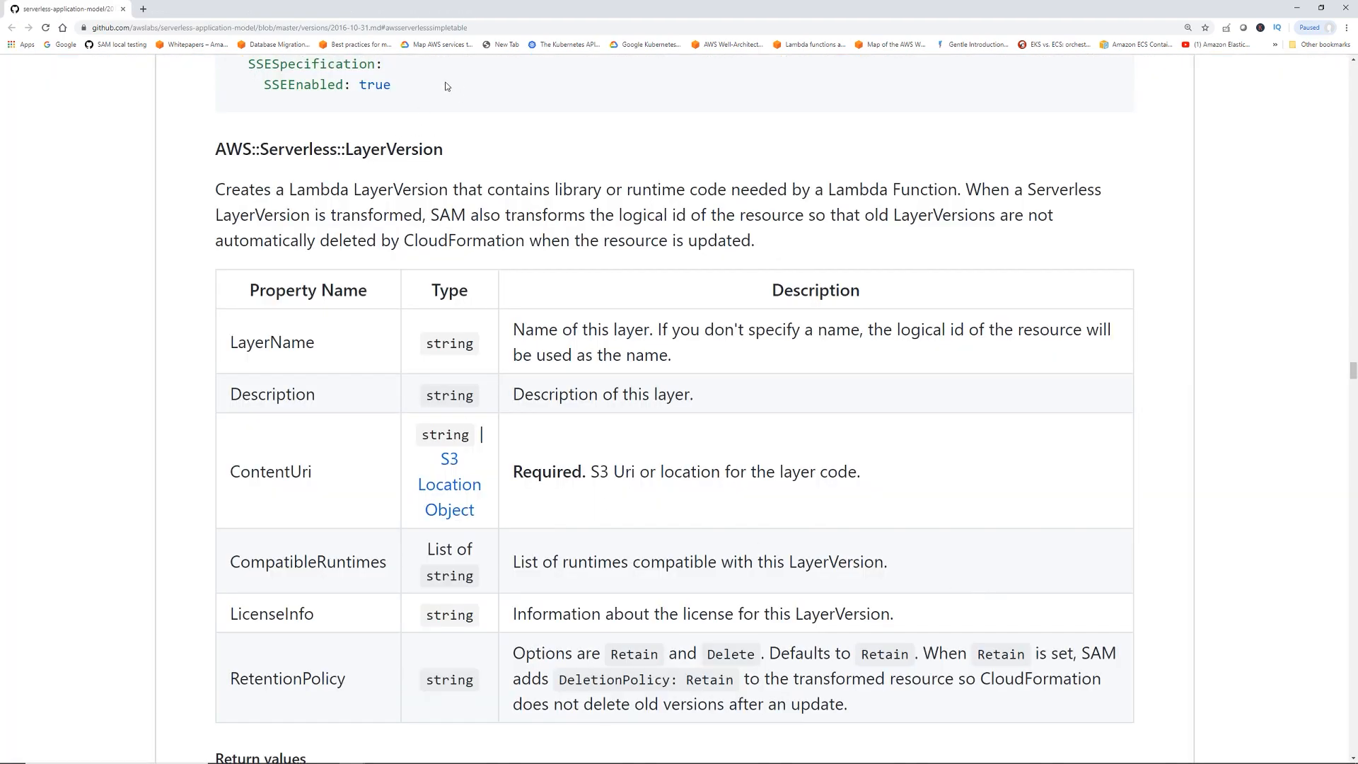
# Review the AWS::Serverless::SimpleTable docs on GitHub, then return to the Cloud9 tab.
pyautogui.scroll(3)
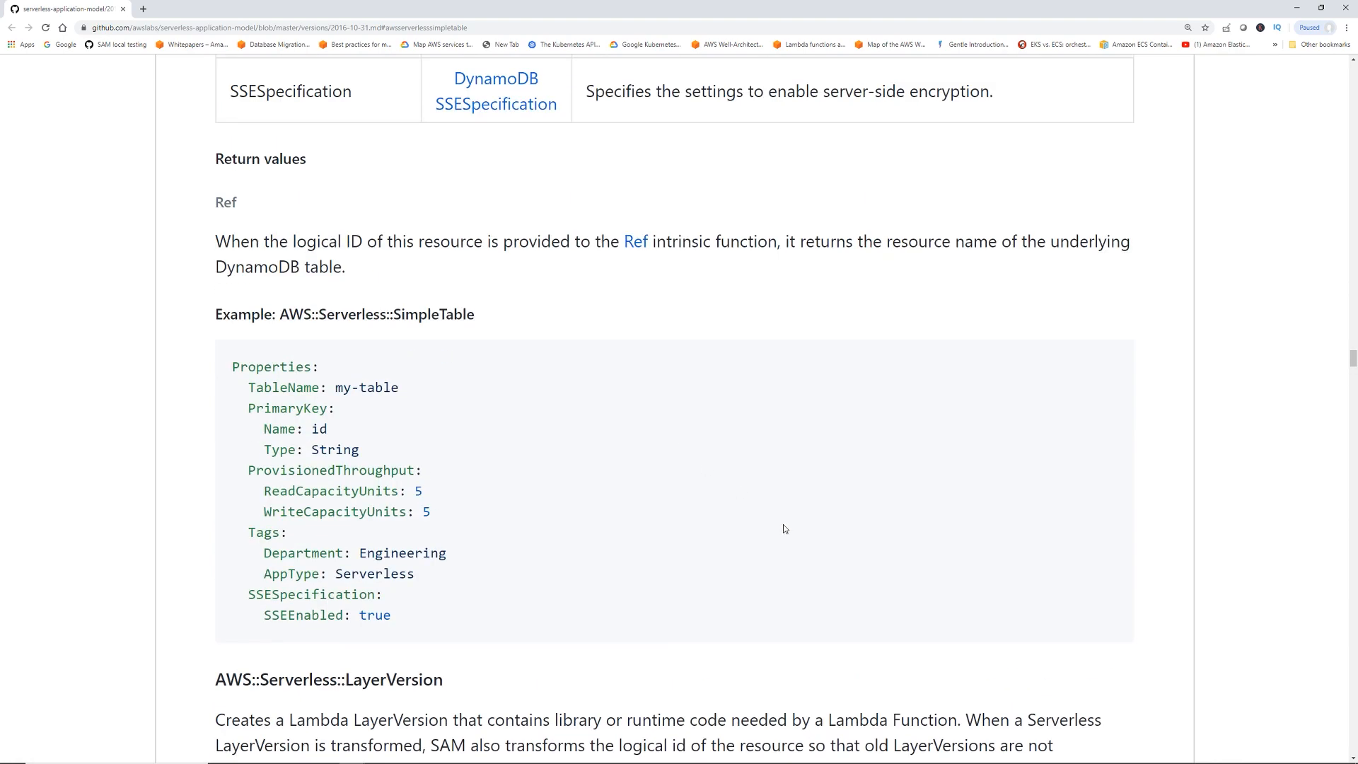
pyautogui.scroll(3)
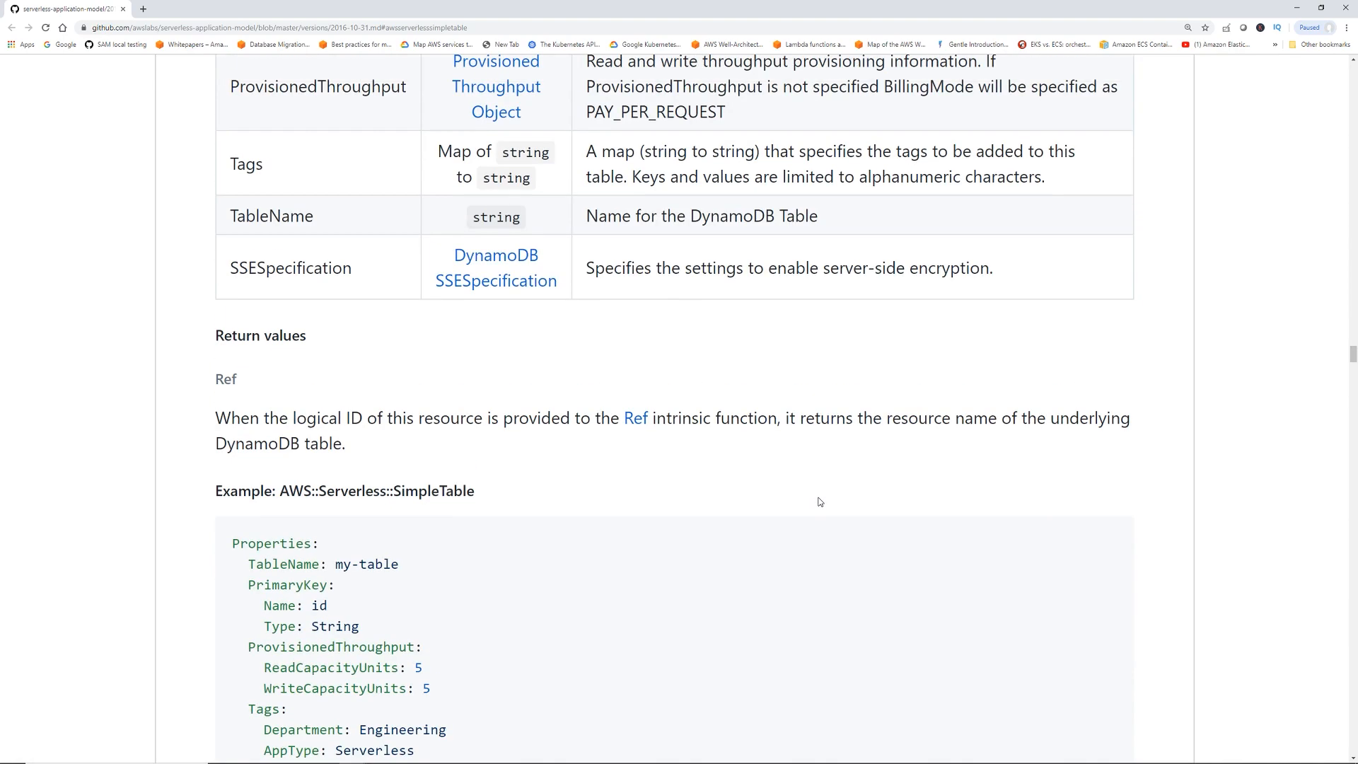
pyautogui.scroll(3)
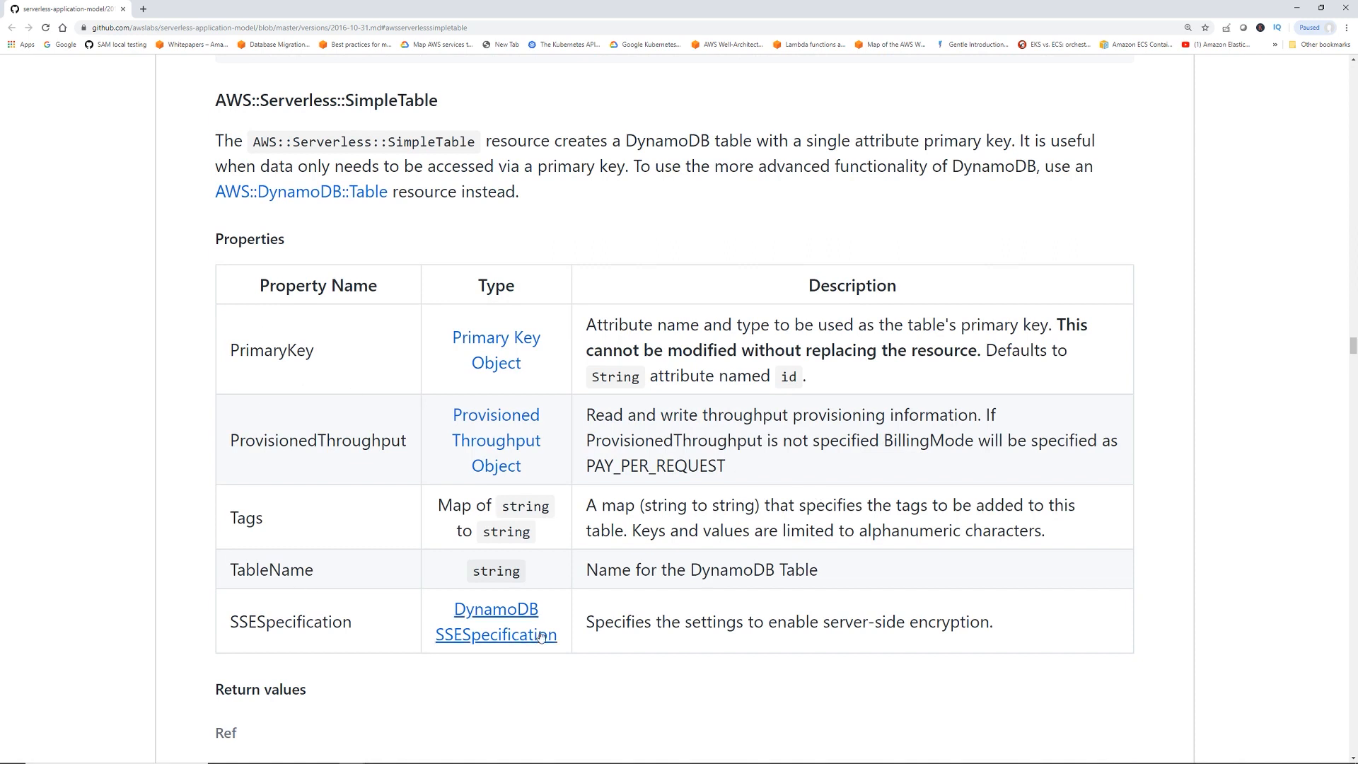
pyautogui.moveTo(306, 632)
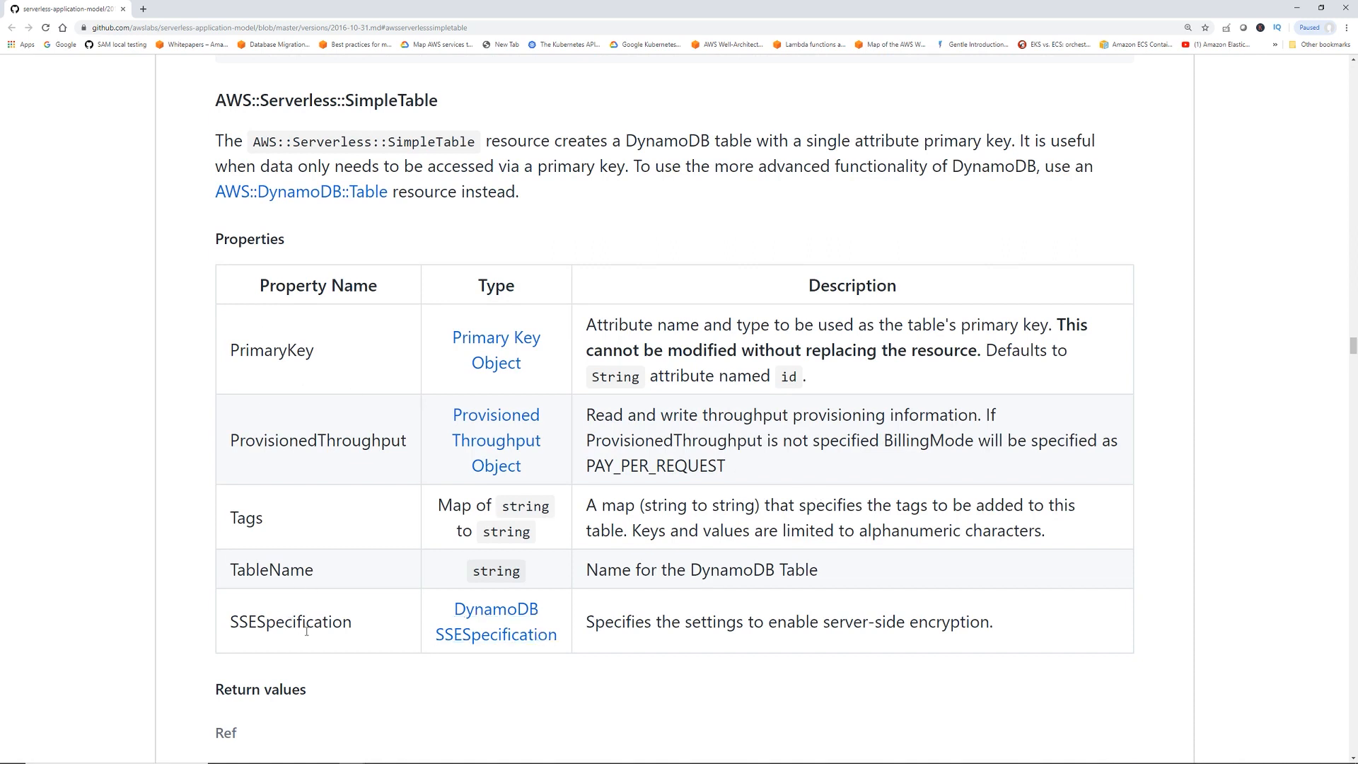
pyautogui.moveTo(871, 628)
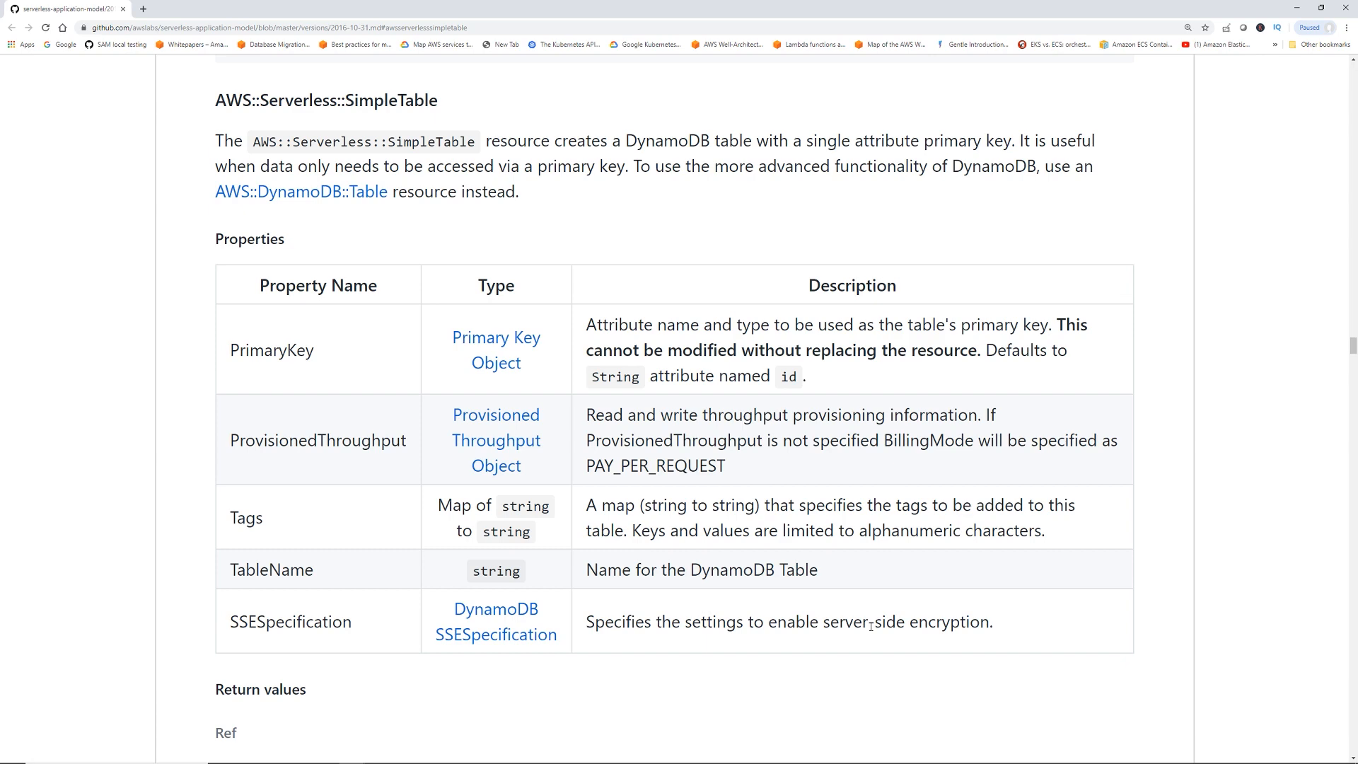
pyautogui.scroll(-3)
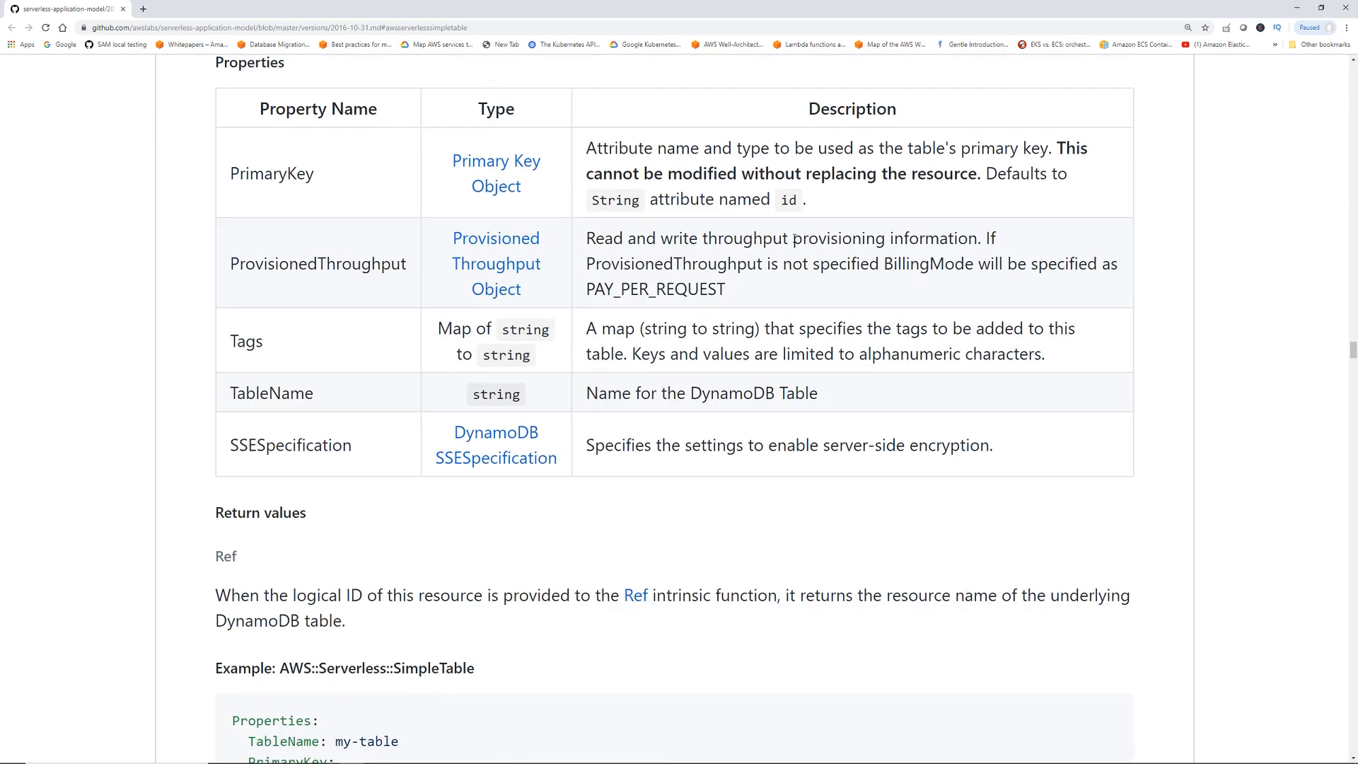
pyautogui.click(441, 8)
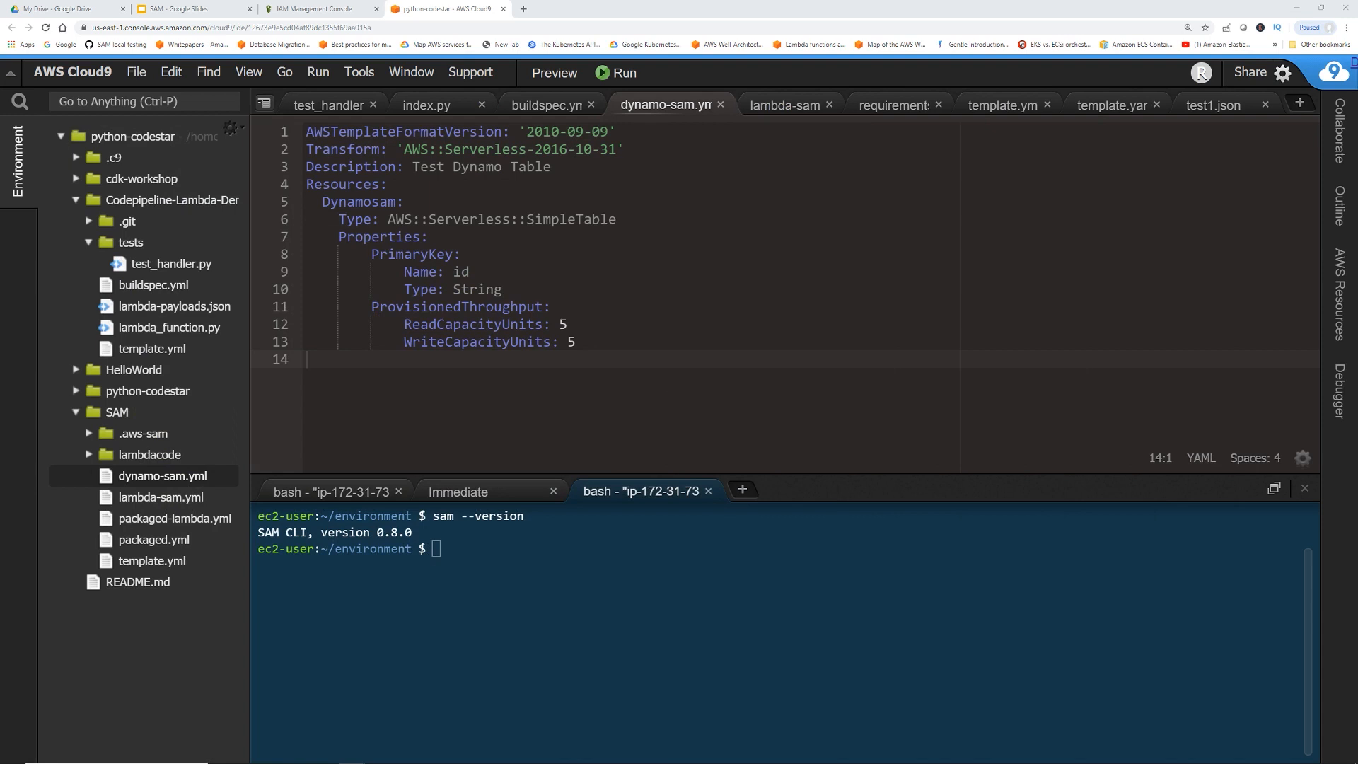
# Run sam package on dynamo-sam.yml into bucket demo-test-101, outputting packaged-dynamo.yml.
pyautogui.write('sam package --template-file dynamo-sam.yml --s3-bucket demo-test-101 --output-template-file packaged.yml')
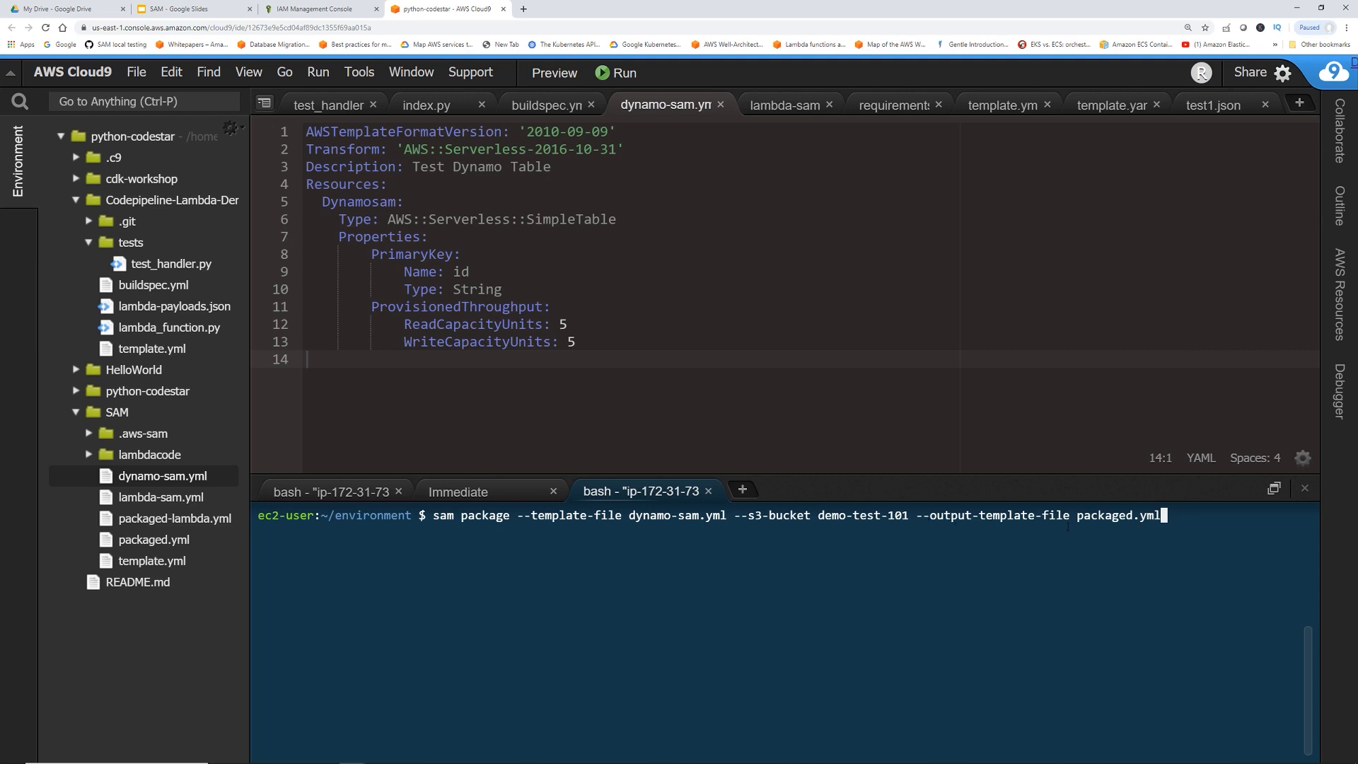
pyautogui.moveTo(1185, 510)
pyautogui.write('-')
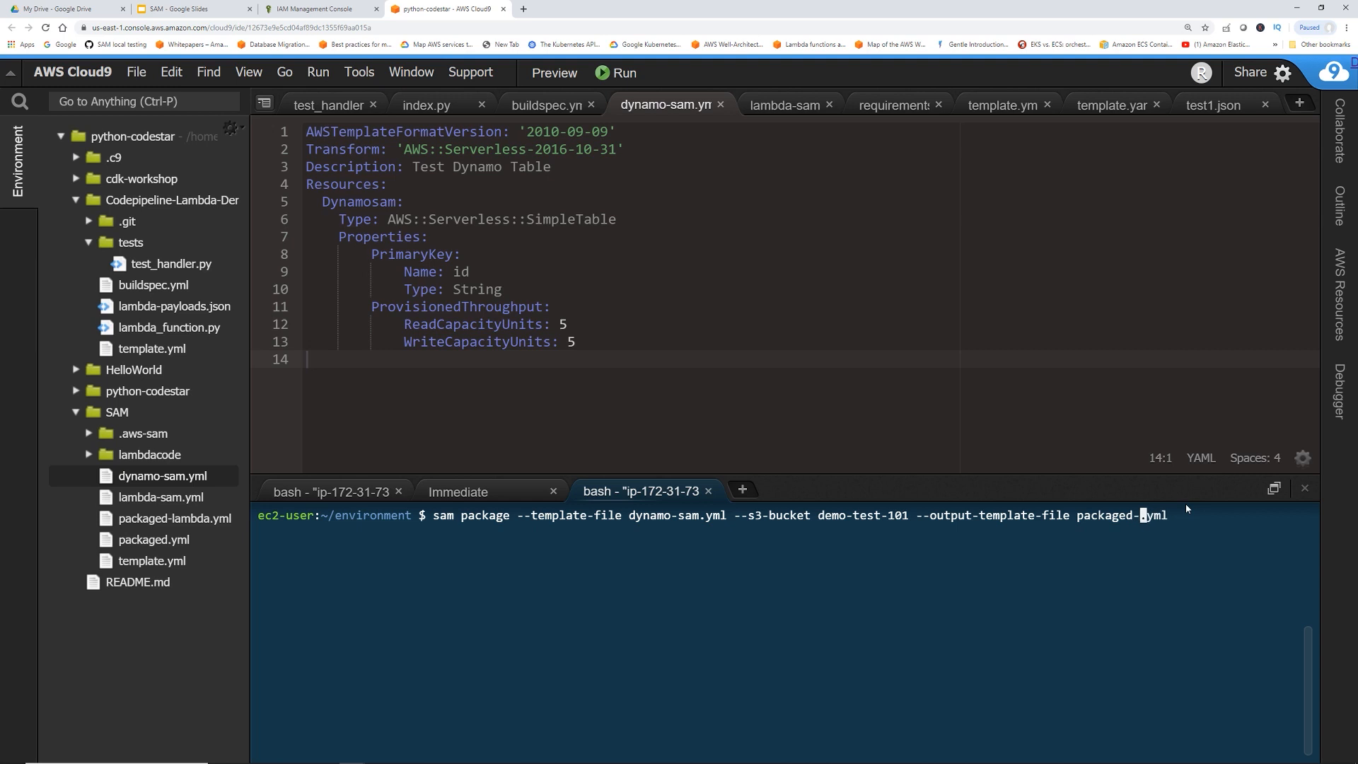
pyautogui.write('dynamo')
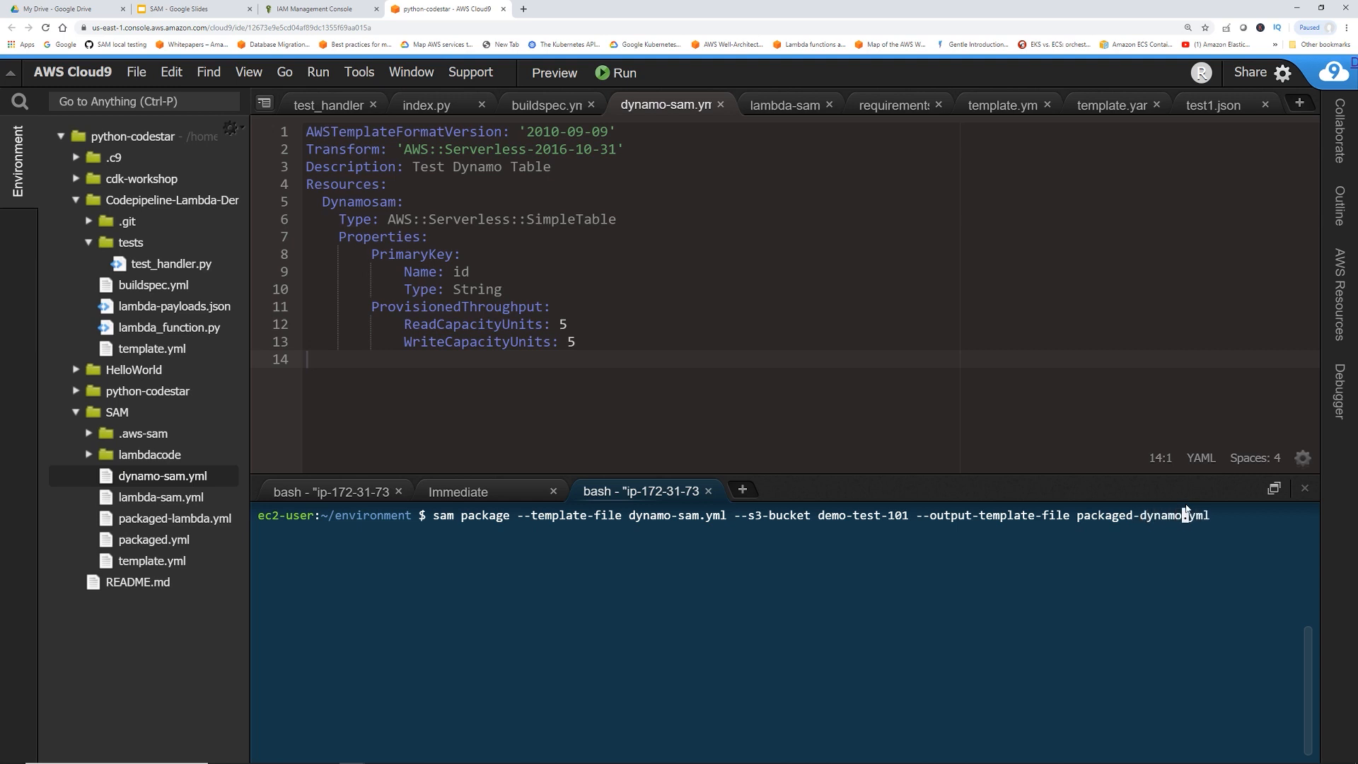
pyautogui.press('Return')
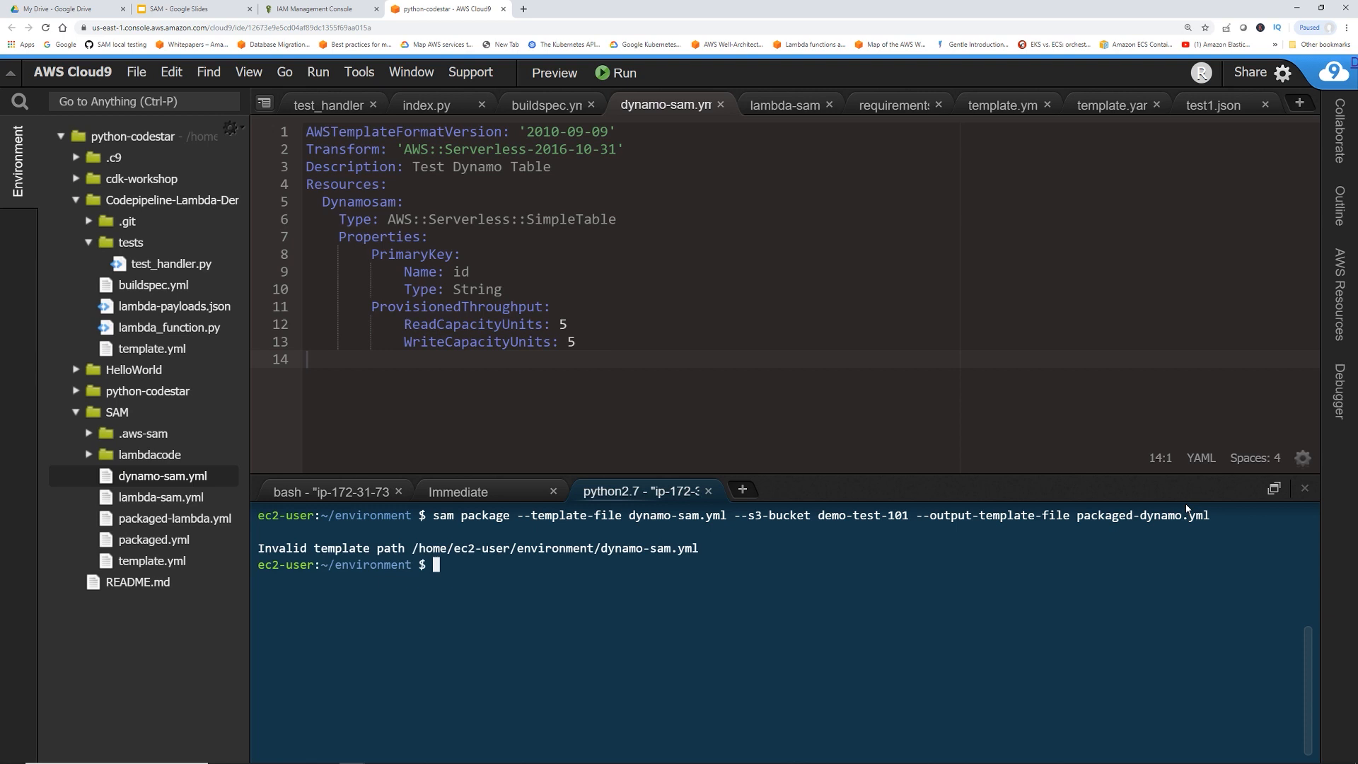
# Change into the SAM folder and rerun sam package to create packaged-dynamo.yml.
pyautogui.write('cd SA')
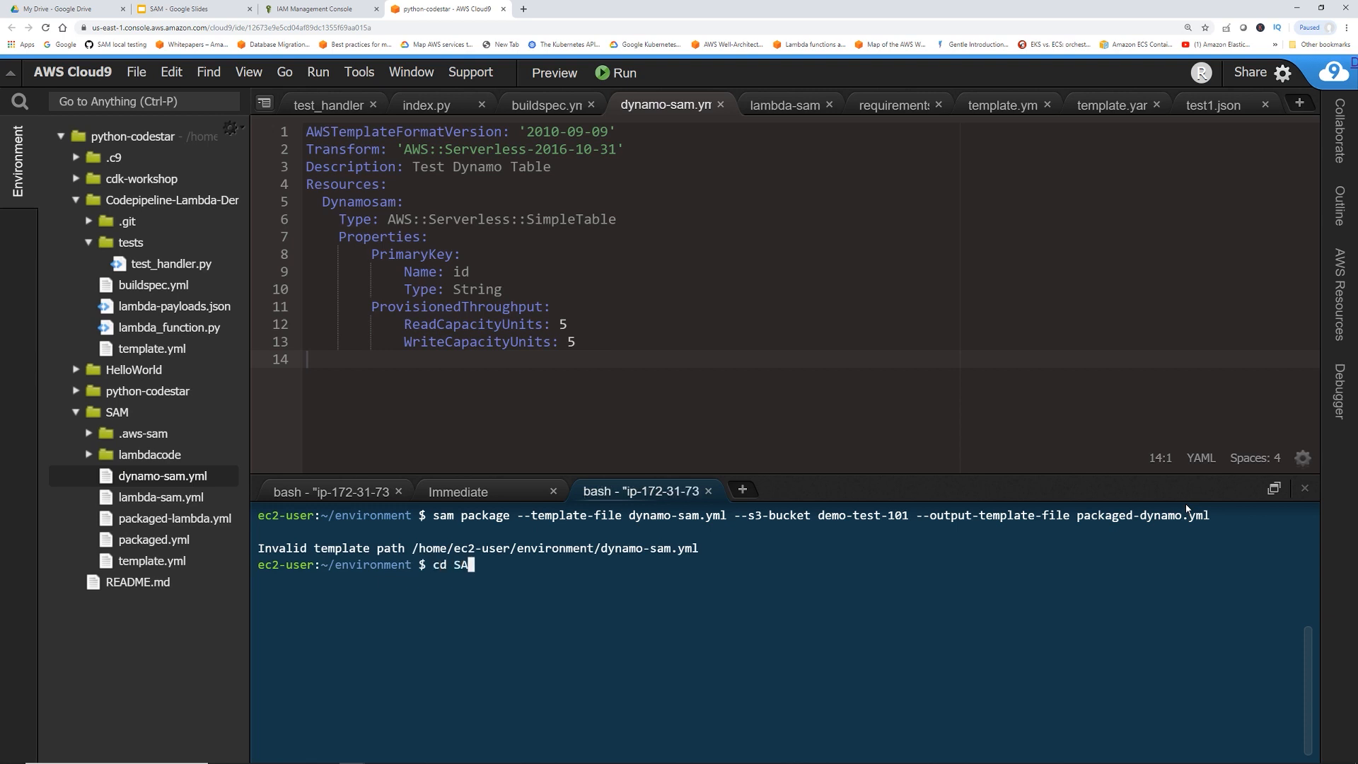
pyautogui.press('Return')
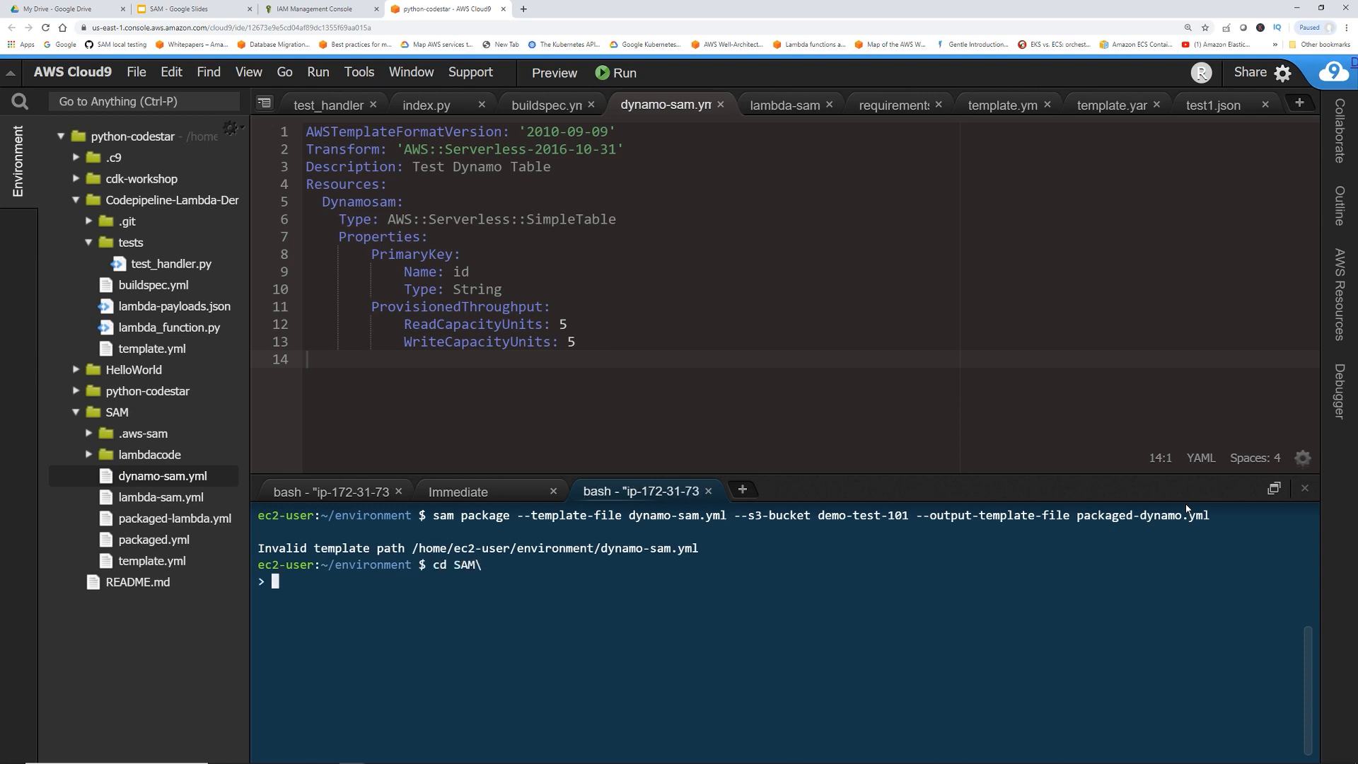
pyautogui.press('ctrl+c')
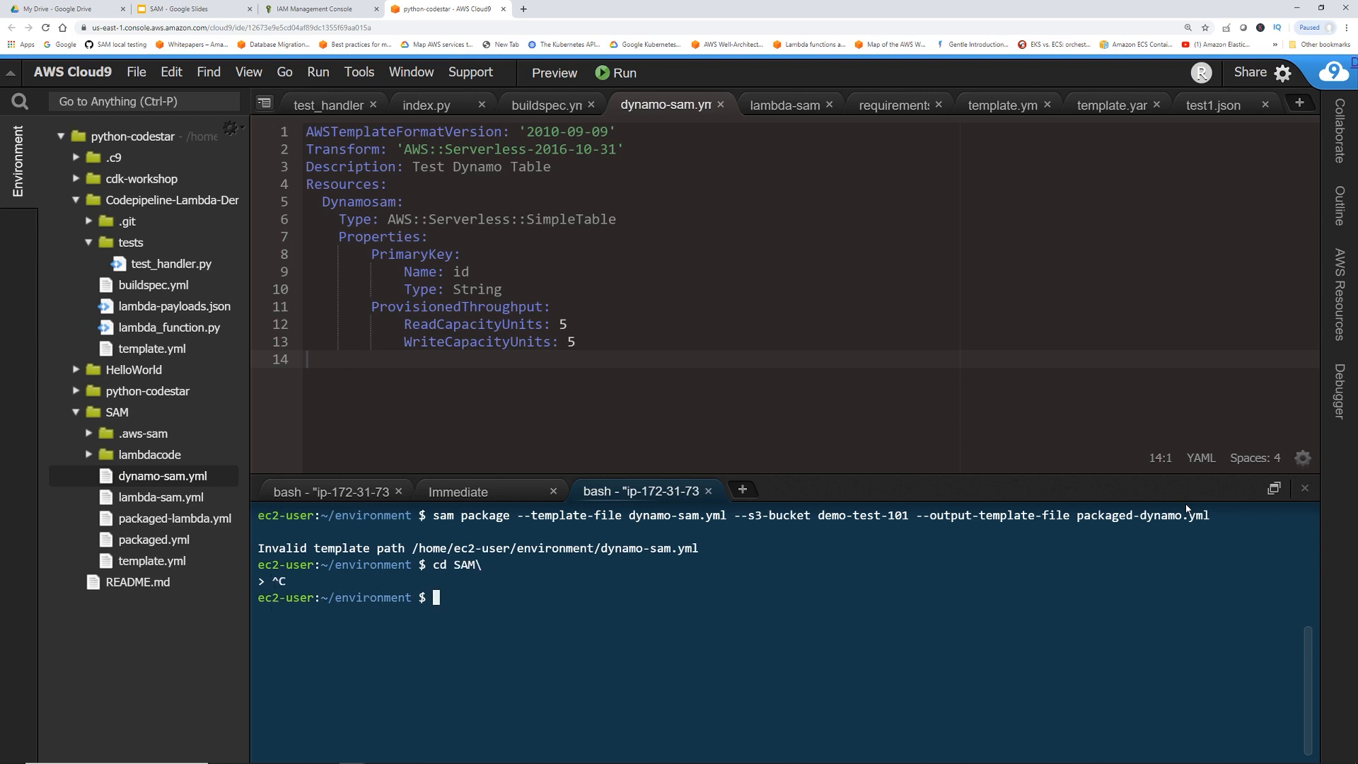
pyautogui.press('Return')
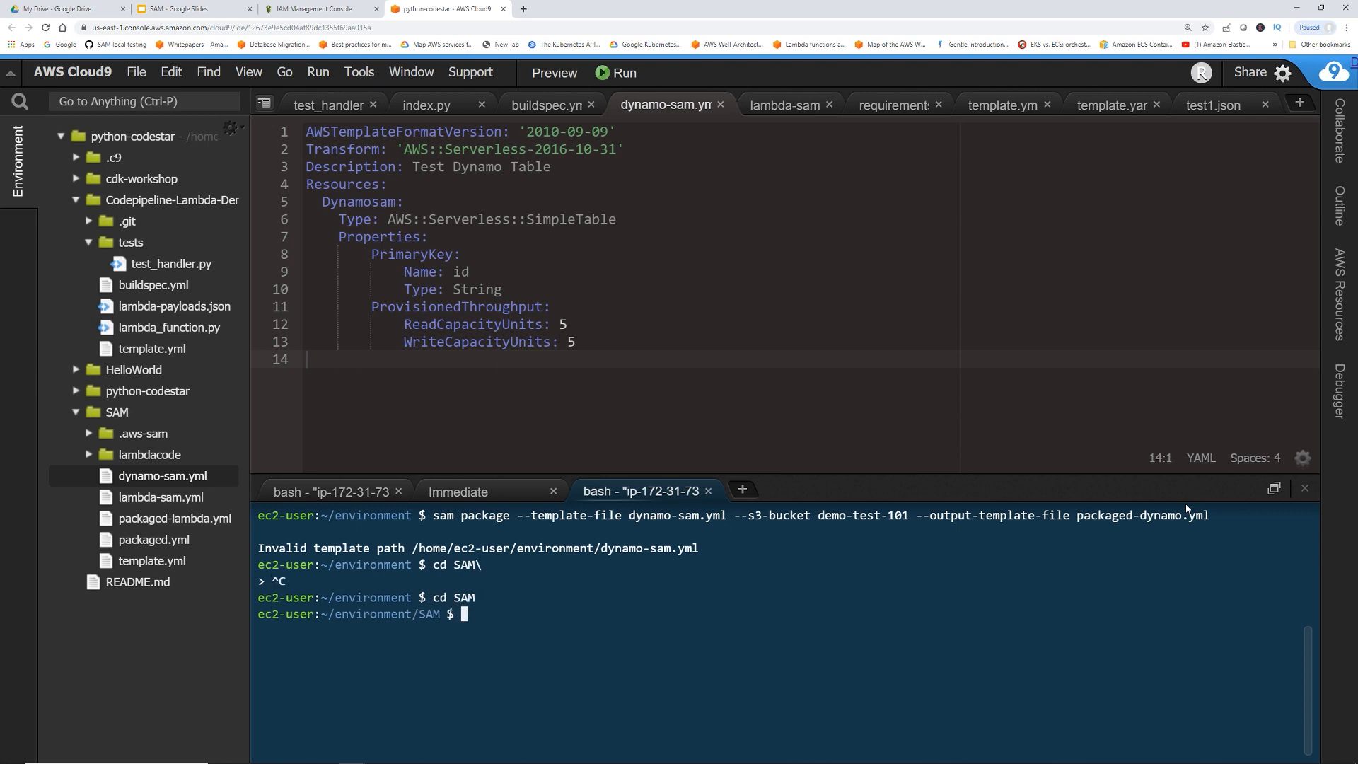
pyautogui.write('sam package --template-file dynamo-sam.yml --s3-bucket demo-test-101 --output-template-file packaged-dynamo.yml')
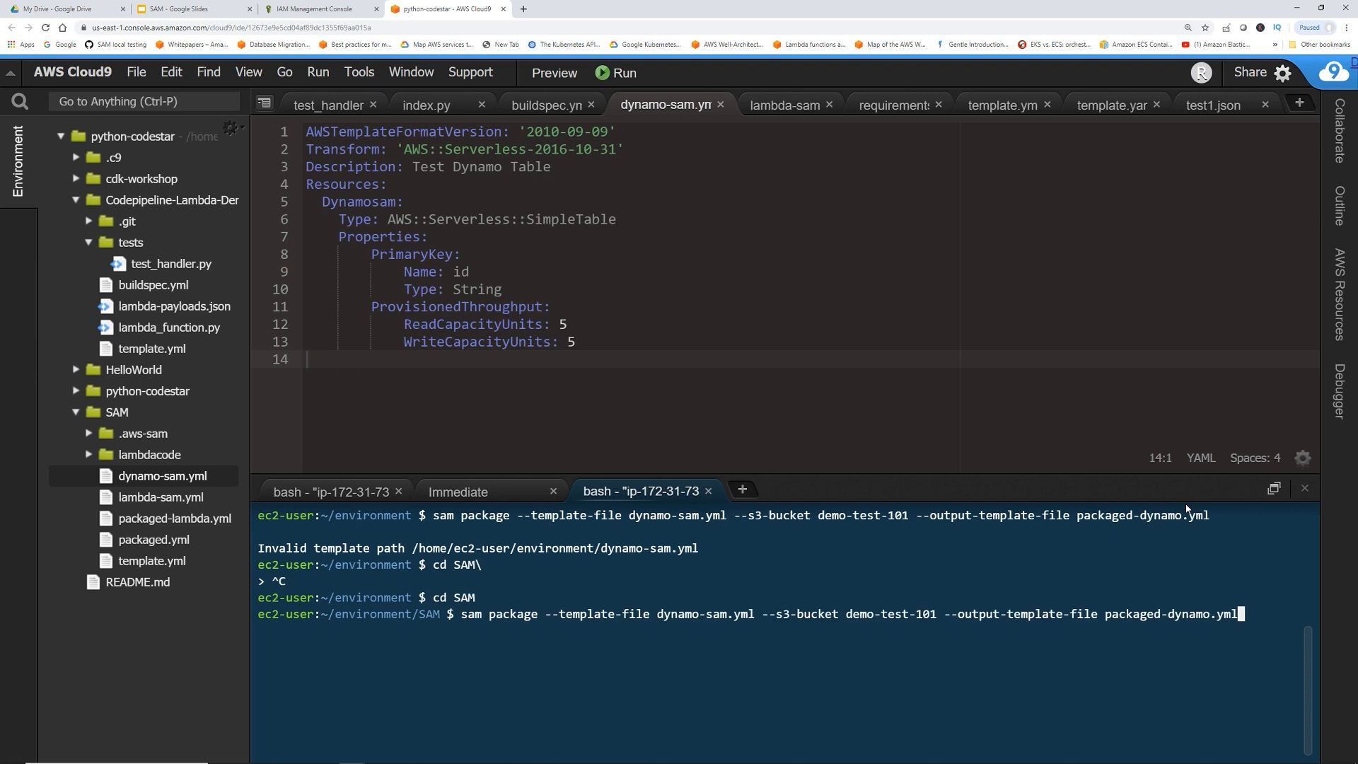
pyautogui.press('Return')
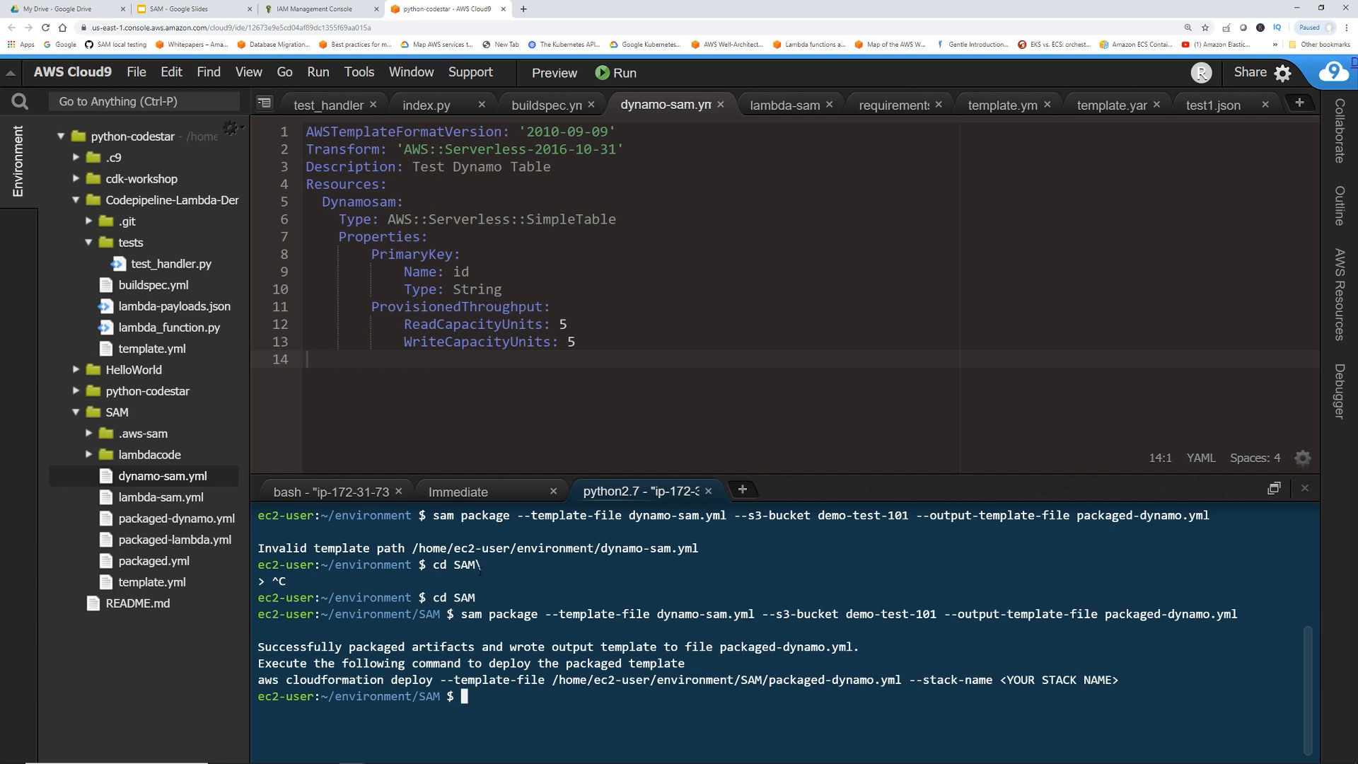
pyautogui.moveTo(177, 518)
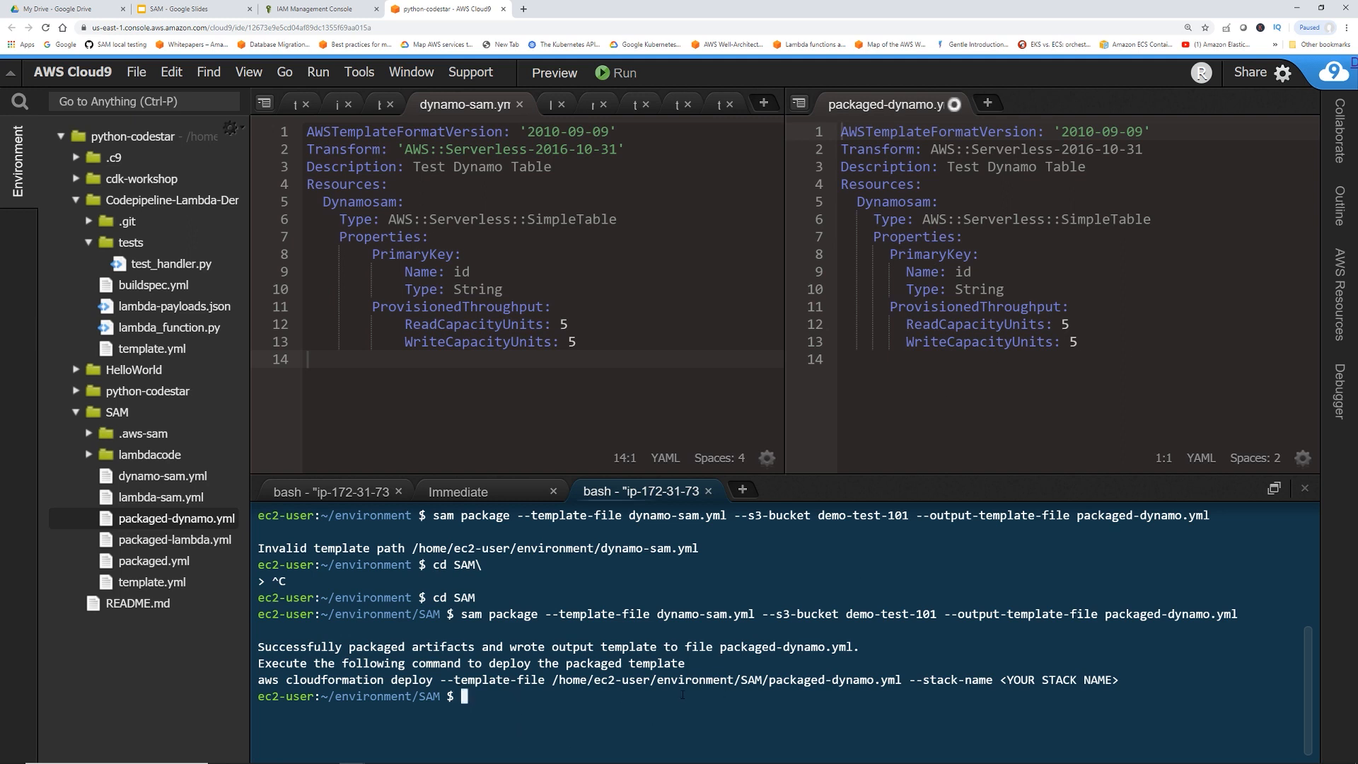
# Deploy packaged-dynamo.yml with sam deploy as stack dynamosamcreate.
pyautogui.write('sam')
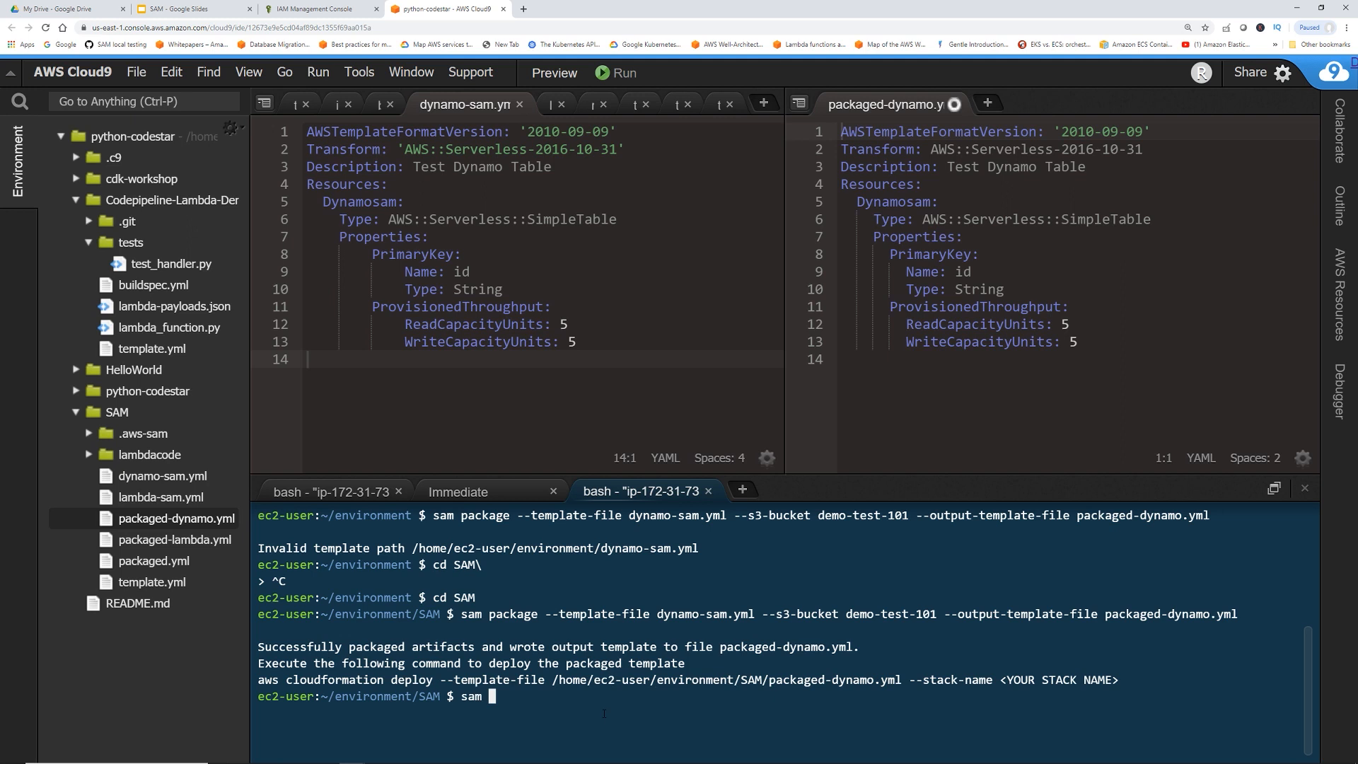
pyautogui.write('deploy')
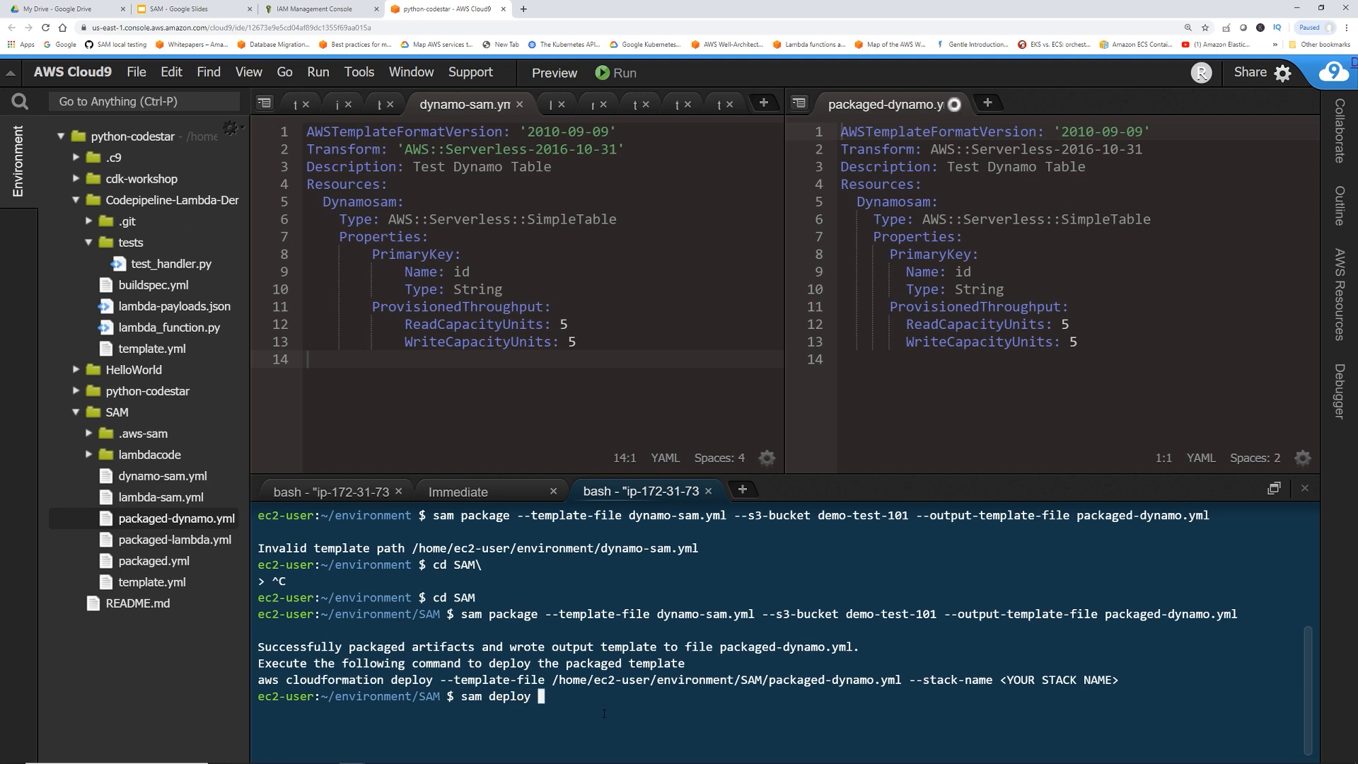
pyautogui.write('--te')
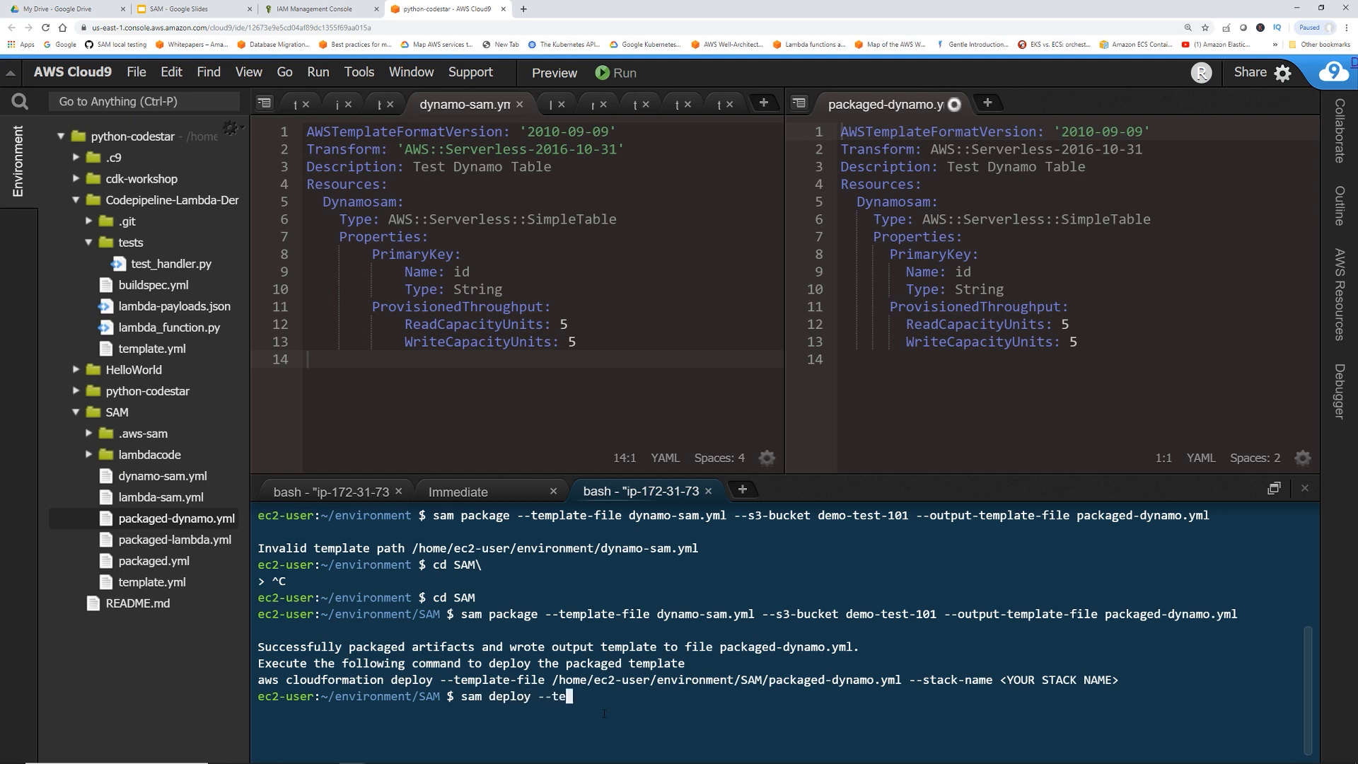
pyautogui.write('mplate-file')
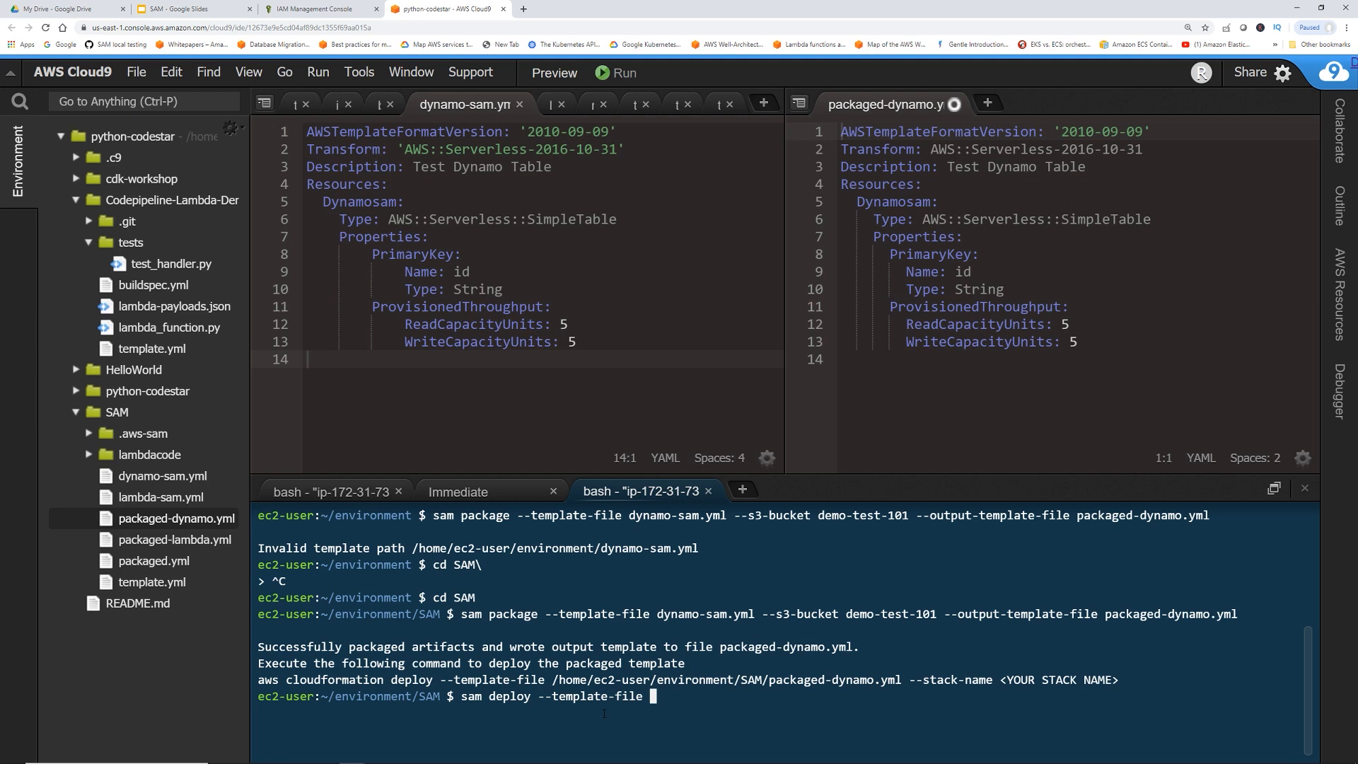
pyautogui.write('packaged-')
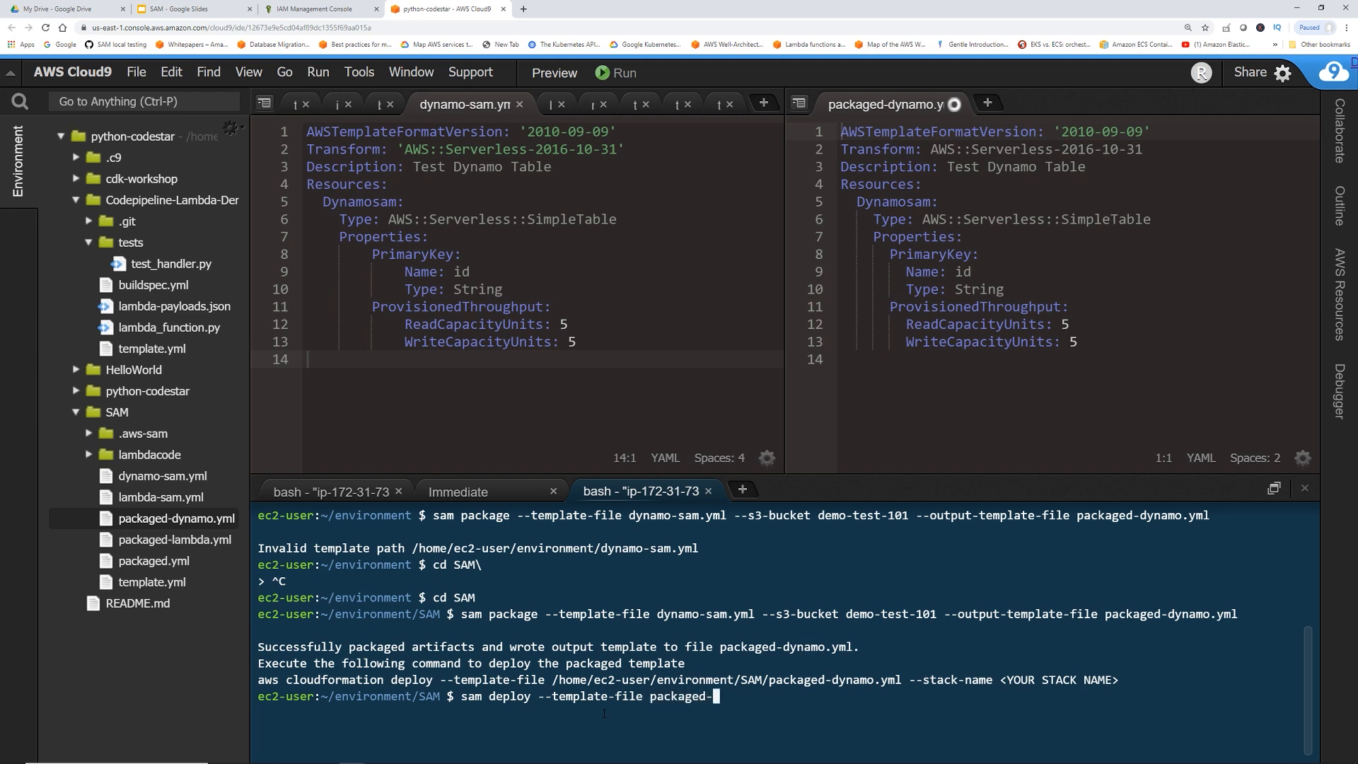
pyautogui.write('dynamo.yml')
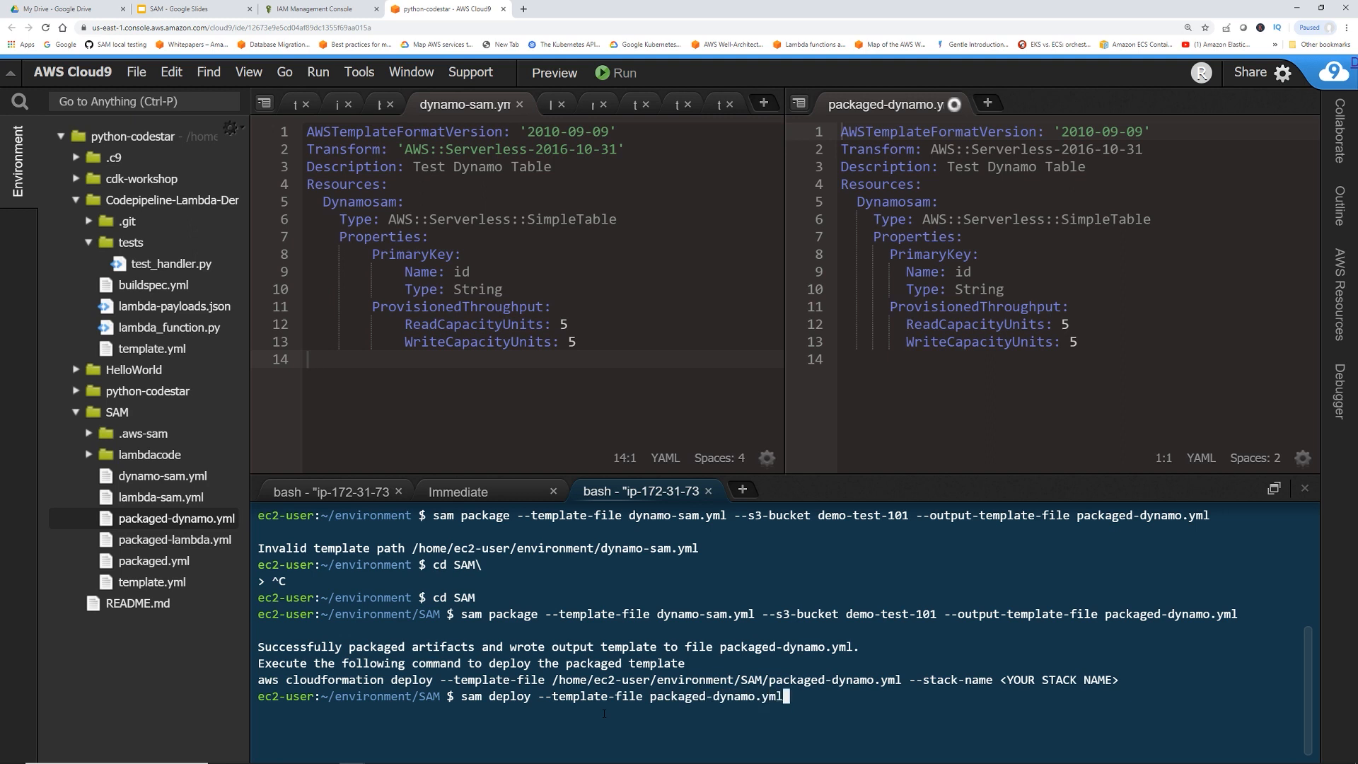
pyautogui.write('--stack')
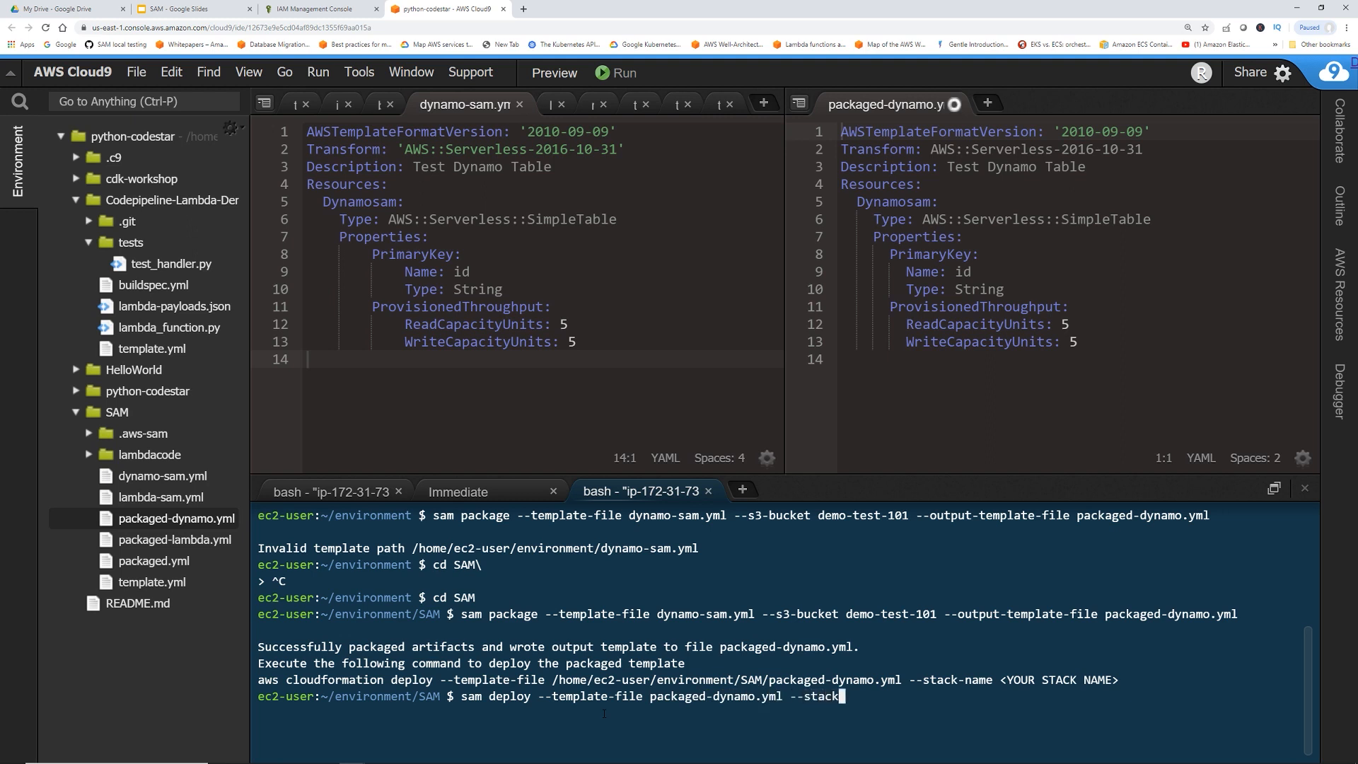
pyautogui.write('-name')
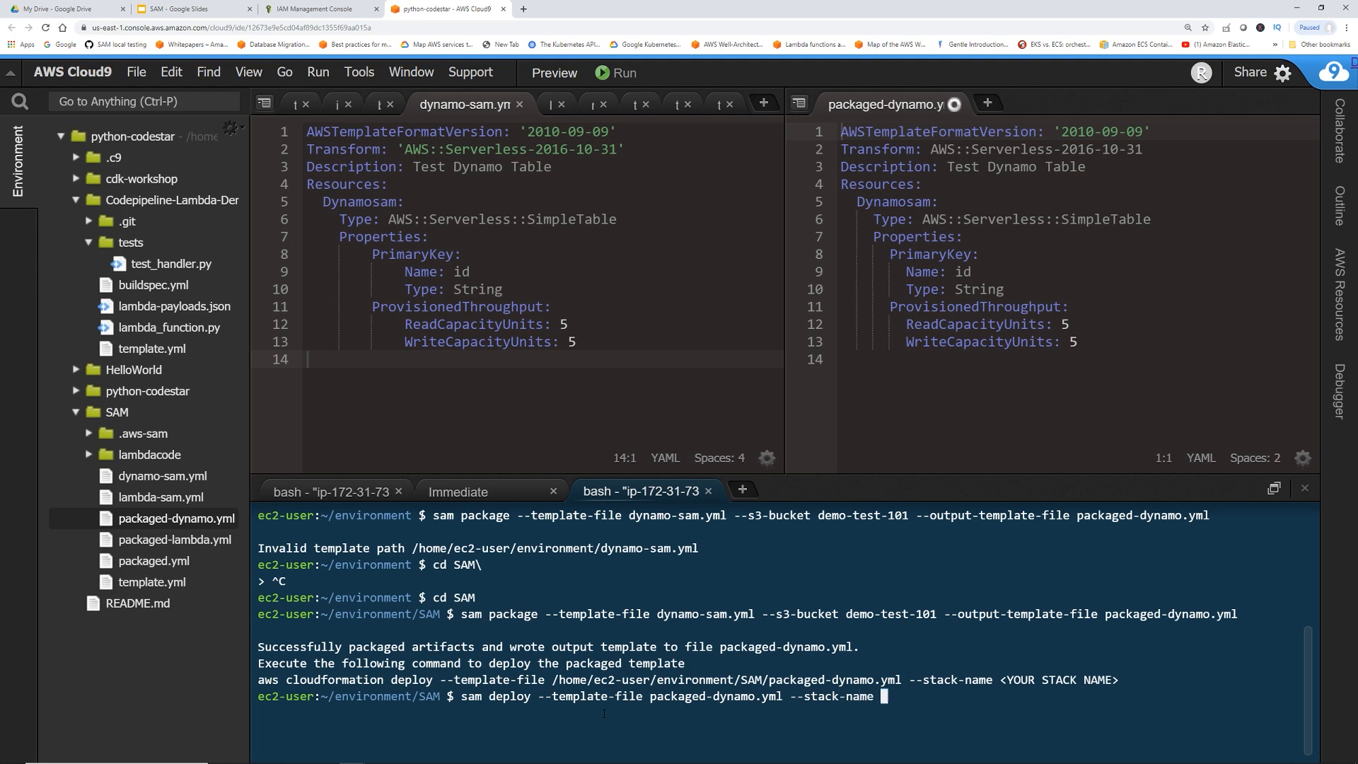
pyautogui.write('dynamo')
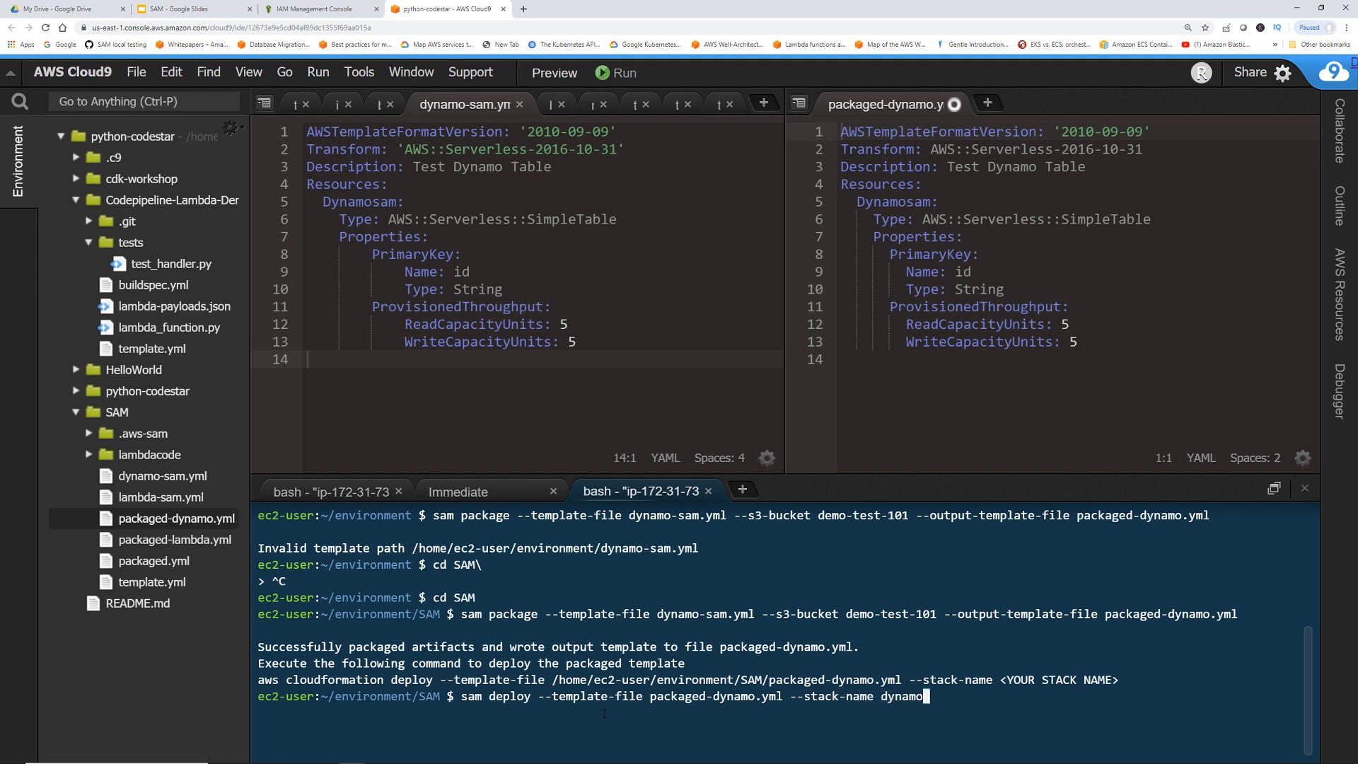
pyautogui.write('sam')
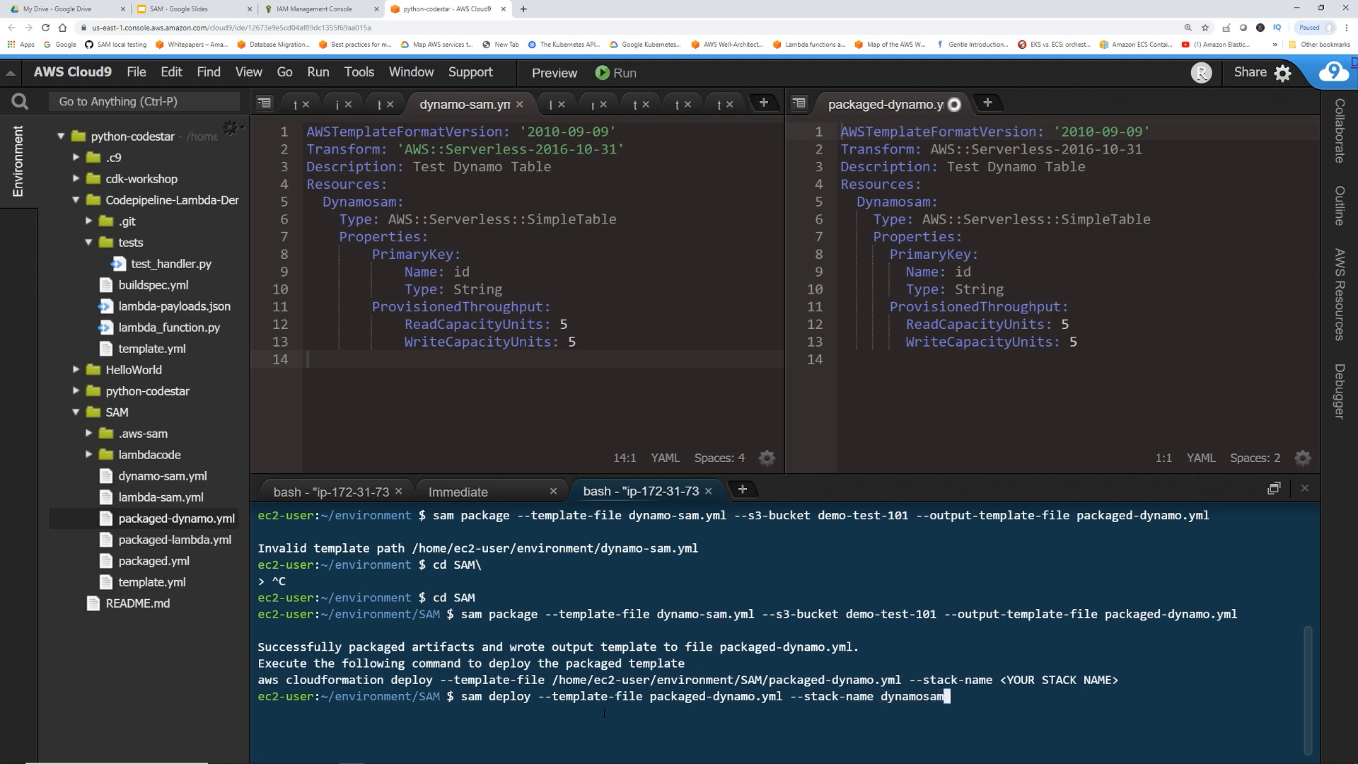
pyautogui.write('create')
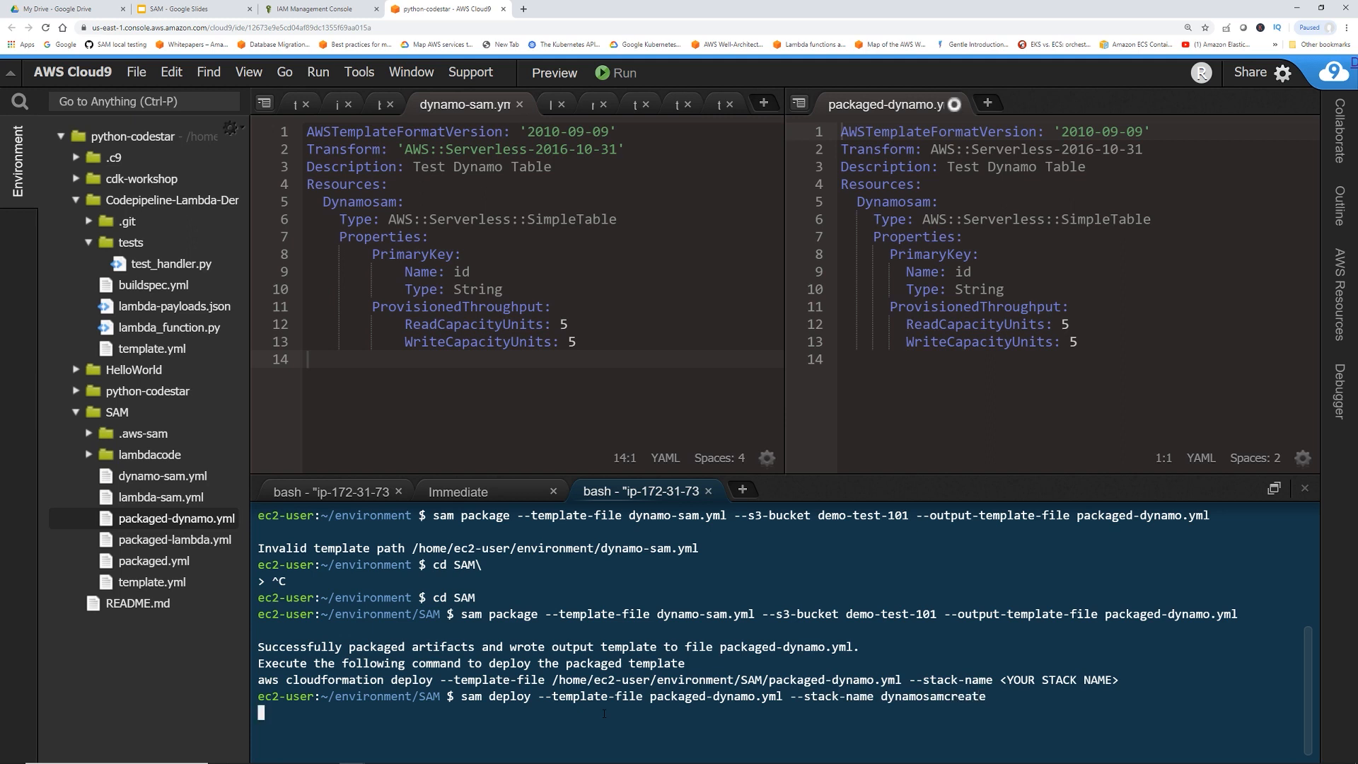
pyautogui.press('Return')
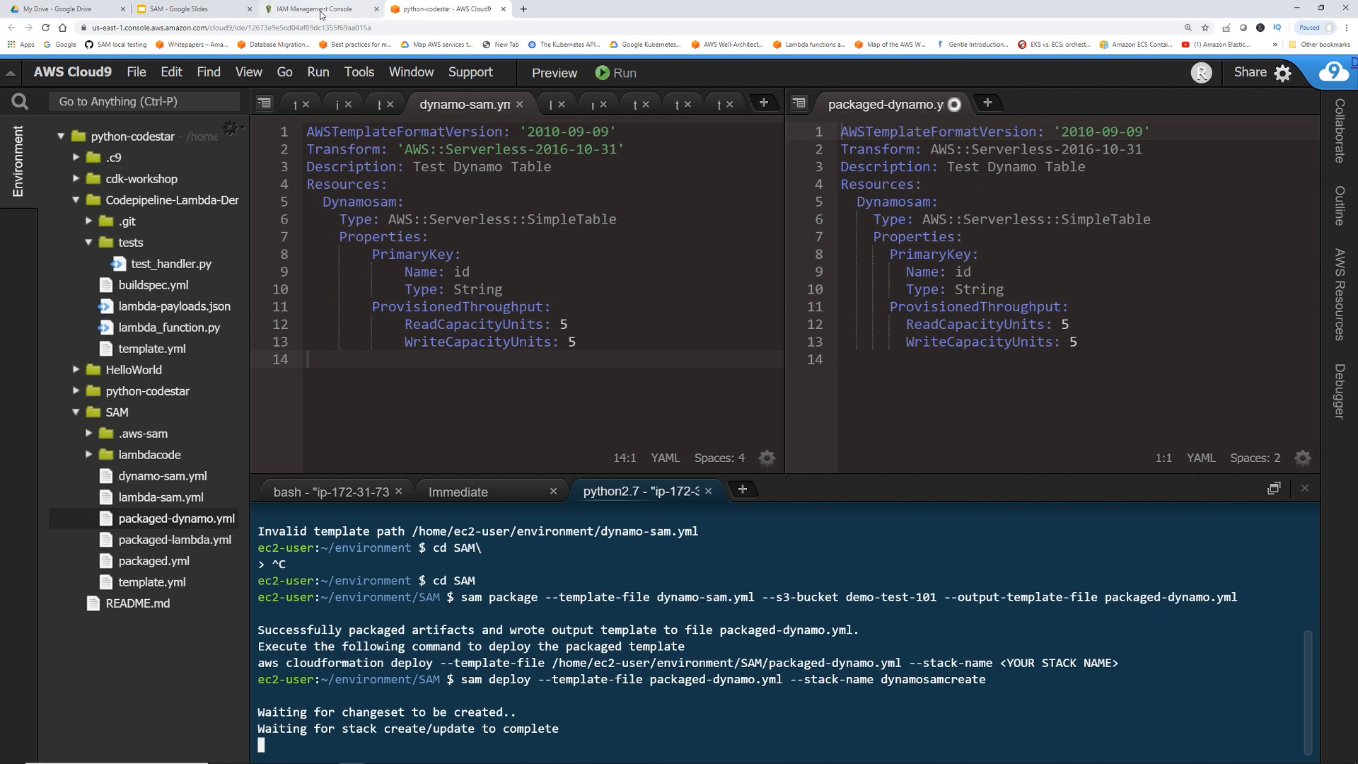
# Find CloudFormation in the console's service search by typing 'cloud' and open it.
pyautogui.click(312, 9)
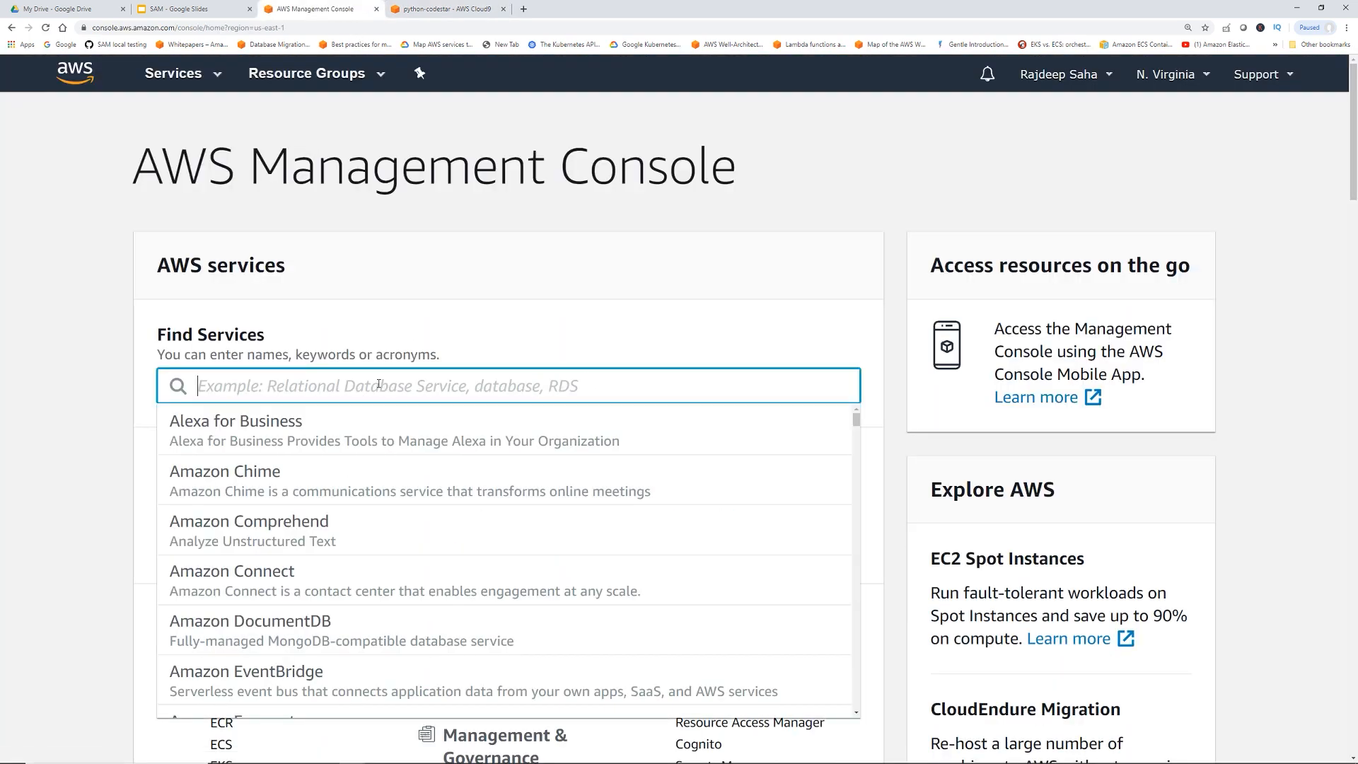
pyautogui.write('cloud')
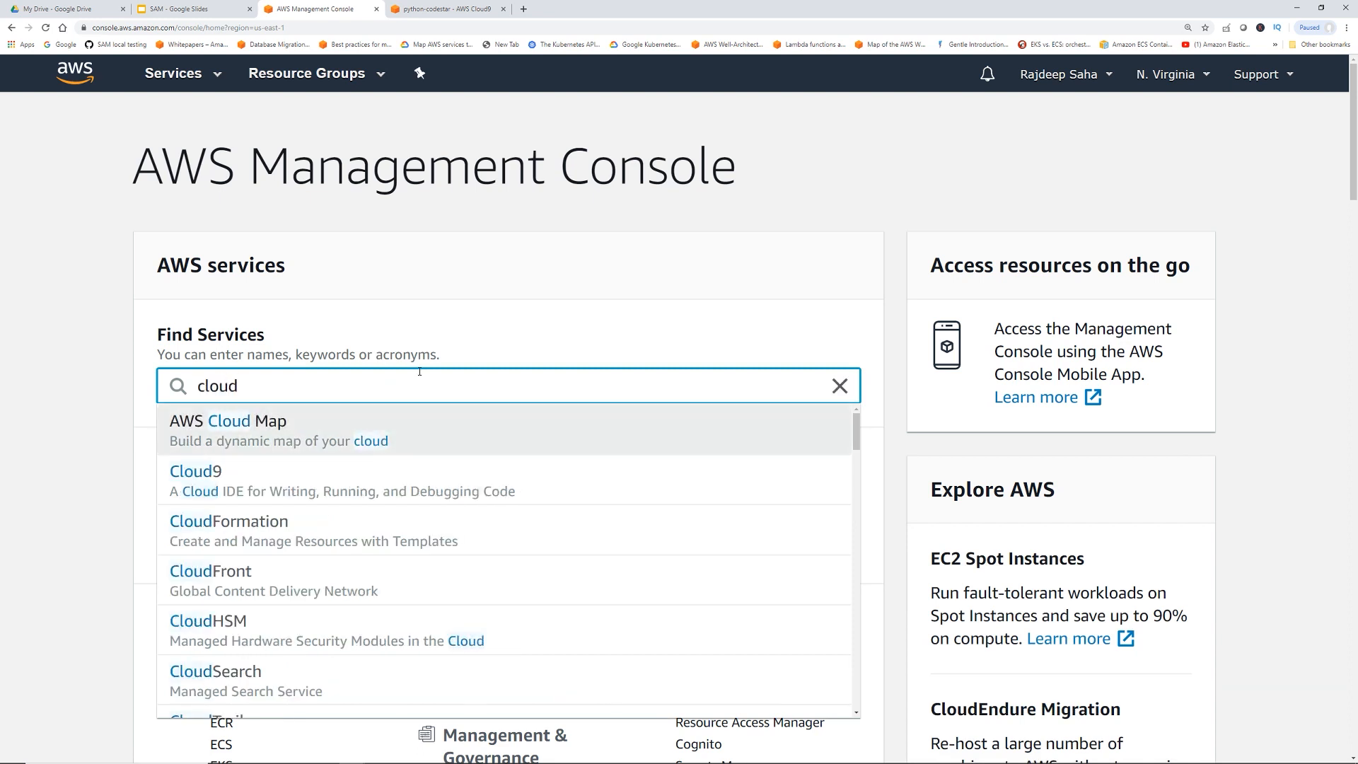
pyautogui.click(228, 520)
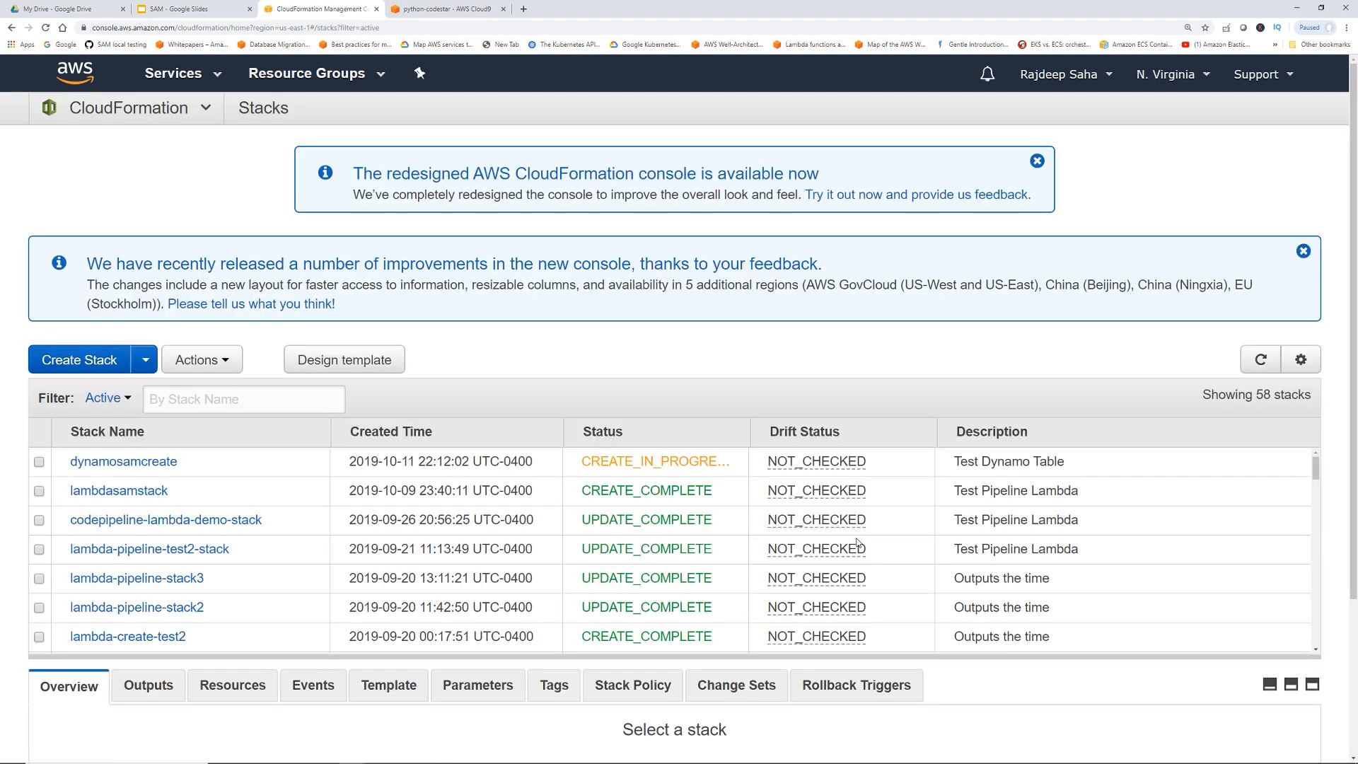
pyautogui.moveTo(123, 461)
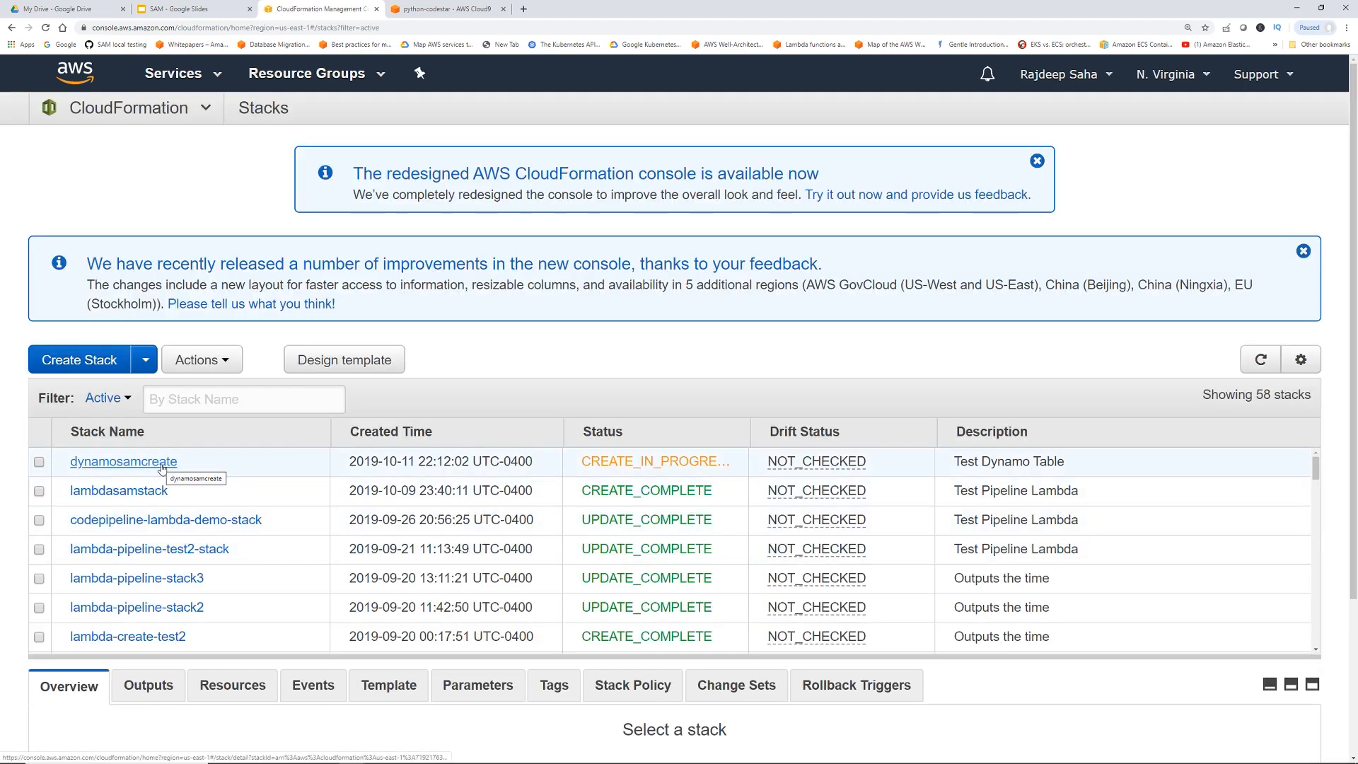
pyautogui.moveTo(649, 454)
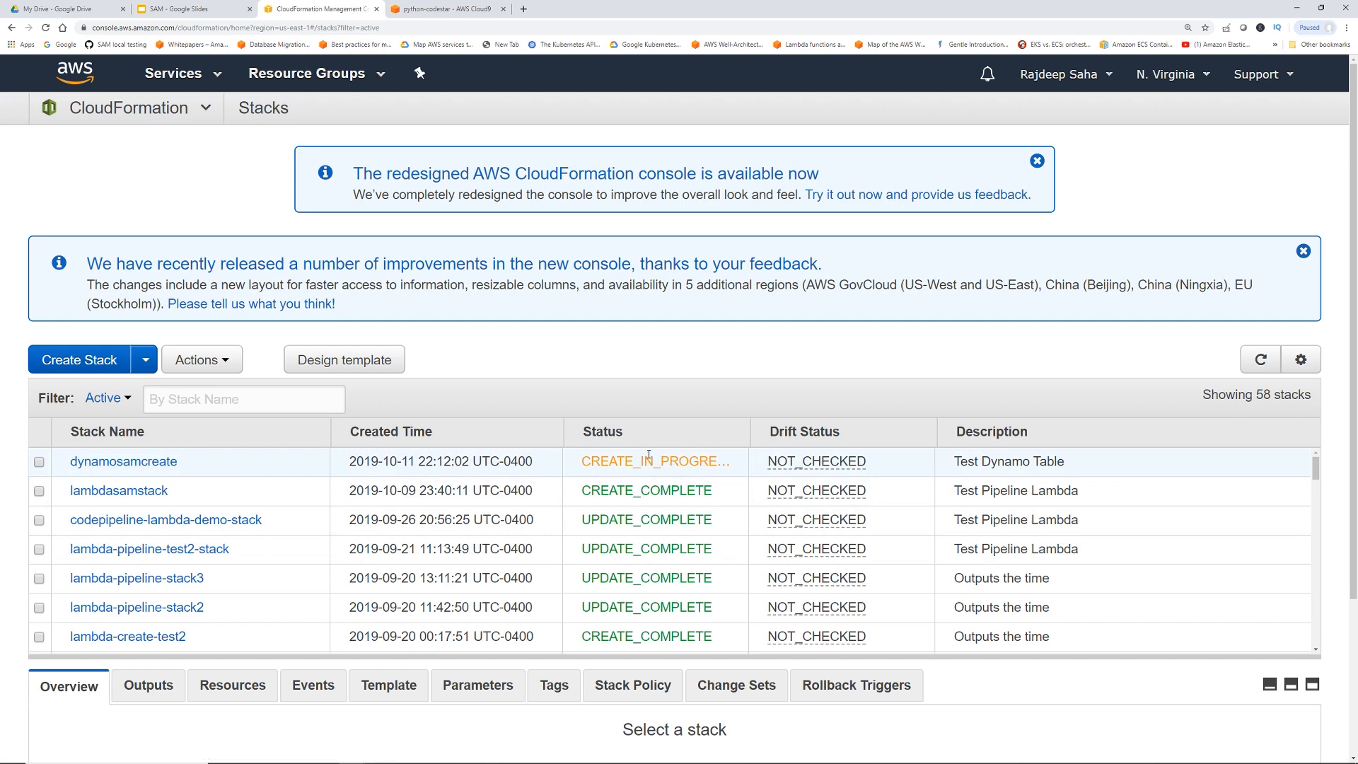
pyautogui.moveTo(1259, 359)
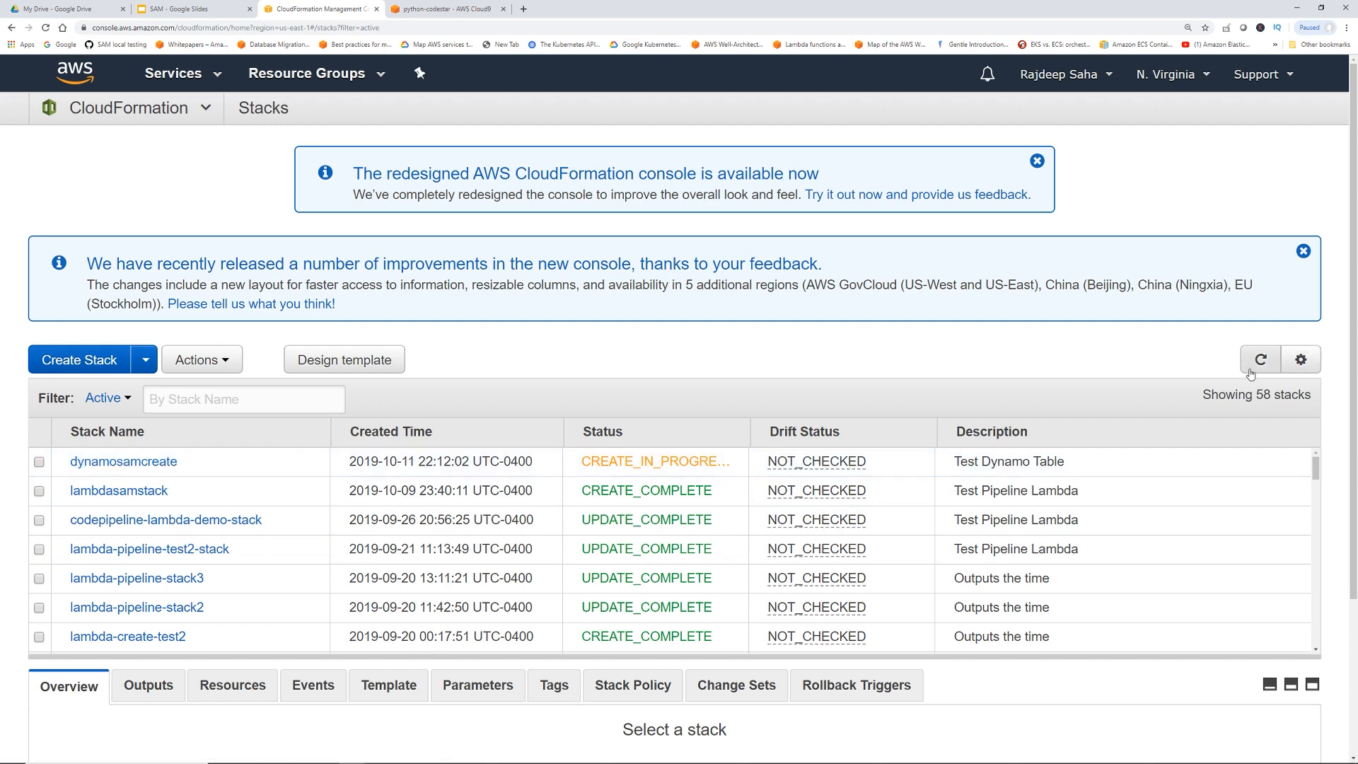
# Inspect the dynamosamcreate stack details and confirm CREATE_COMPLETE in CloudFormation and Cloud9.
pyautogui.click(123, 460)
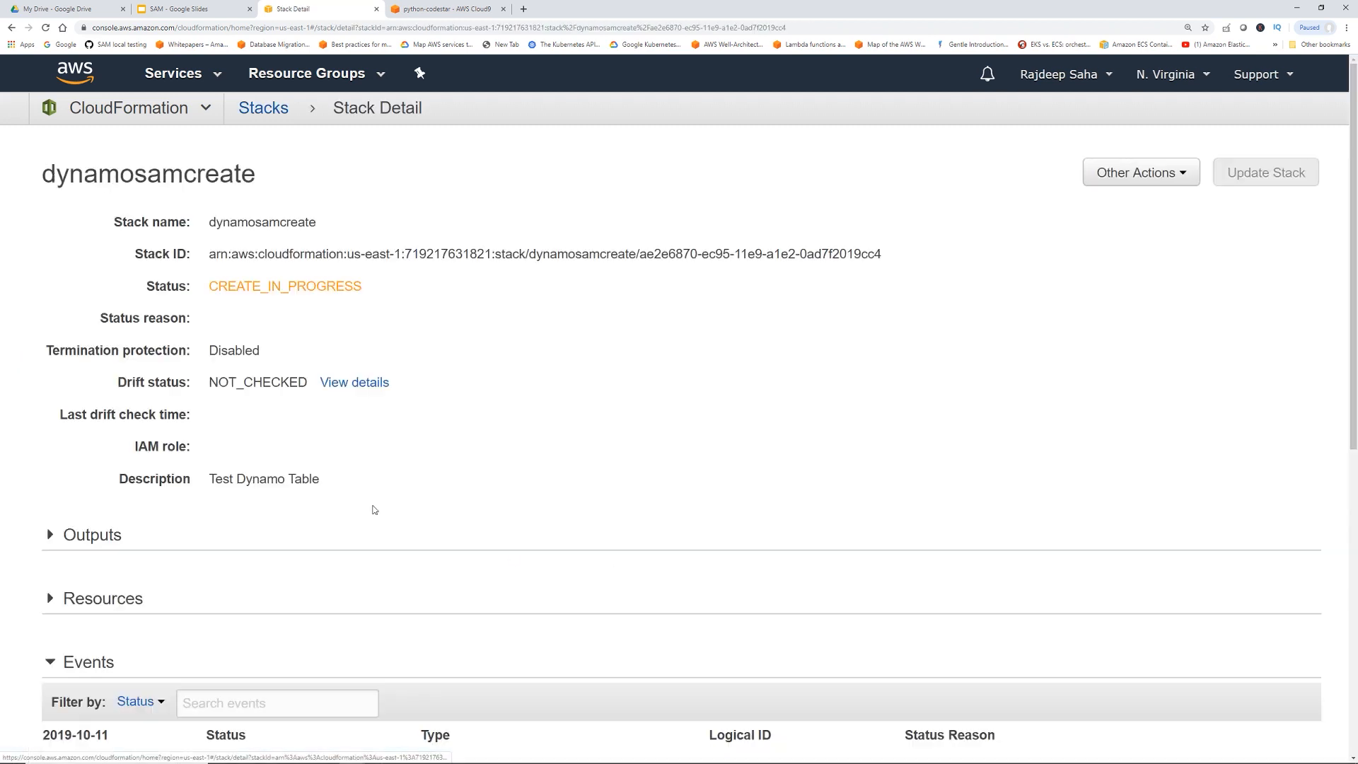
pyautogui.scroll(-3)
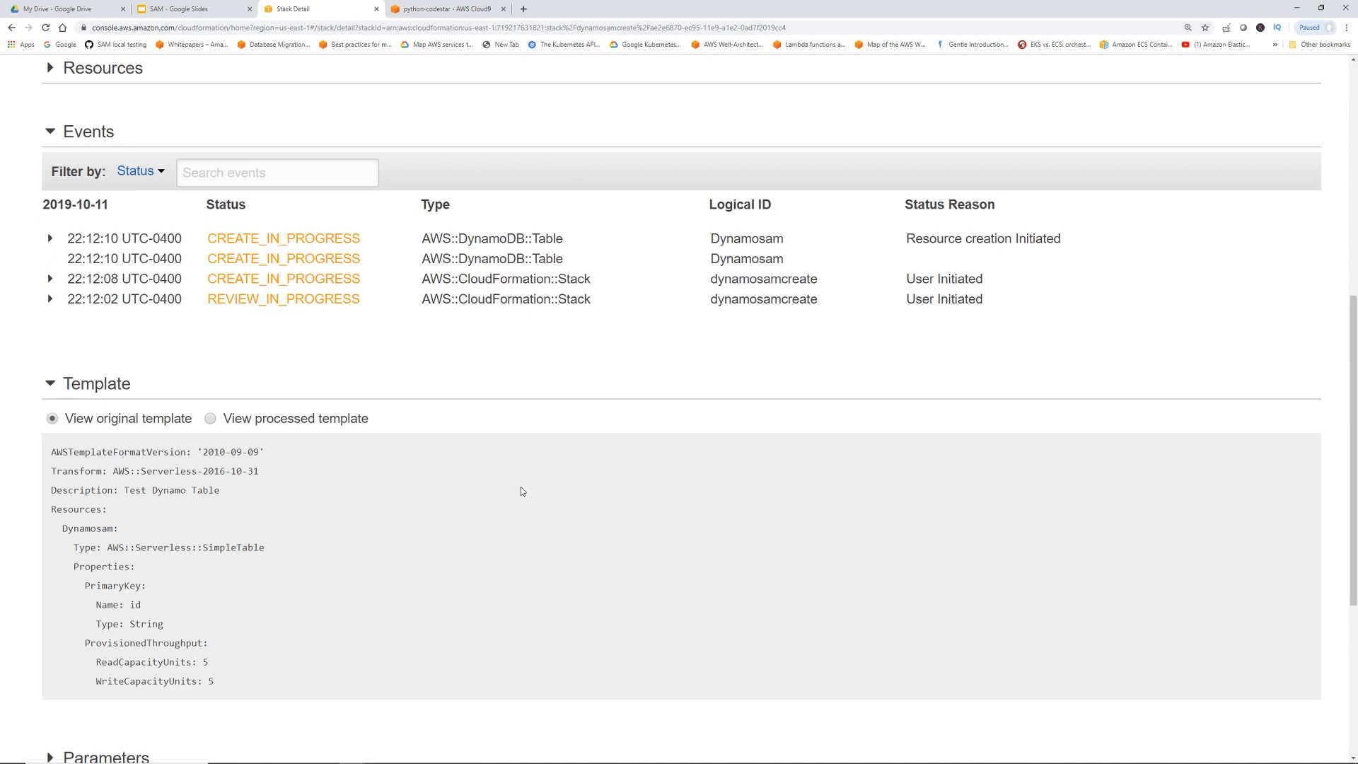
pyautogui.scroll(-3)
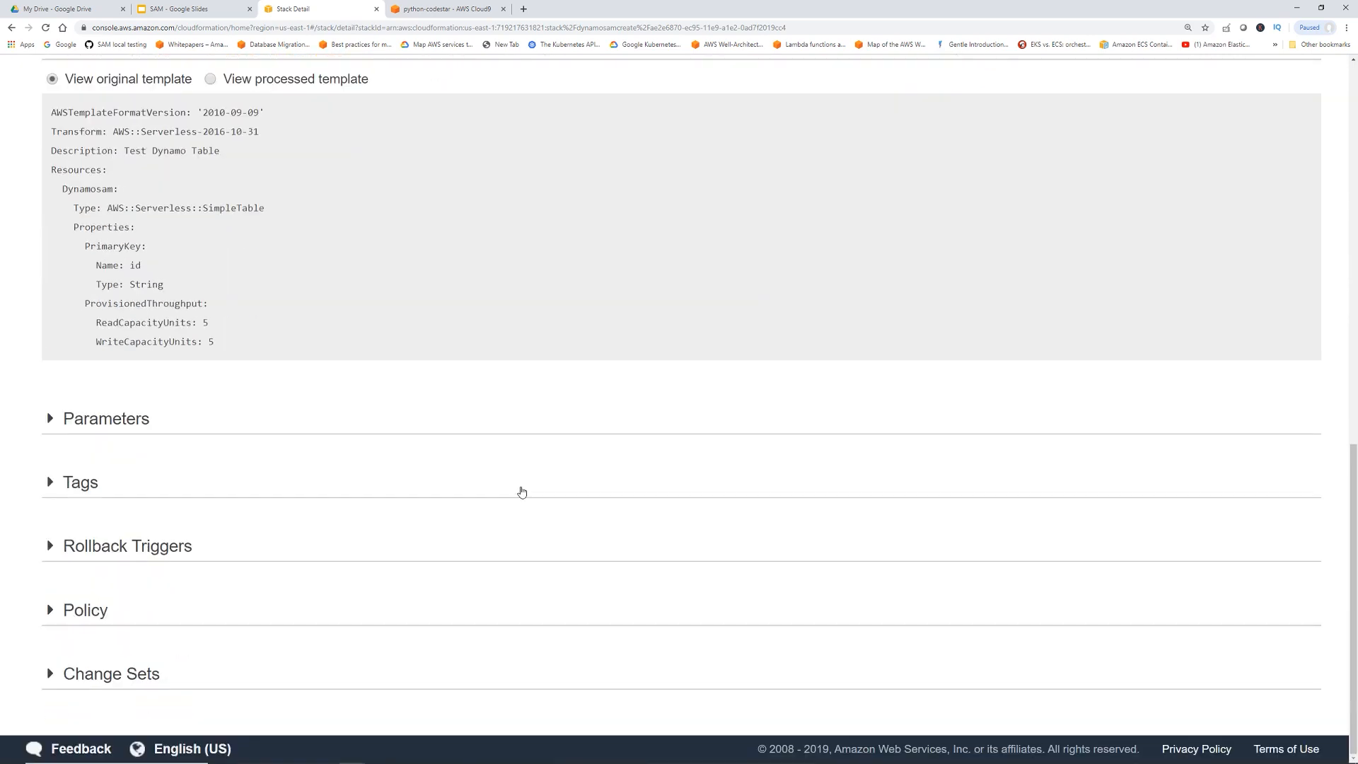
pyautogui.moveTo(50, 420)
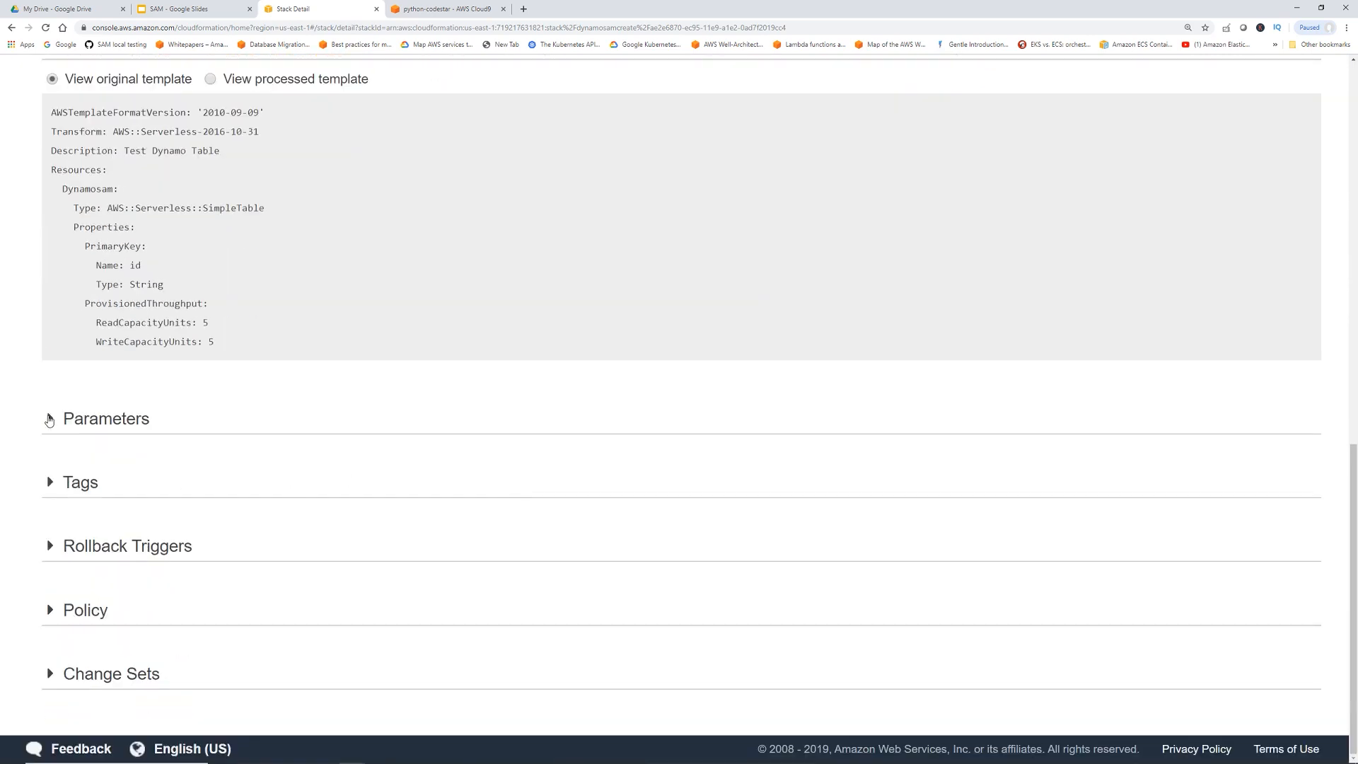
pyautogui.moveTo(50, 491)
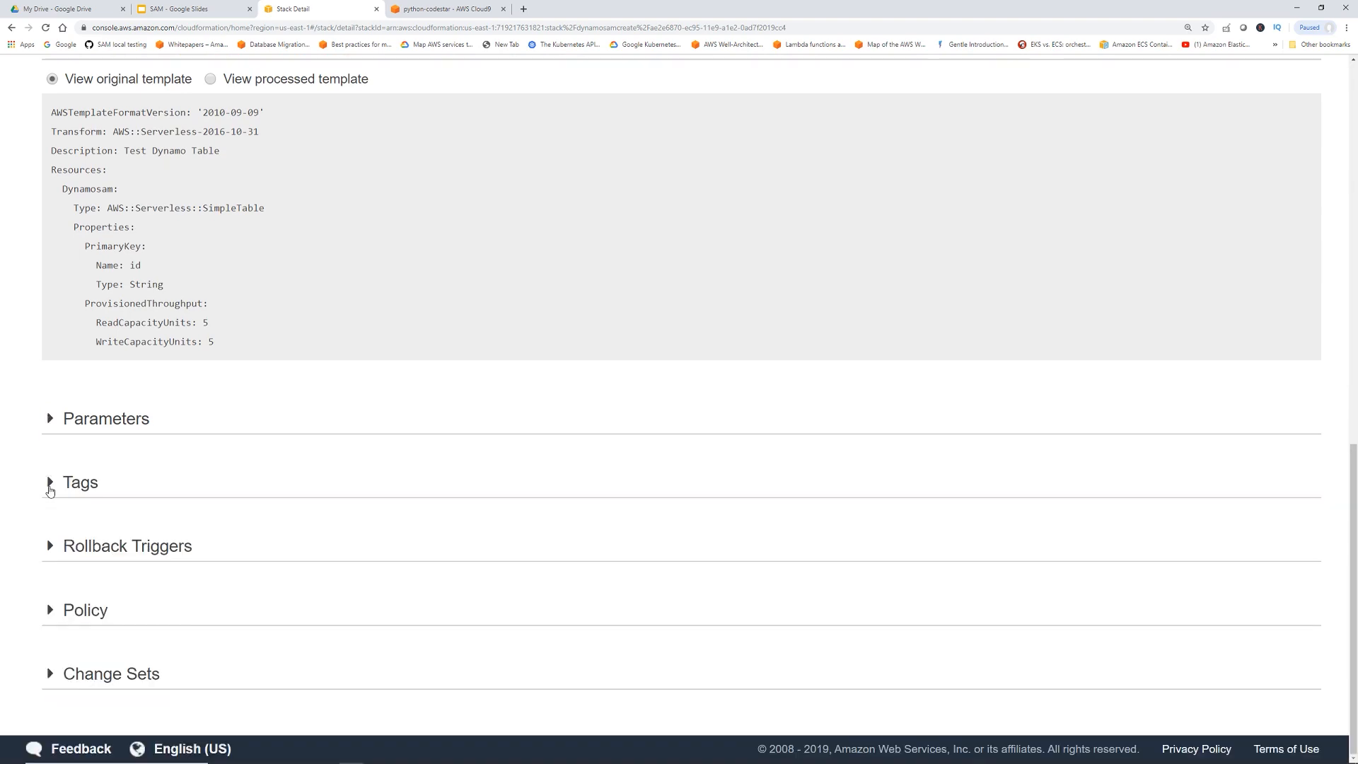
pyautogui.click(11, 27)
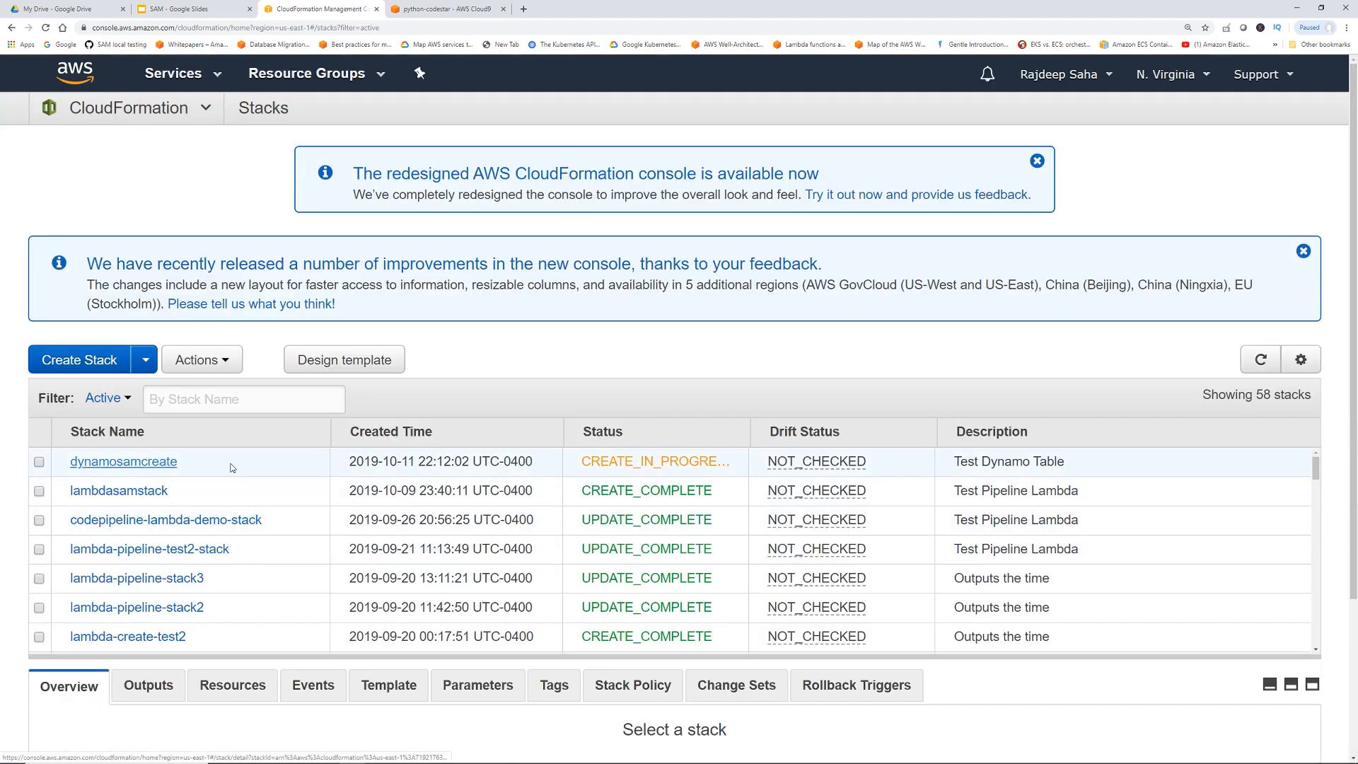
pyautogui.moveTo(124, 474)
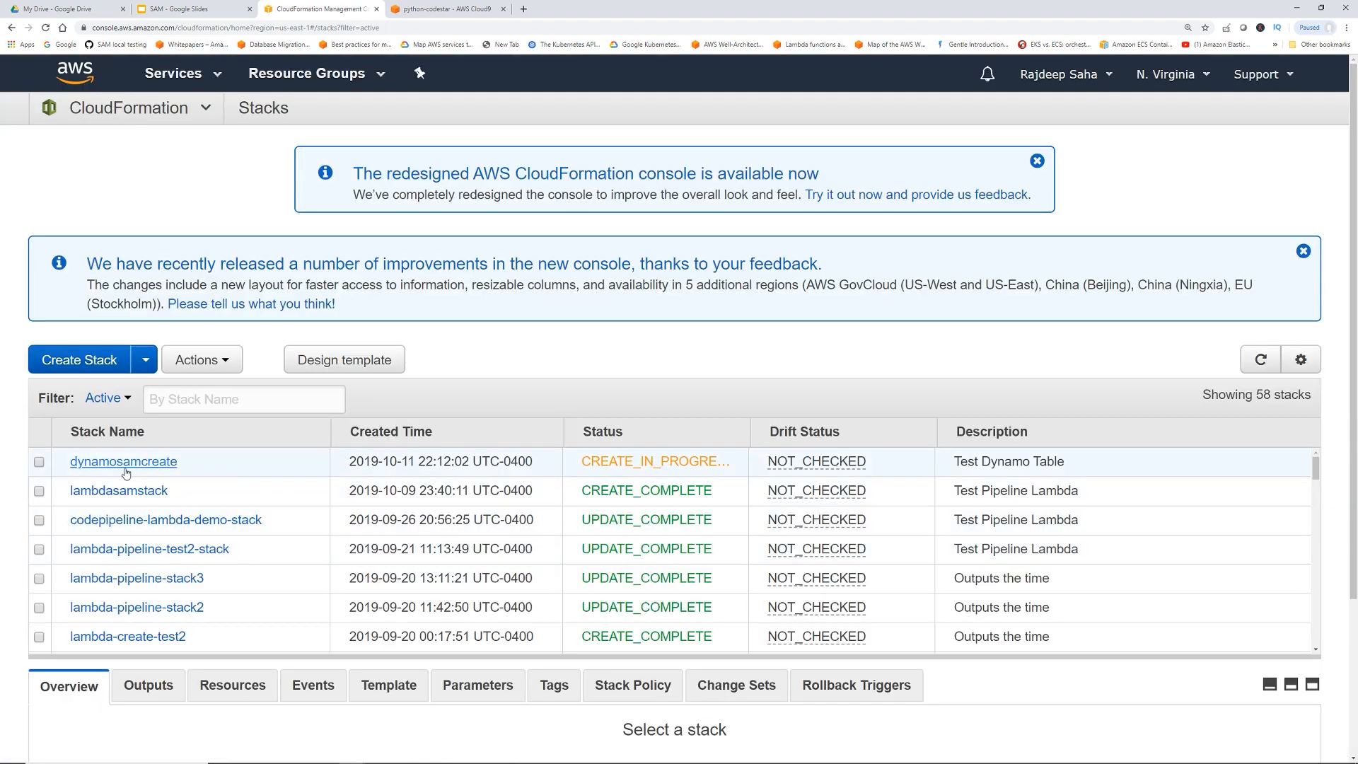
pyautogui.click(1260, 360)
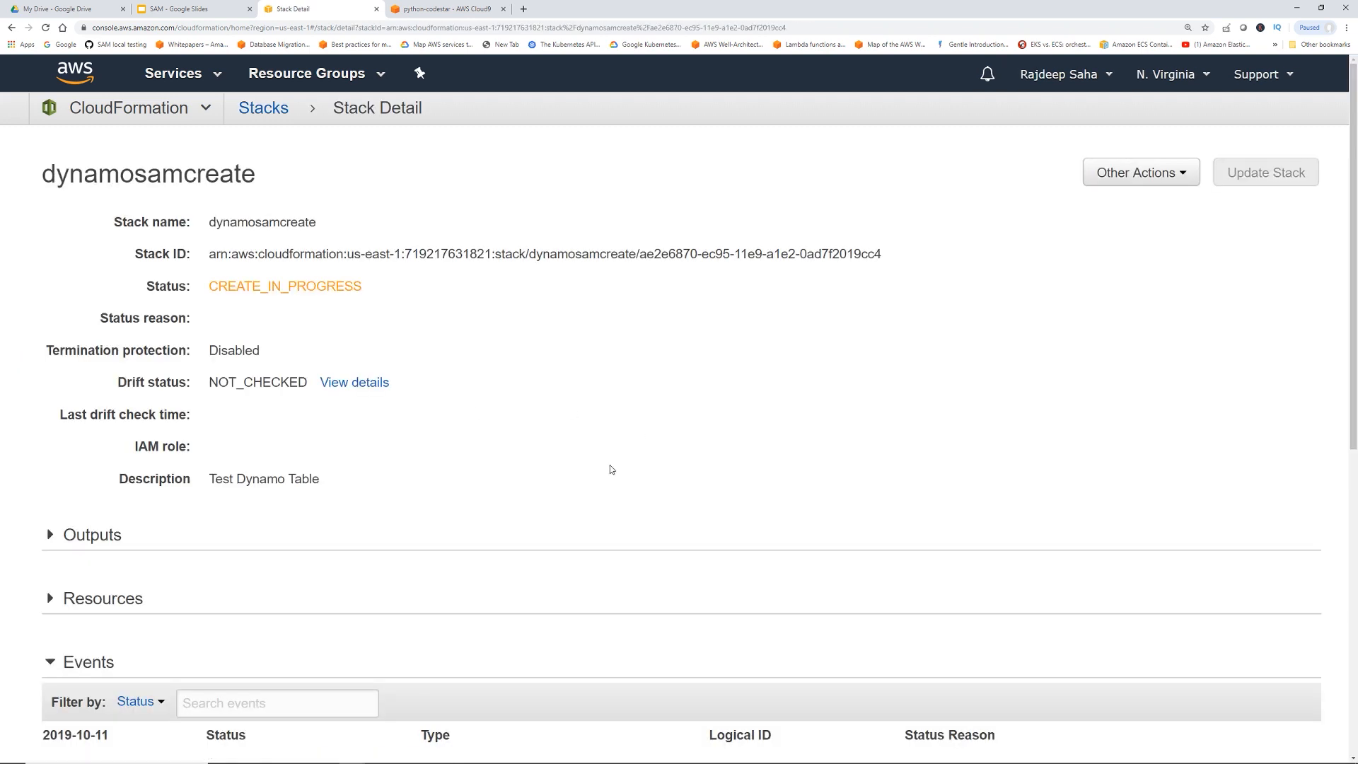
pyautogui.scroll(-3)
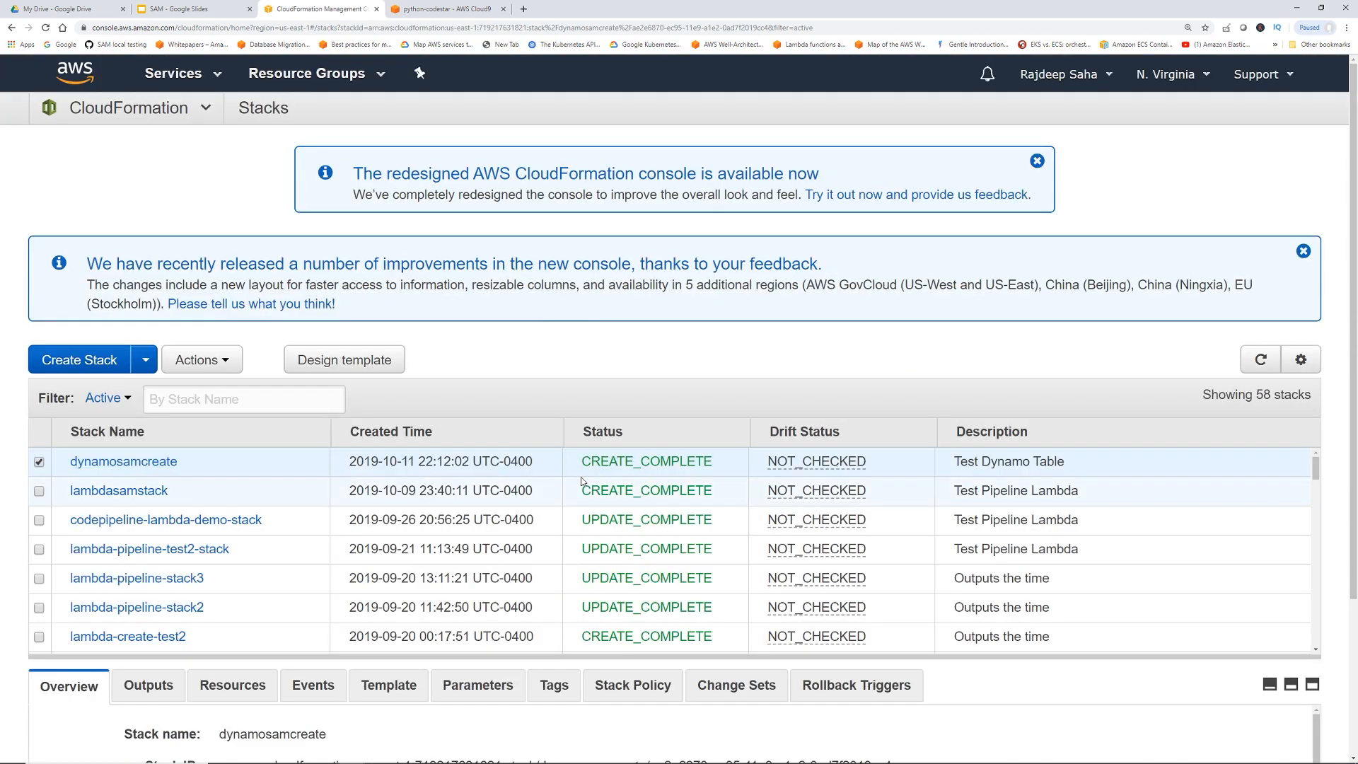
pyautogui.moveTo(448, 8)
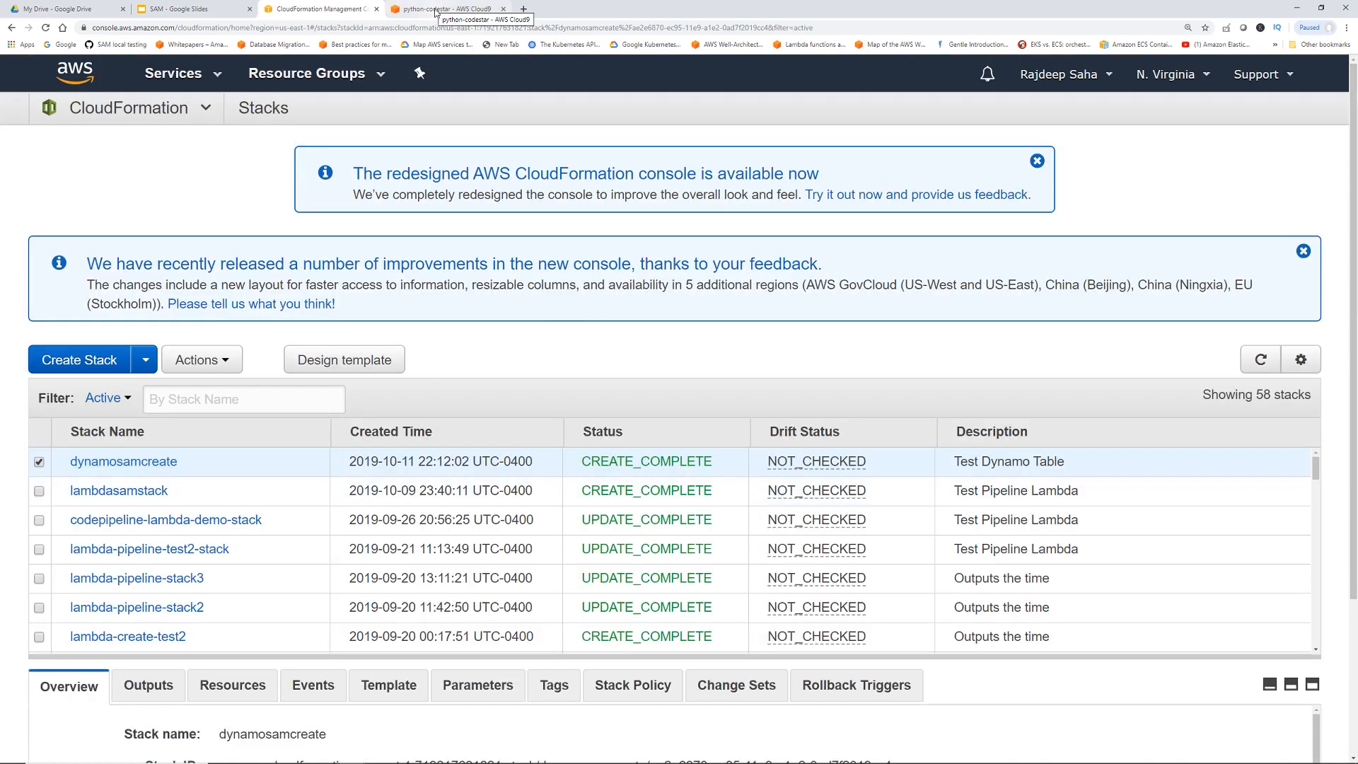
pyautogui.click(444, 9)
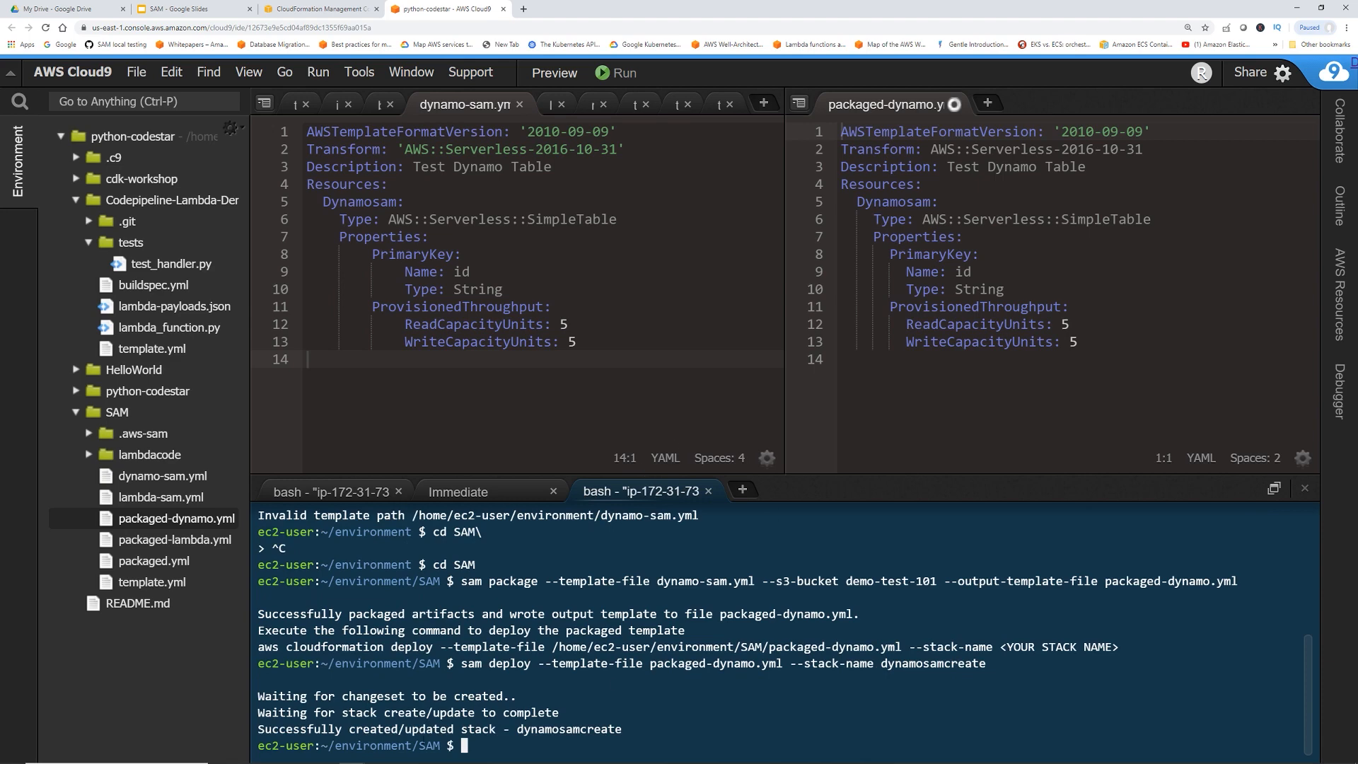
pyautogui.moveTo(322, 8)
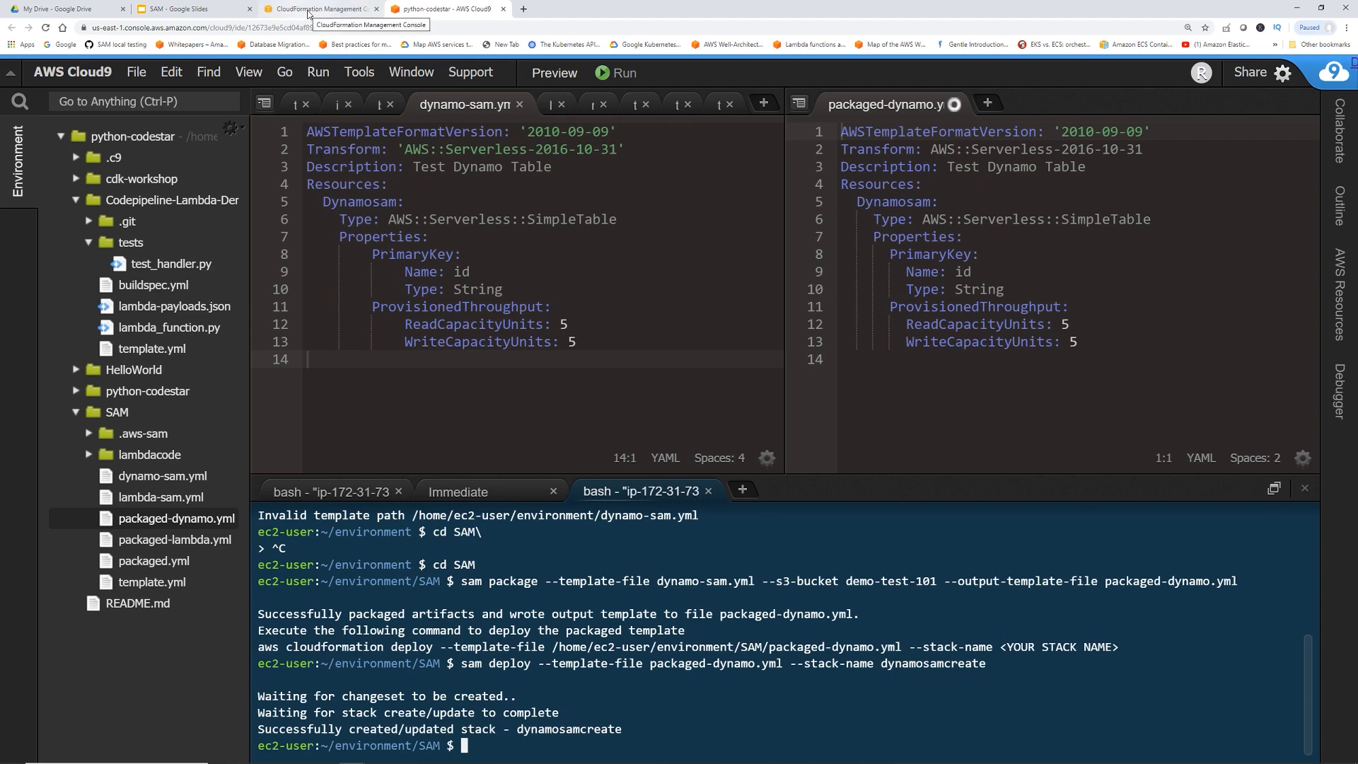
pyautogui.click(321, 8)
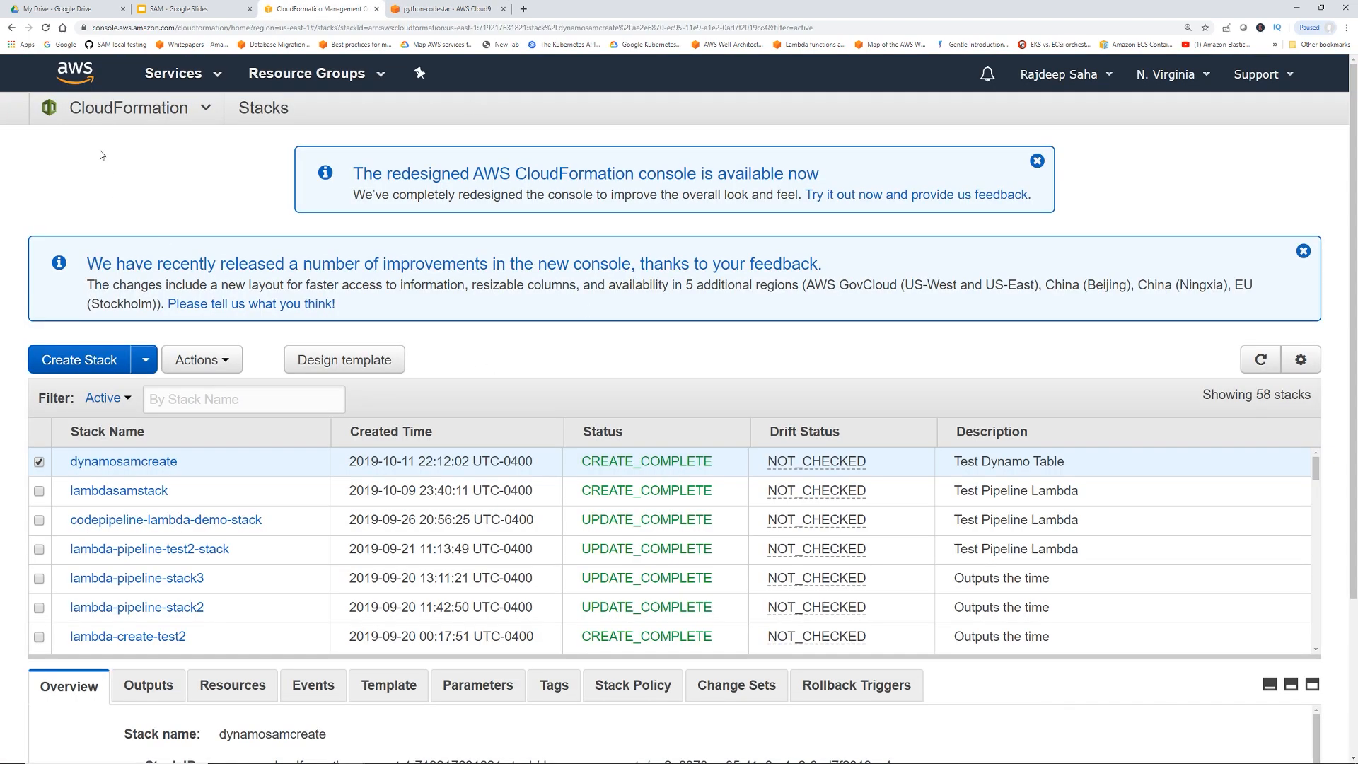
# View the dynamosamcreate-Dynamosam-HAXI7C8PWAPR table in DynamoDB, then return to Cloud9.
pyautogui.click(74, 73)
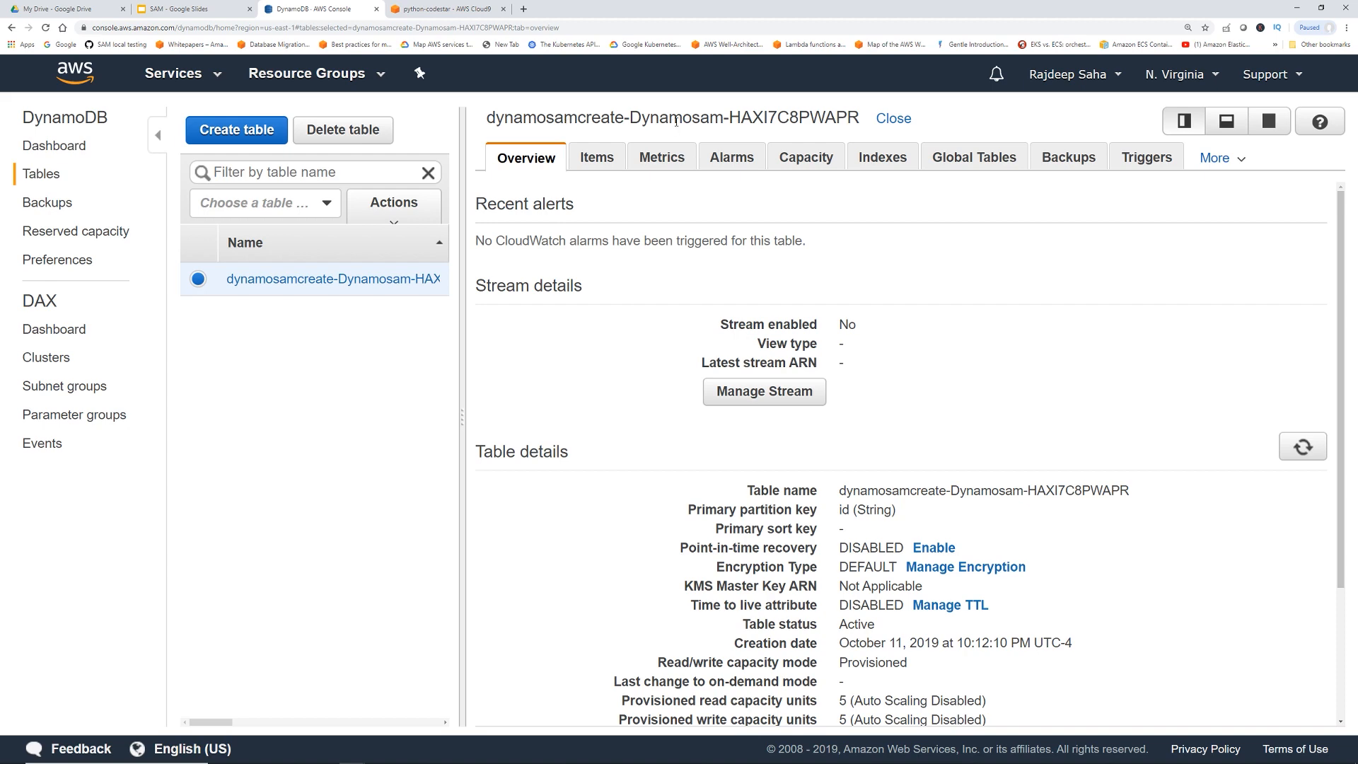
pyautogui.moveTo(977, 421)
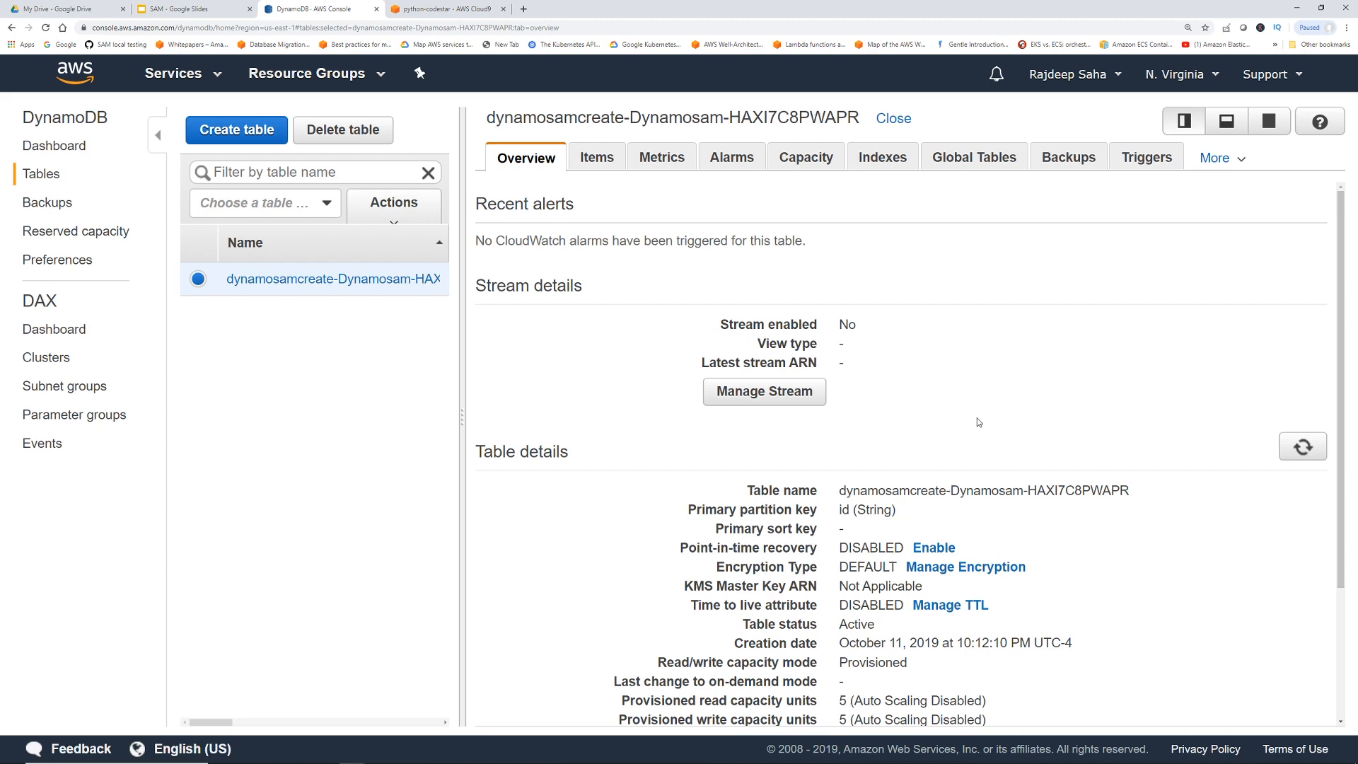
pyautogui.moveTo(504, 78)
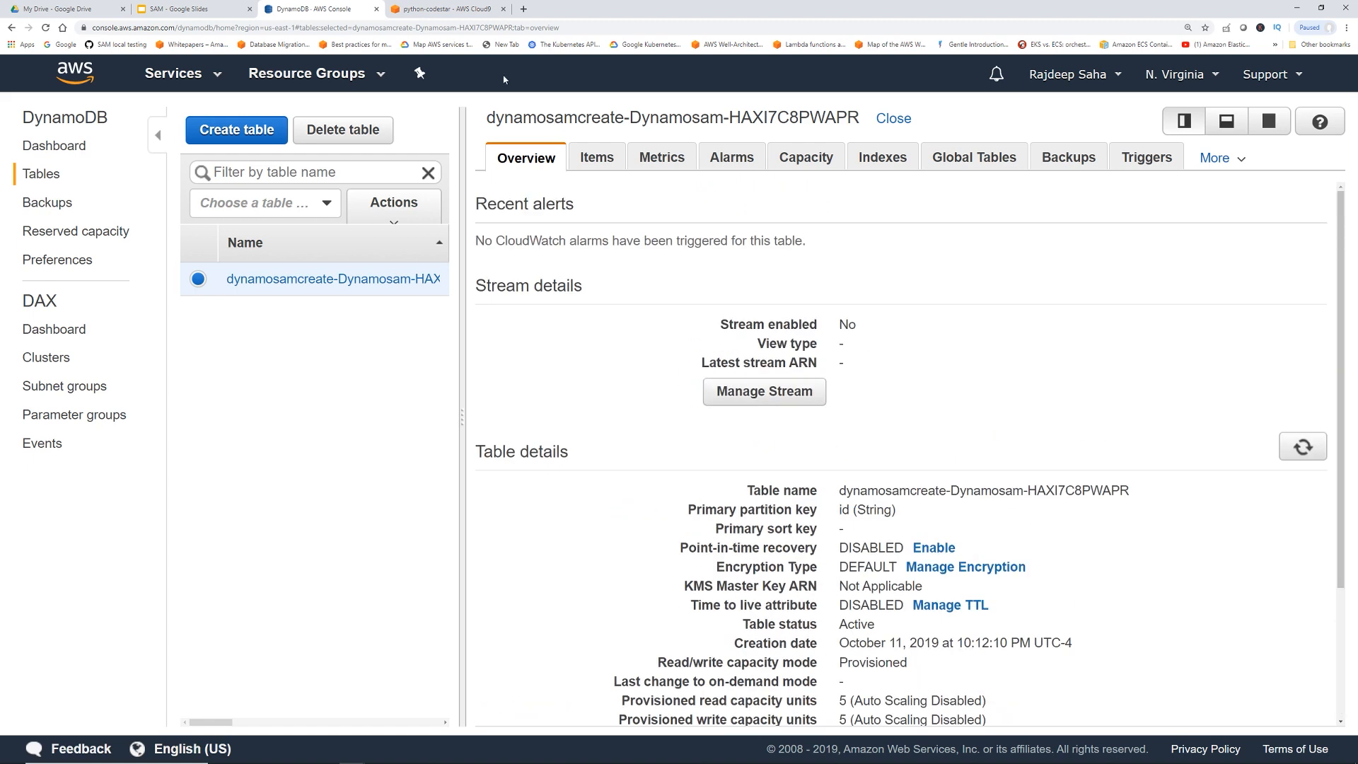
pyautogui.click(444, 8)
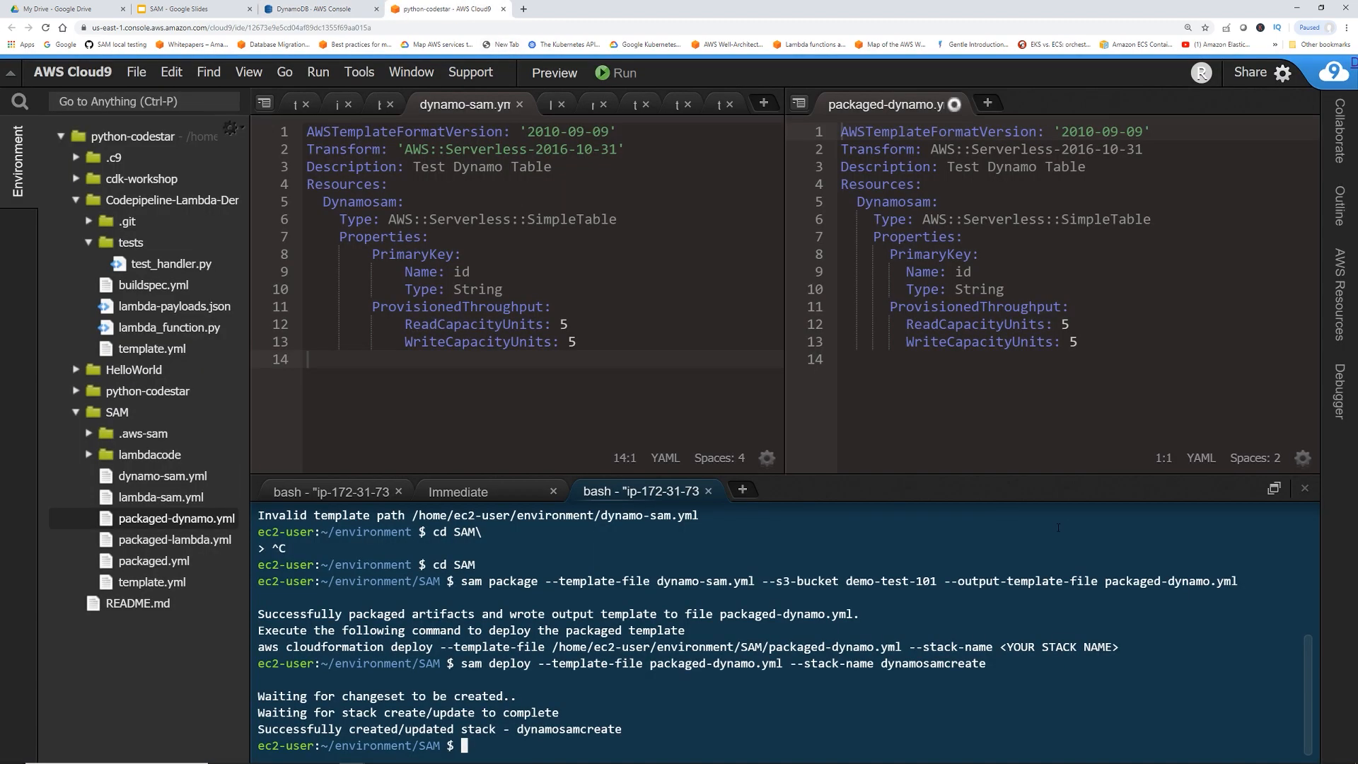